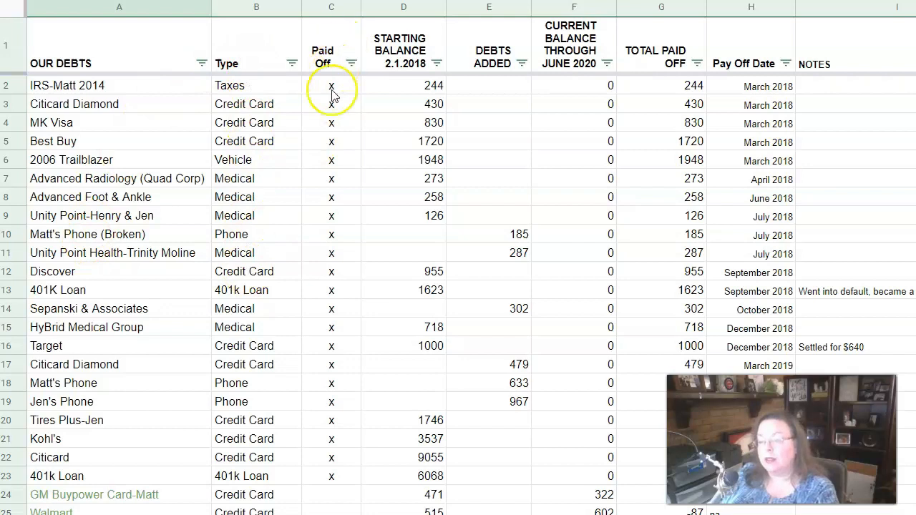
{"action": "mouse_move", "coordinate": [403, 257]}
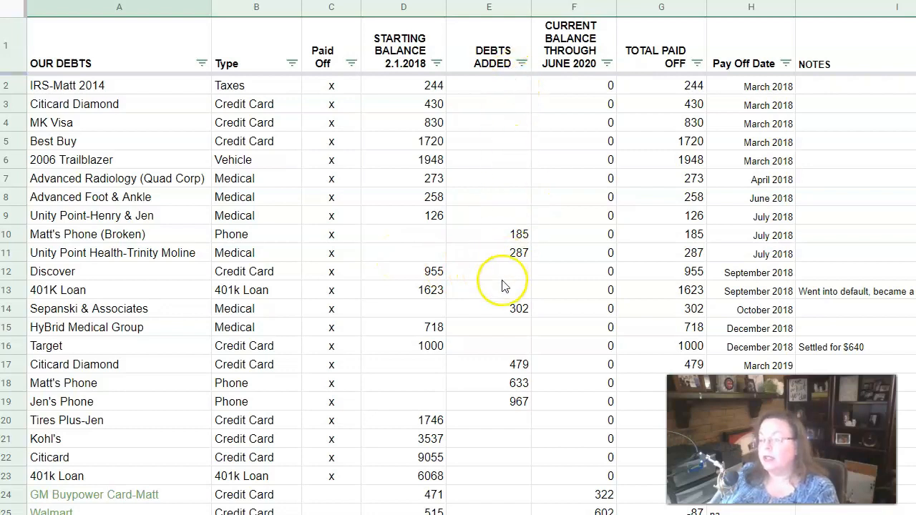
{"action": "mouse_move", "coordinate": [489, 258]}
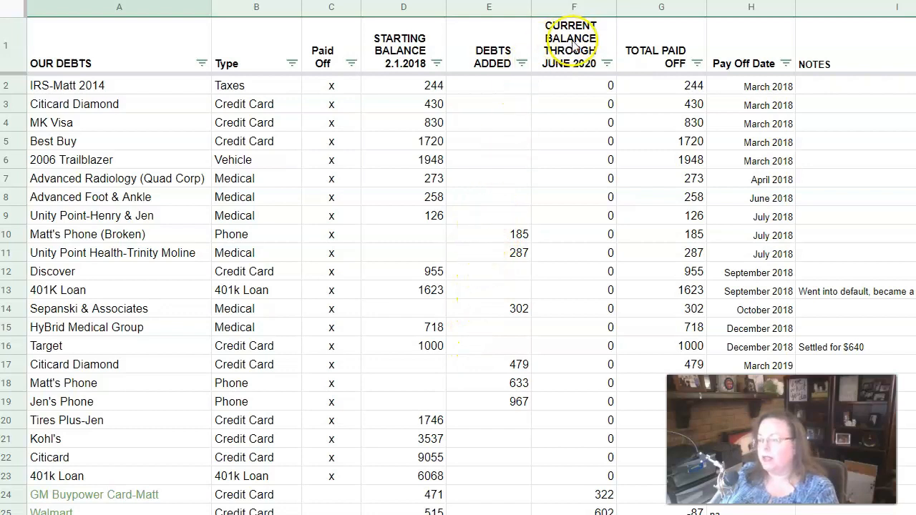
{"action": "mouse_move", "coordinate": [572, 250]}
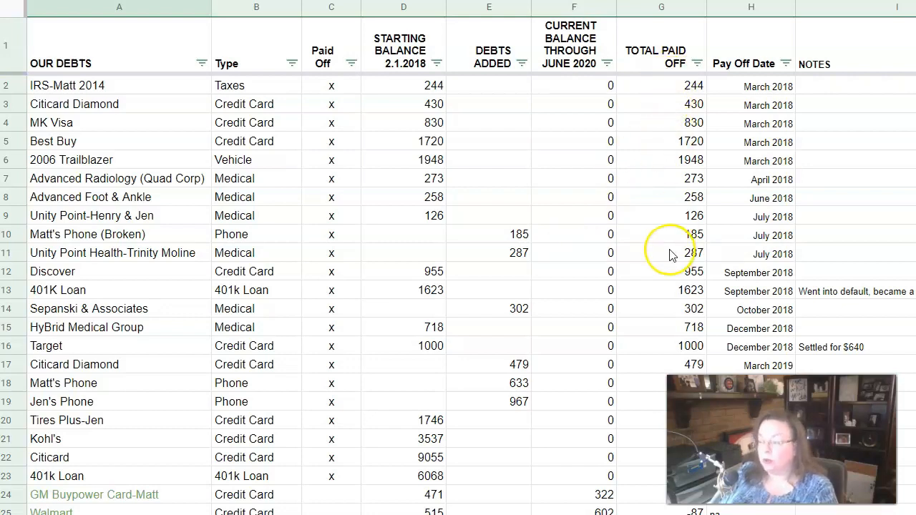
{"action": "mouse_move", "coordinate": [757, 136]}
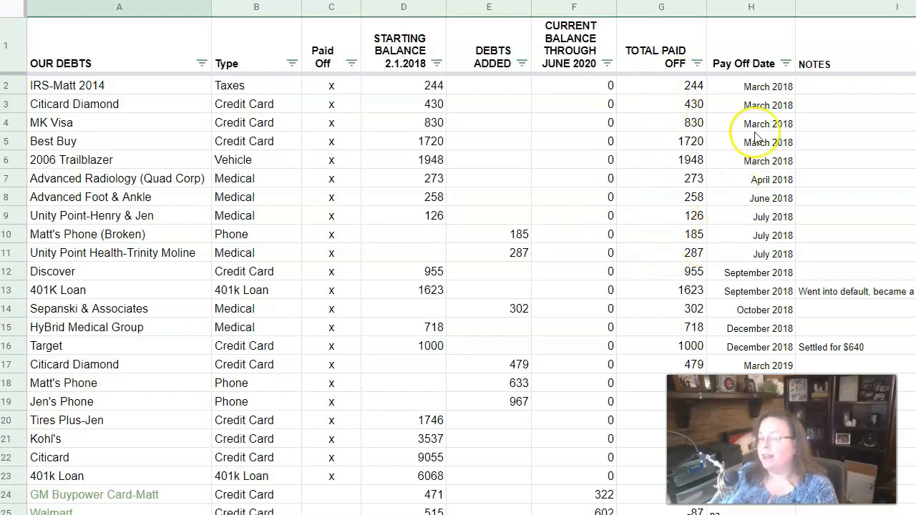
{"action": "mouse_move", "coordinate": [776, 236]}
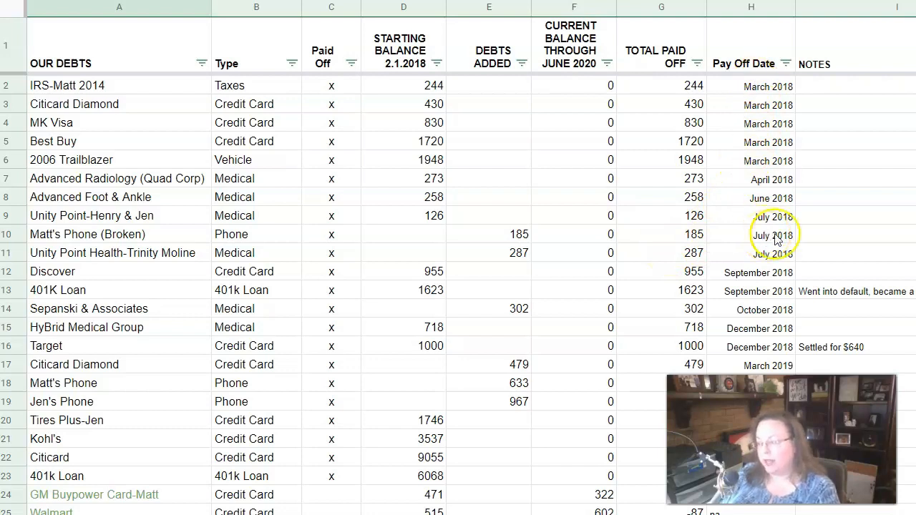
{"action": "mouse_move", "coordinate": [852, 289]}
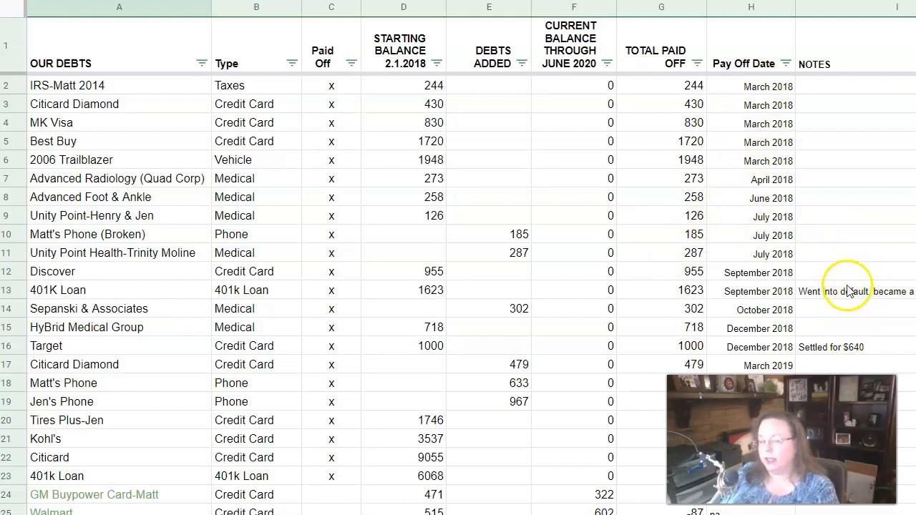
{"action": "mouse_move", "coordinate": [129, 93]}
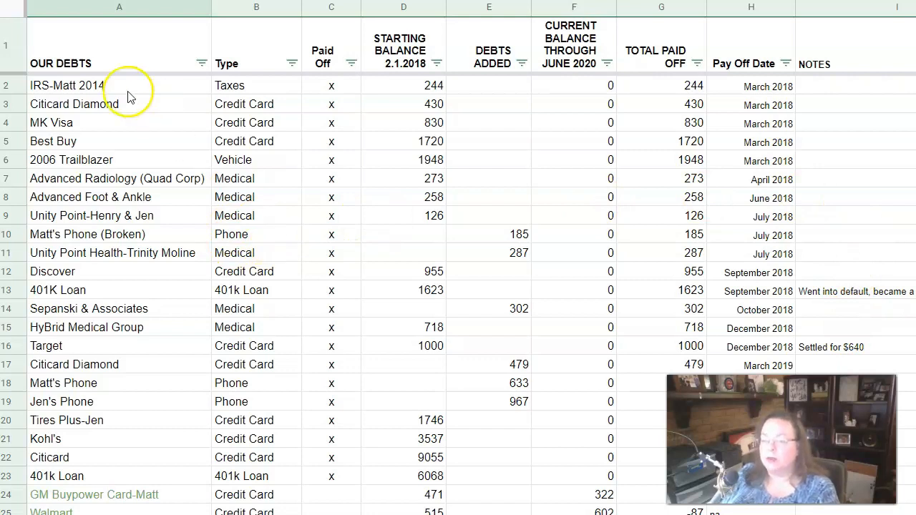
{"action": "mouse_move", "coordinate": [243, 93]}
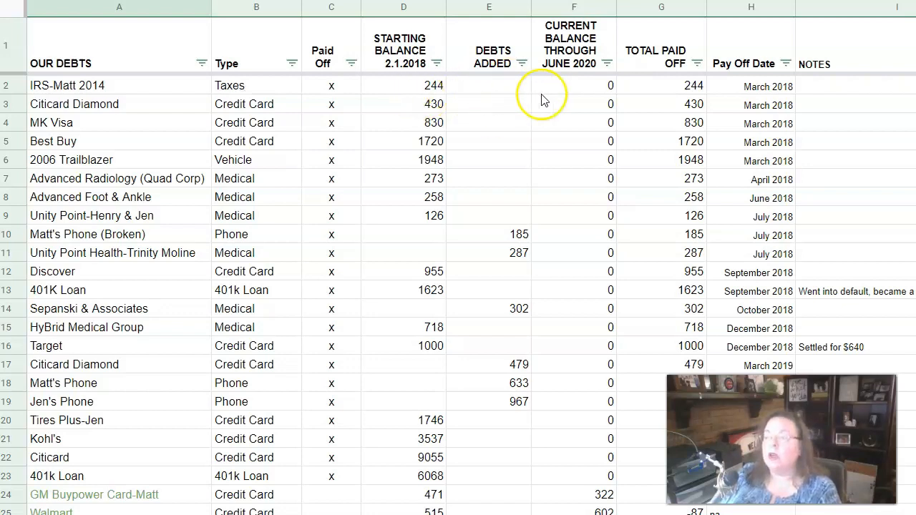
{"action": "mouse_move", "coordinate": [641, 95]}
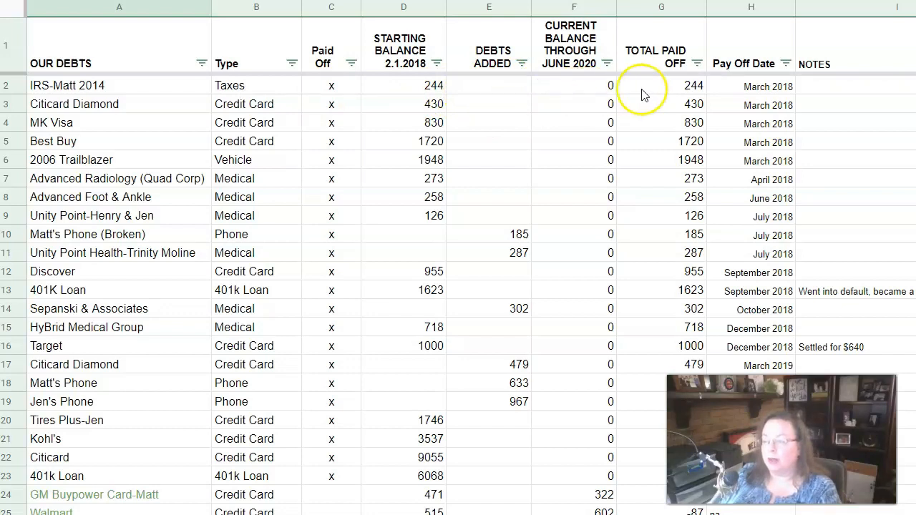
{"action": "mouse_move", "coordinate": [787, 98]}
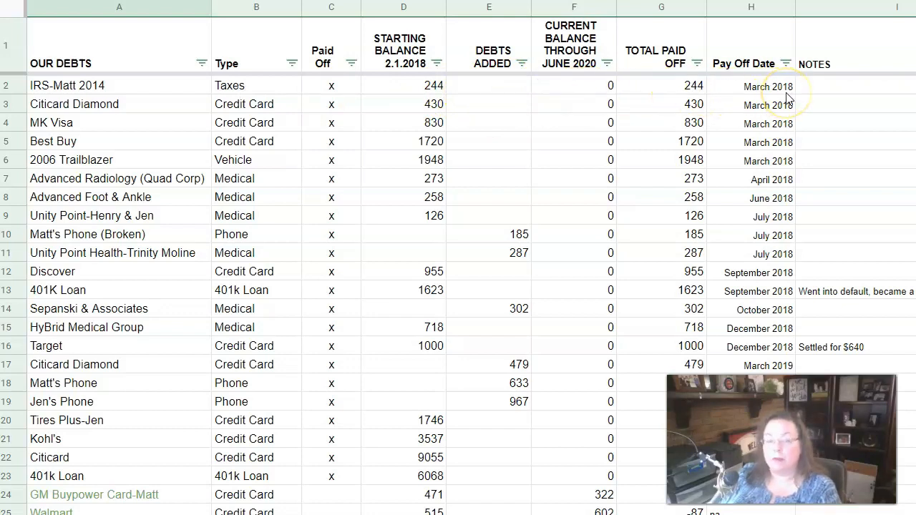
{"action": "mouse_move", "coordinate": [787, 117]}
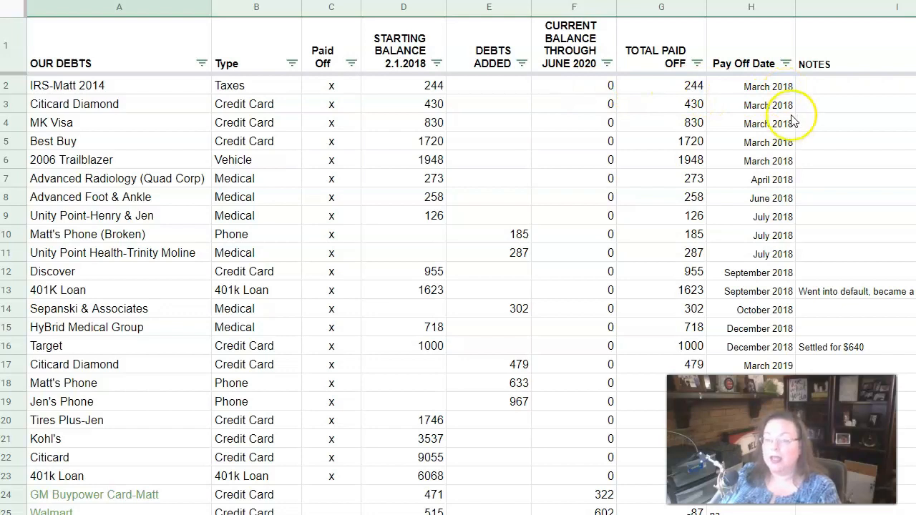
{"action": "mouse_move", "coordinate": [172, 113]}
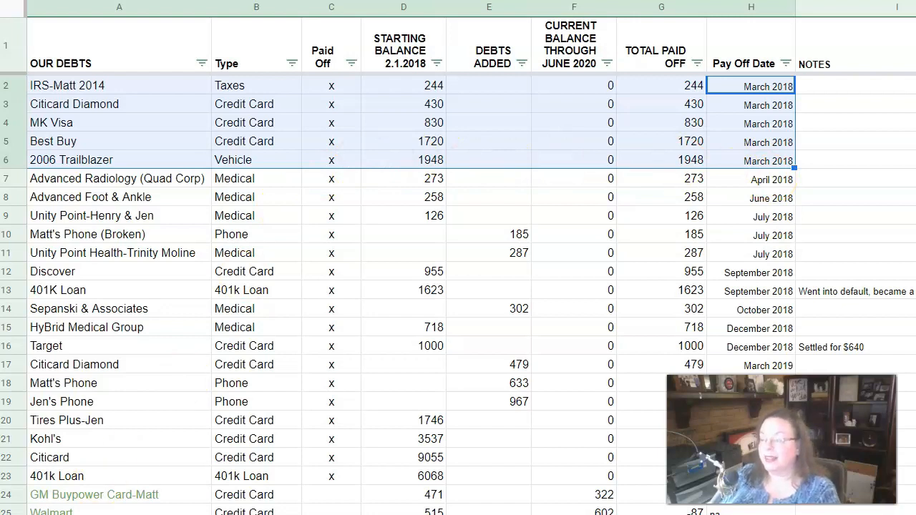
{"action": "mouse_move", "coordinate": [579, 269]}
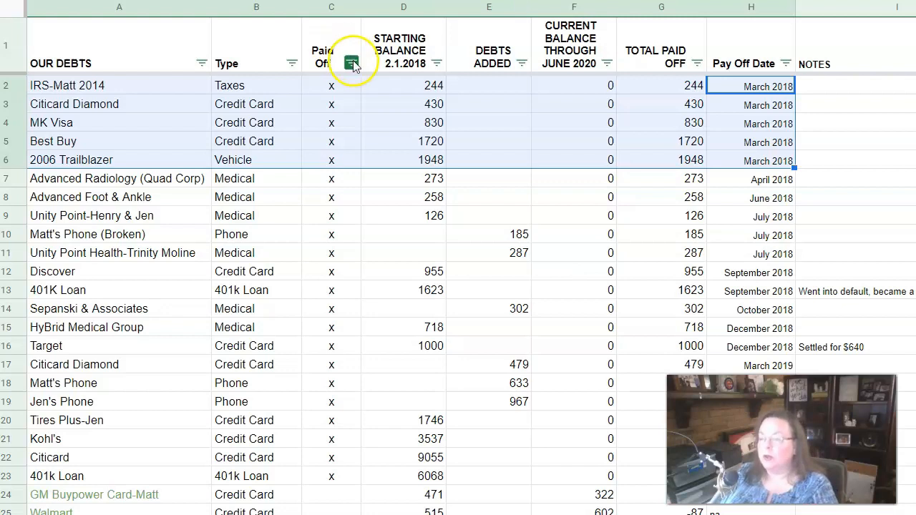
Step: Review the starting balances from Citicard Diamond down through the row 9 medical debt
{"action": "left_click", "coordinate": [404, 103]}
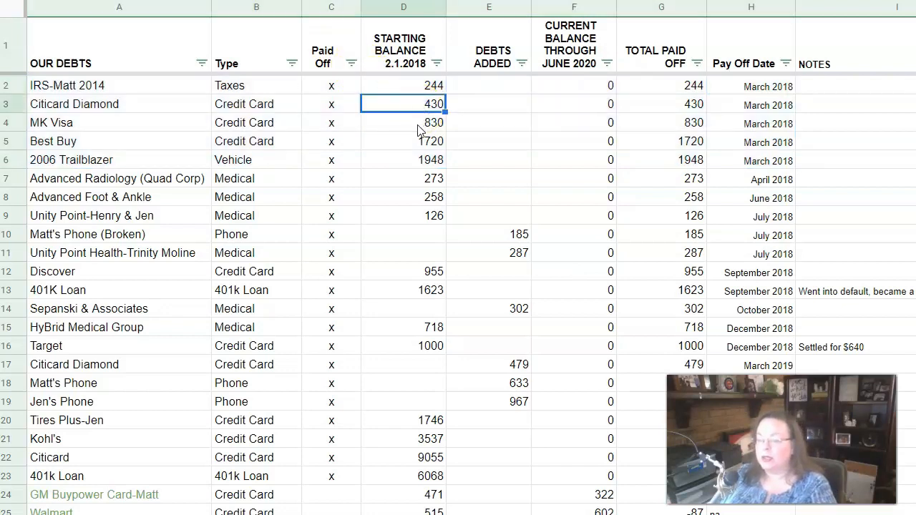
{"action": "left_click", "coordinate": [404, 123]}
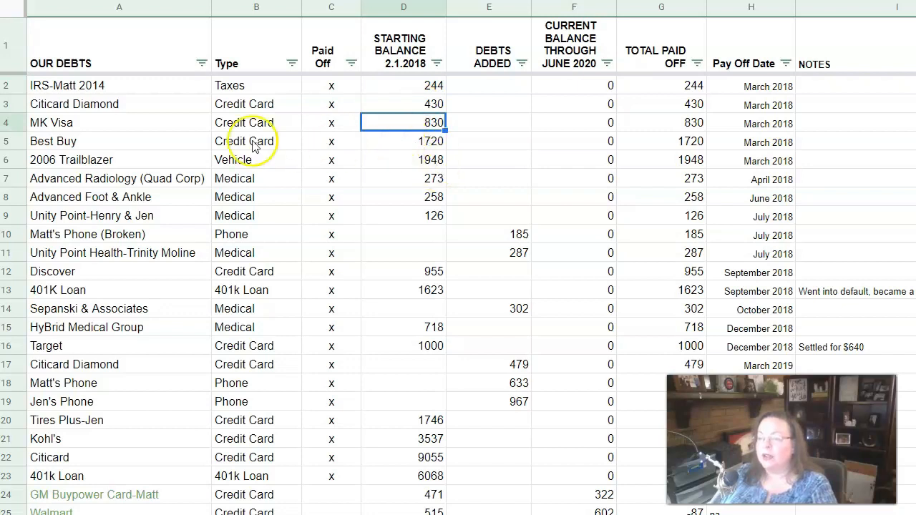
{"action": "left_click", "coordinate": [404, 141]}
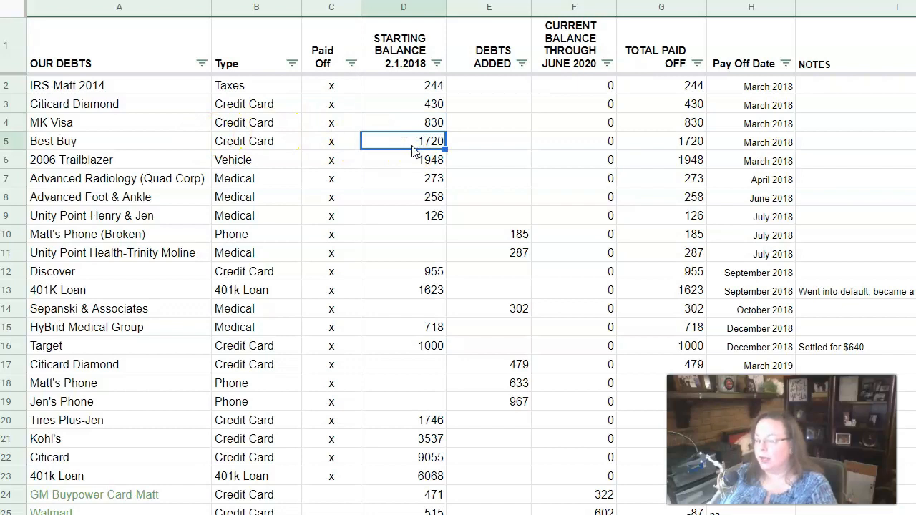
{"action": "left_click", "coordinate": [403, 161]}
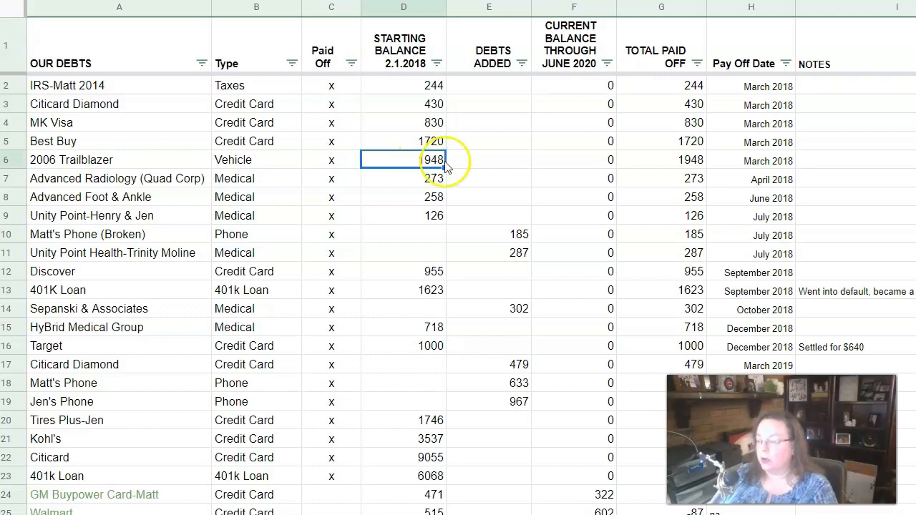
{"action": "mouse_move", "coordinate": [732, 168]}
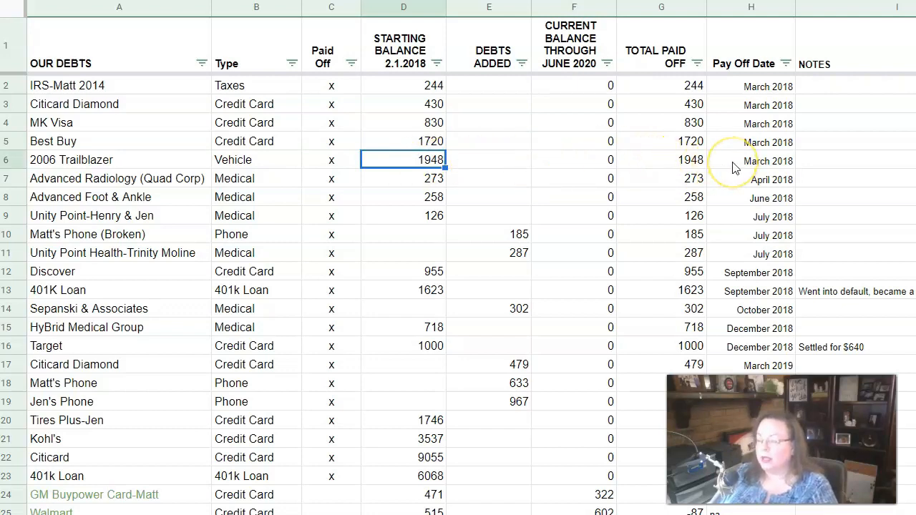
{"action": "left_click", "coordinate": [403, 178]}
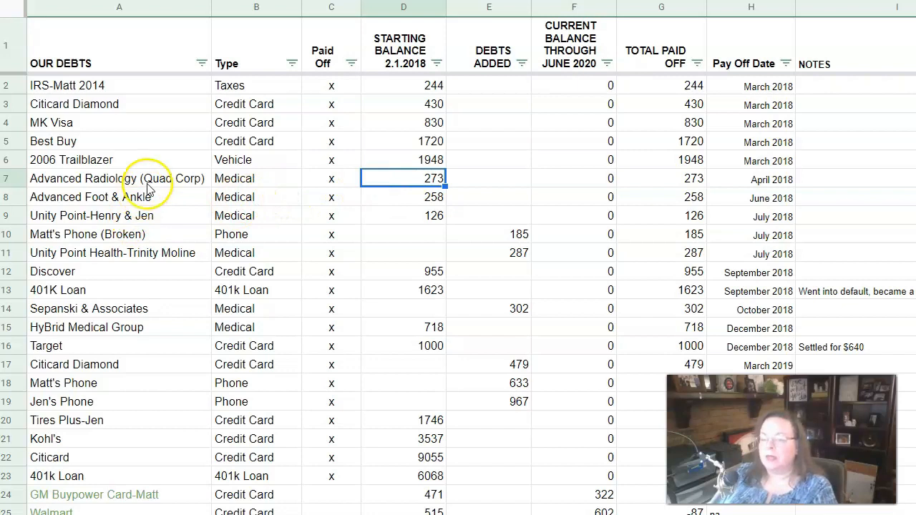
{"action": "mouse_move", "coordinate": [415, 177]}
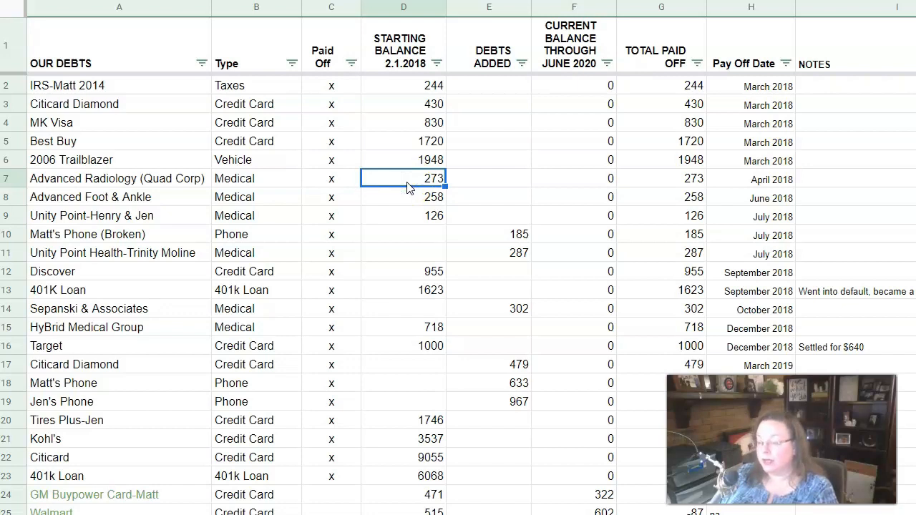
{"action": "left_click", "coordinate": [403, 198]}
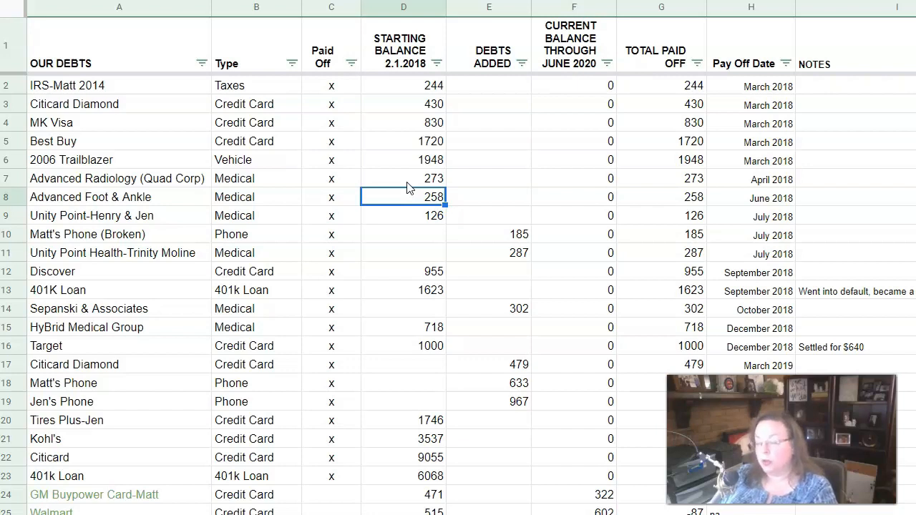
{"action": "left_click", "coordinate": [404, 214]}
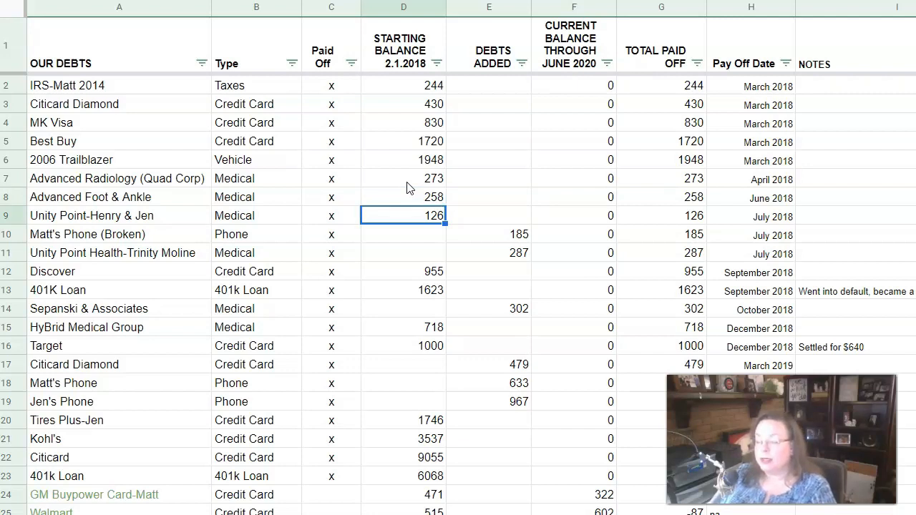
{"action": "mouse_move", "coordinate": [671, 86]}
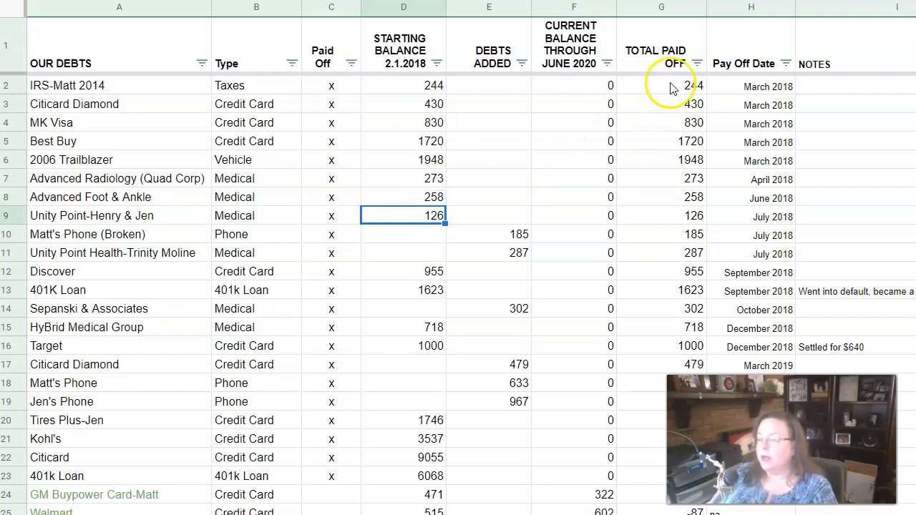
Step: Review total paid off for the tax debt and first eight debts, then Unity Point Health-Trinity Moline's added amount
{"action": "left_click", "coordinate": [661, 86]}
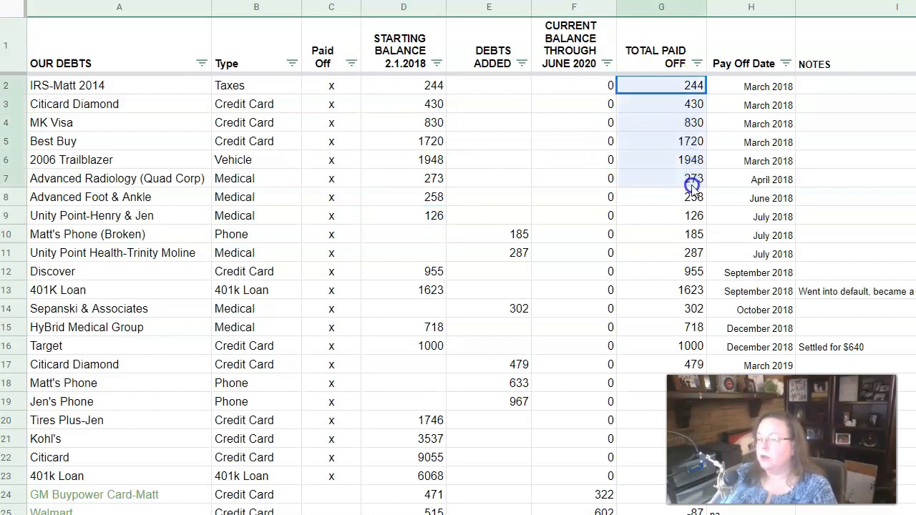
{"action": "left_click", "coordinate": [693, 215]}
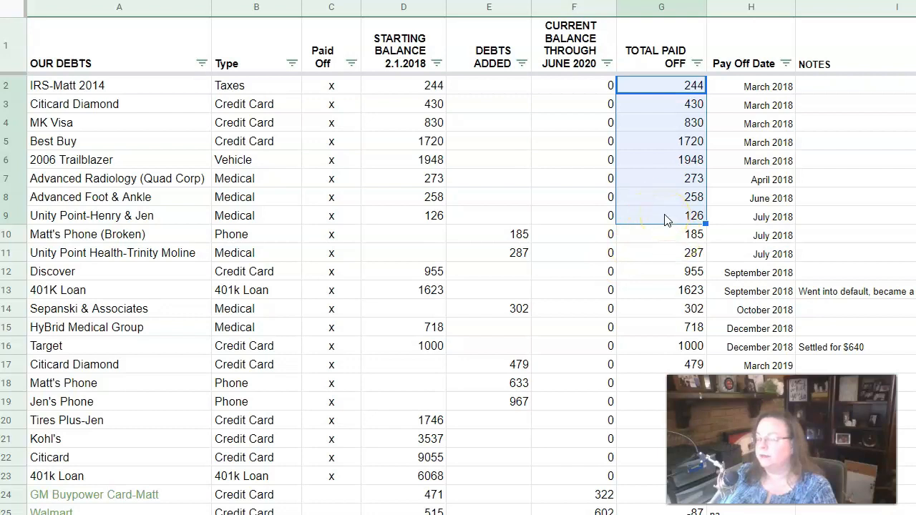
{"action": "left_click", "coordinate": [403, 235]}
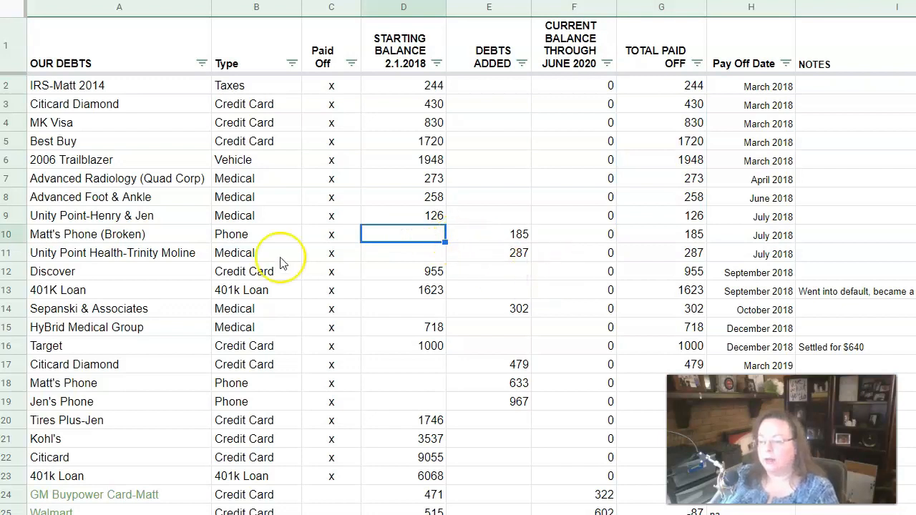
{"action": "left_click", "coordinate": [119, 235]}
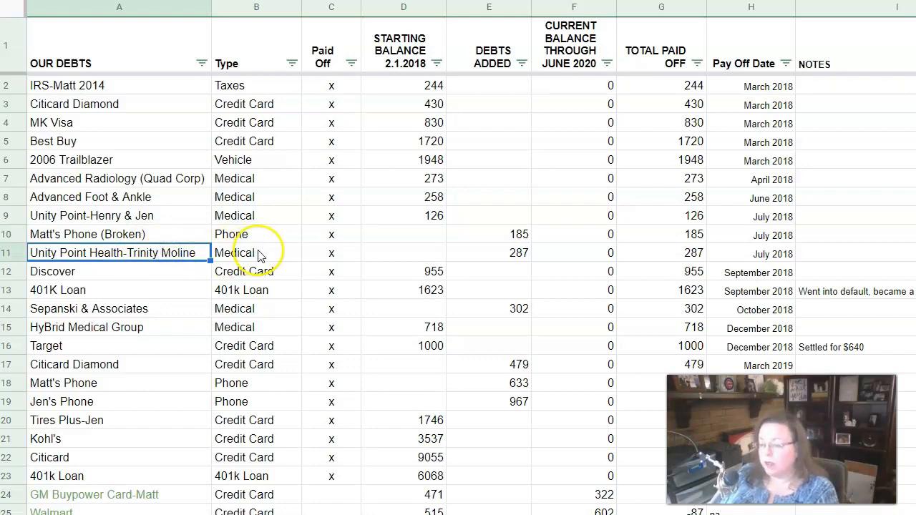
{"action": "left_click", "coordinate": [489, 252]}
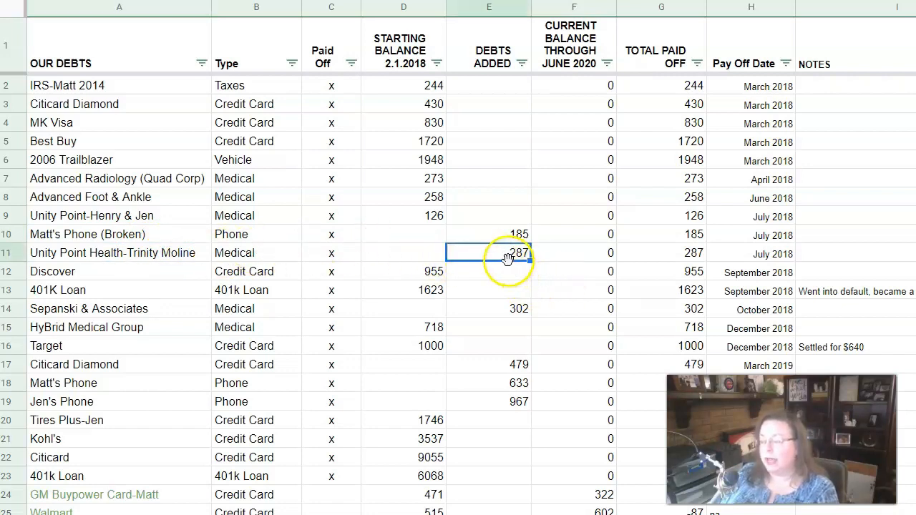
{"action": "mouse_move", "coordinate": [762, 255]}
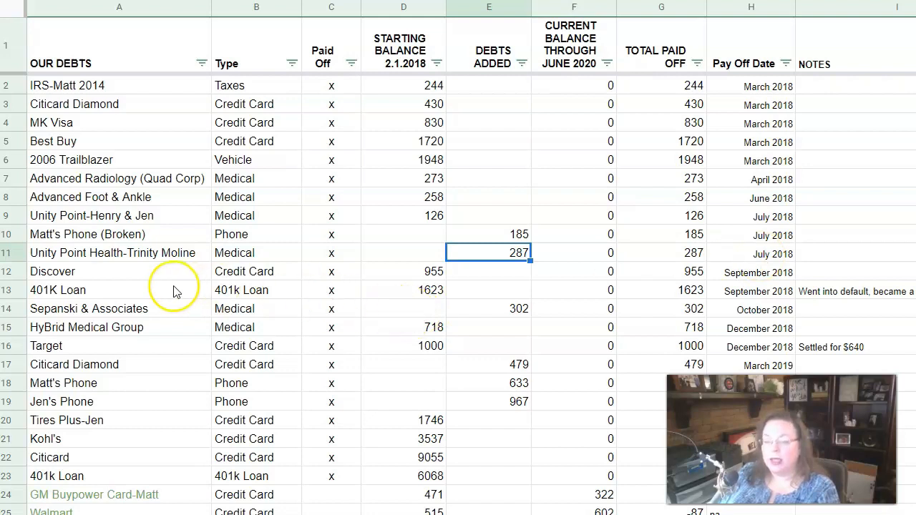
{"action": "mouse_move", "coordinate": [478, 165]}
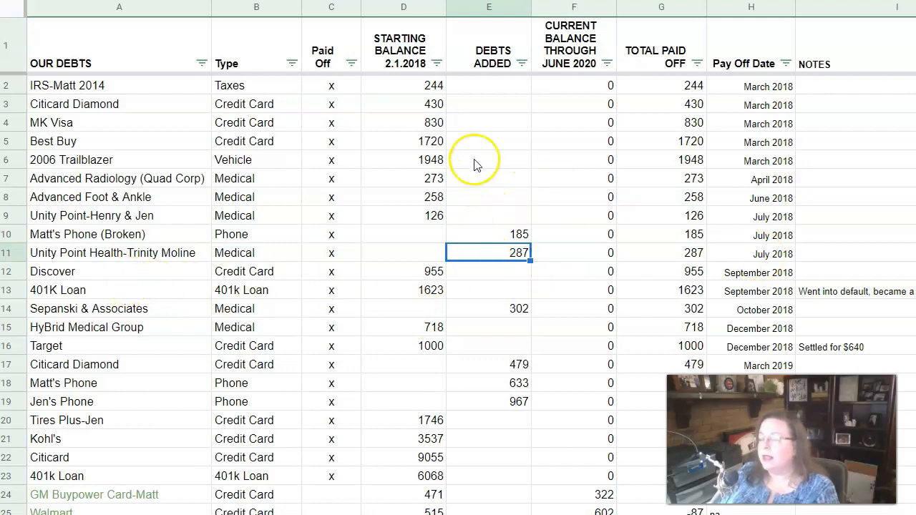
{"action": "mouse_move", "coordinate": [744, 234]}
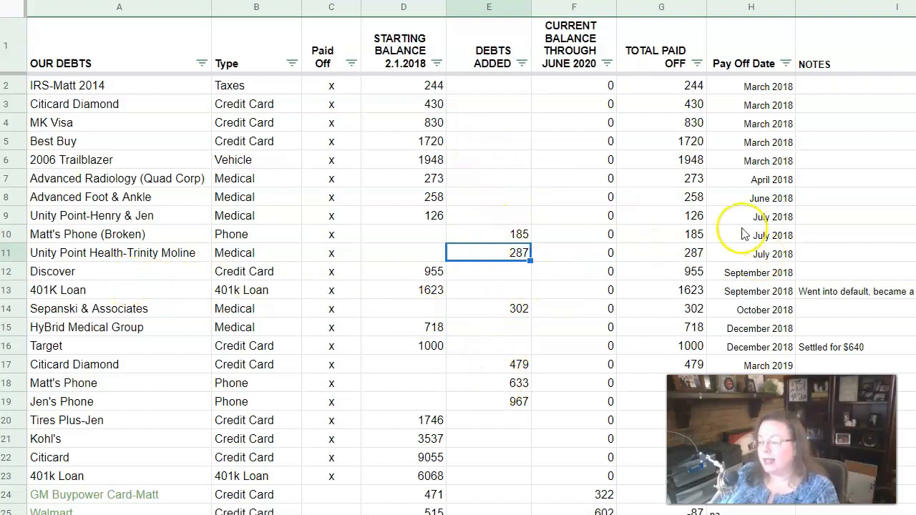
{"action": "mouse_move", "coordinate": [494, 238]}
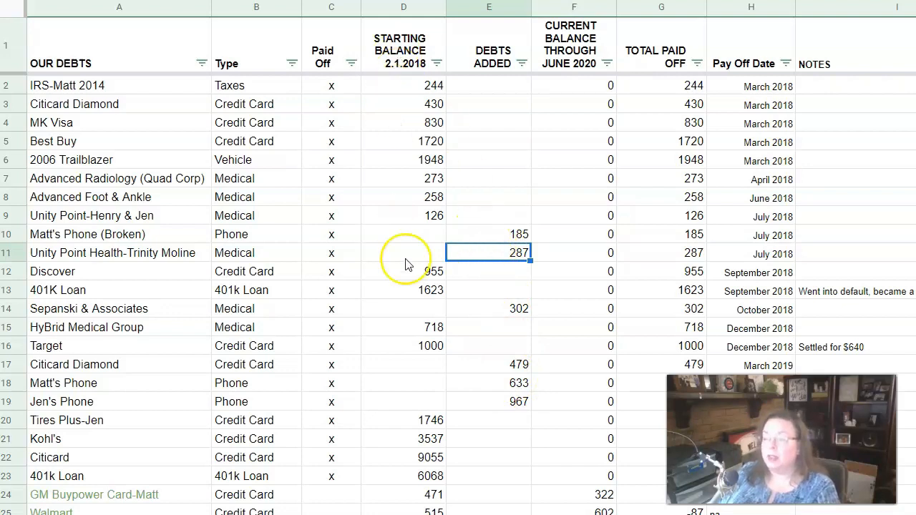
{"action": "mouse_move", "coordinate": [484, 287]}
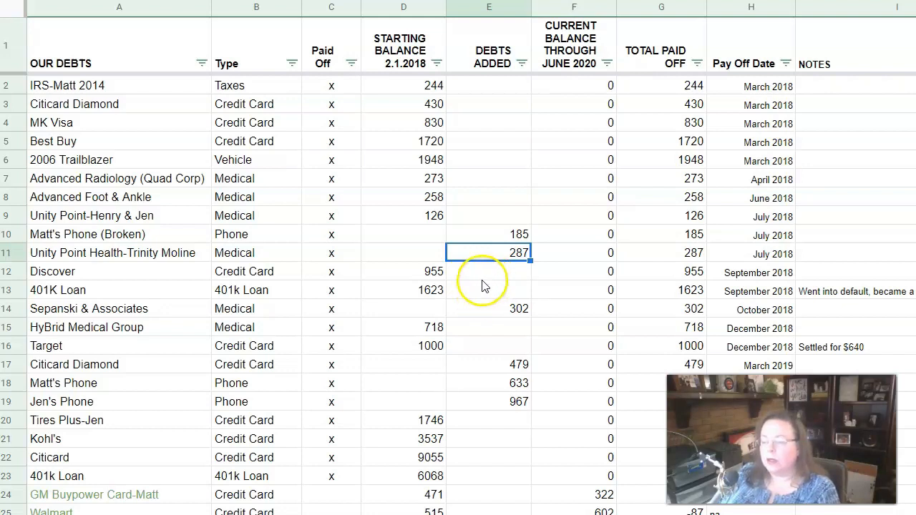
{"action": "mouse_move", "coordinate": [373, 284]}
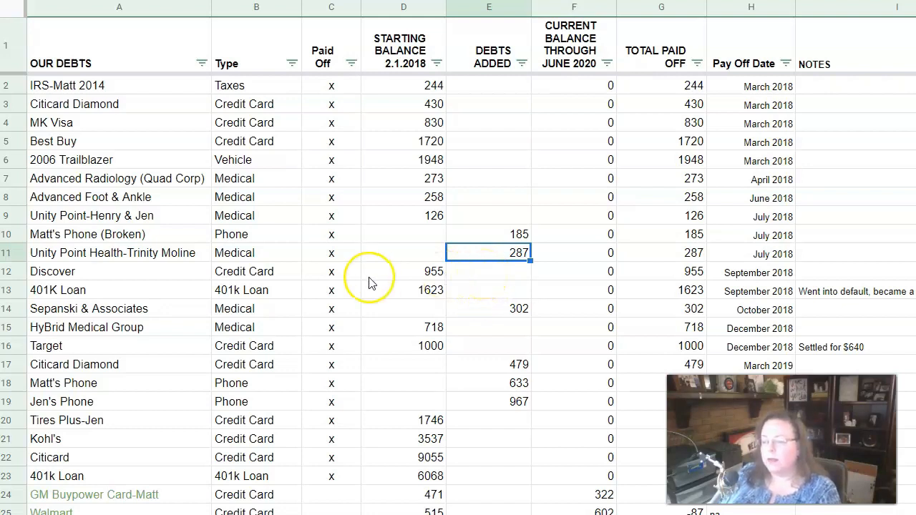
{"action": "mouse_move", "coordinate": [680, 278]}
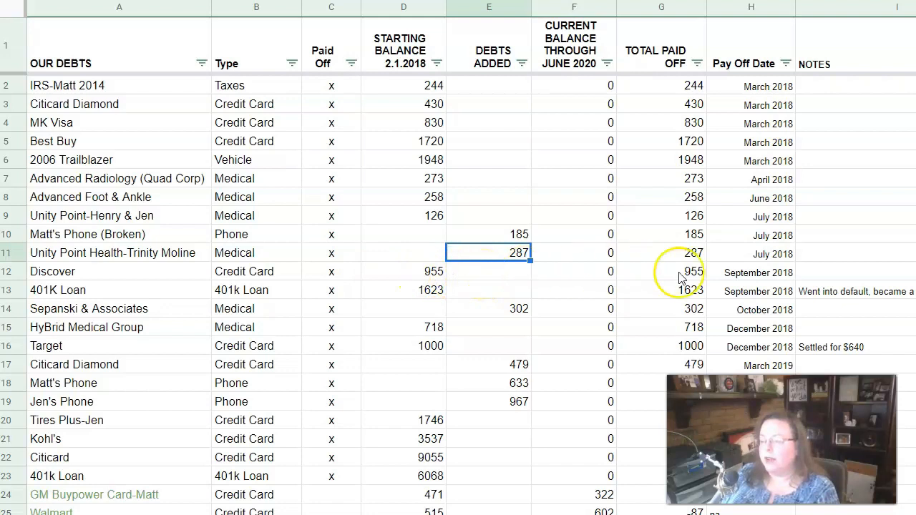
{"action": "mouse_move", "coordinate": [784, 284]}
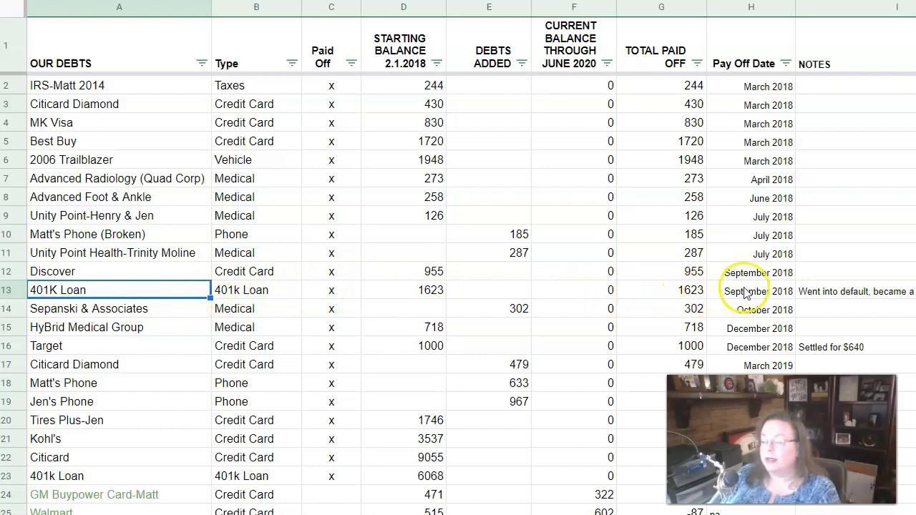
{"action": "mouse_move", "coordinate": [747, 295]}
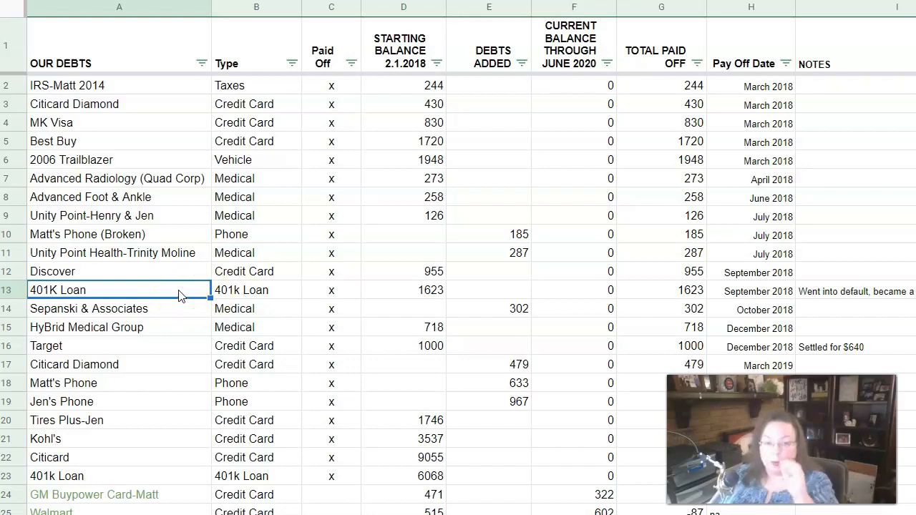
Step: Inspect the type, starting balance and pay off cells of the debts further down the list
{"action": "left_click", "coordinate": [851, 292]}
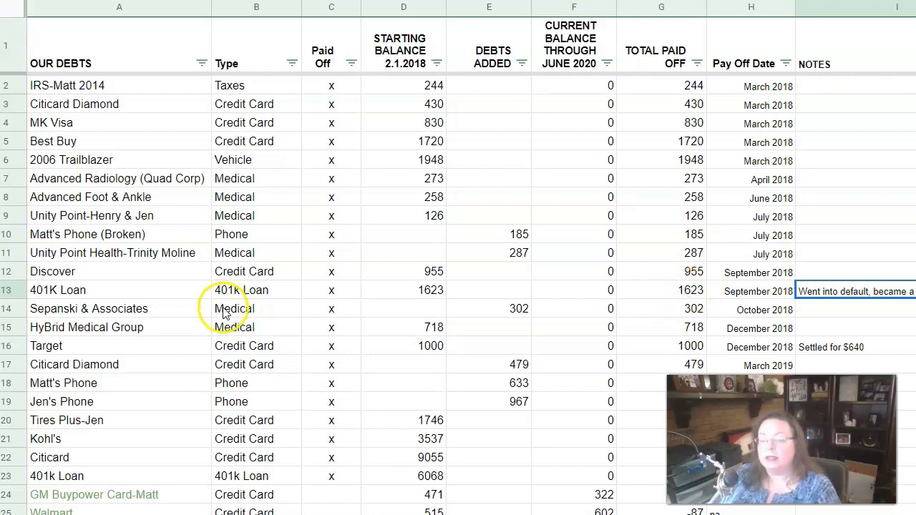
{"action": "left_click", "coordinate": [256, 309]}
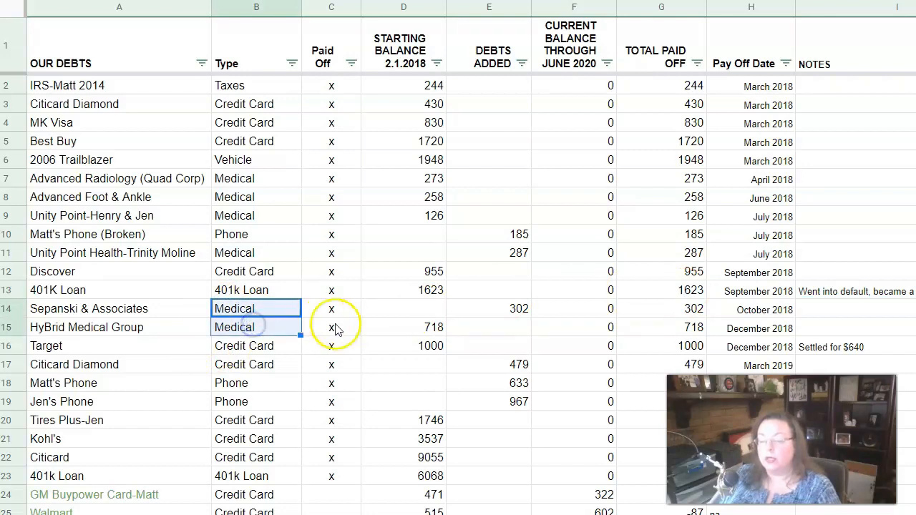
{"action": "mouse_move", "coordinate": [413, 327]}
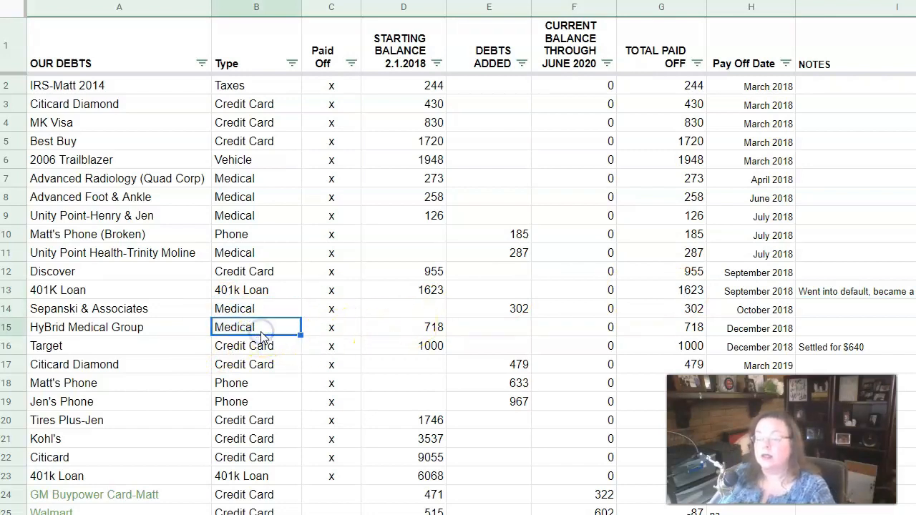
{"action": "mouse_move", "coordinate": [263, 316]}
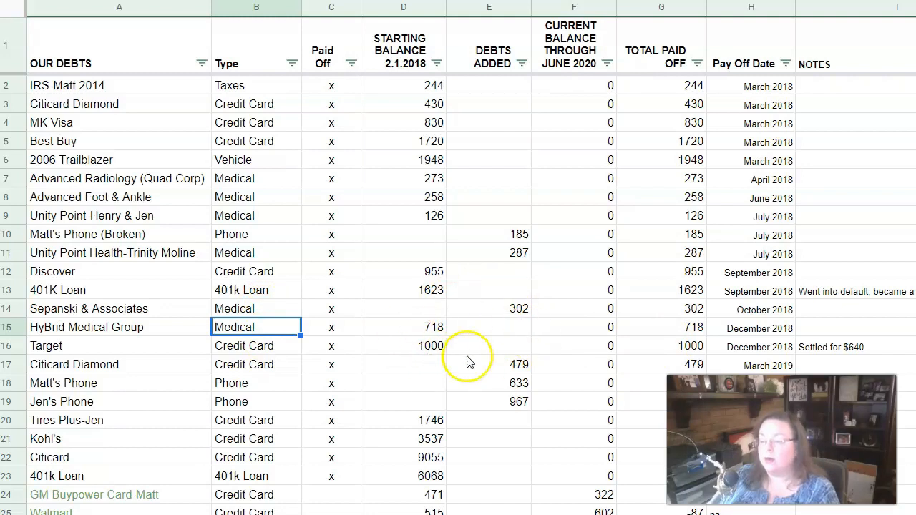
{"action": "mouse_move", "coordinate": [470, 361]}
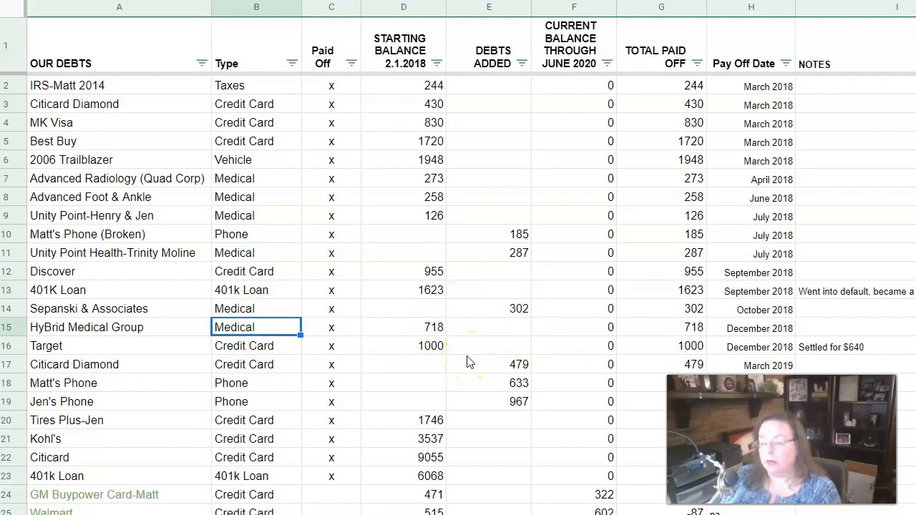
{"action": "mouse_move", "coordinate": [406, 330]}
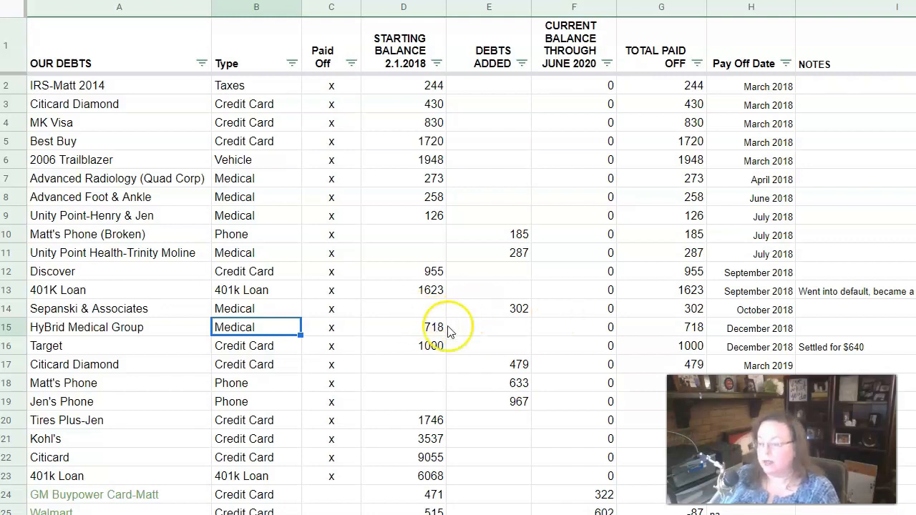
{"action": "mouse_move", "coordinate": [546, 372]}
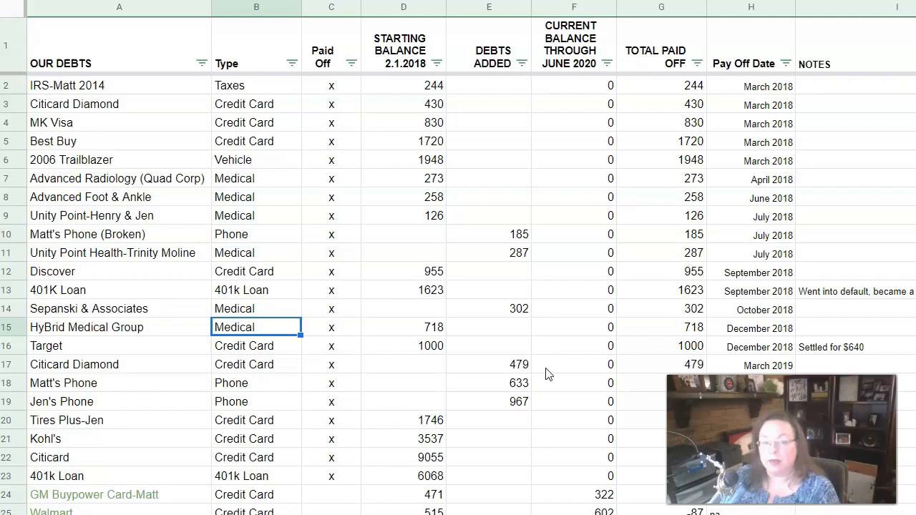
{"action": "mouse_move", "coordinate": [682, 309]}
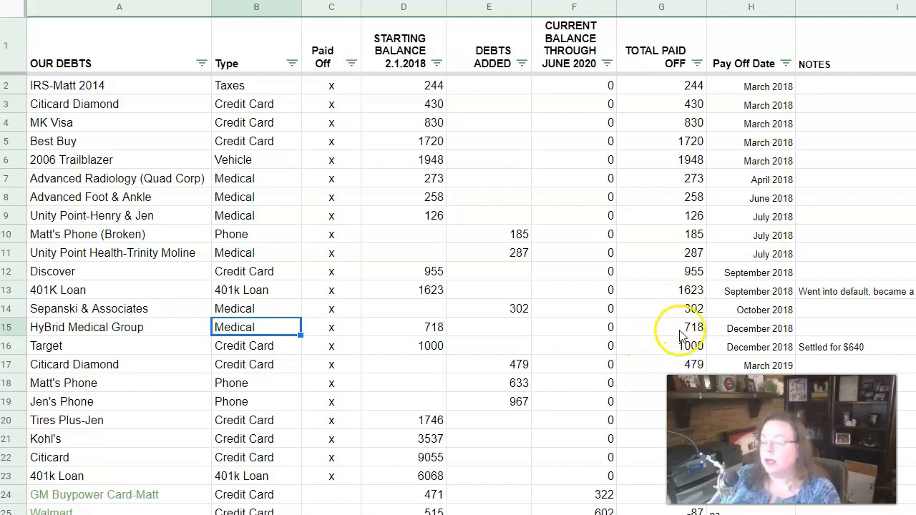
{"action": "mouse_move", "coordinate": [679, 315]}
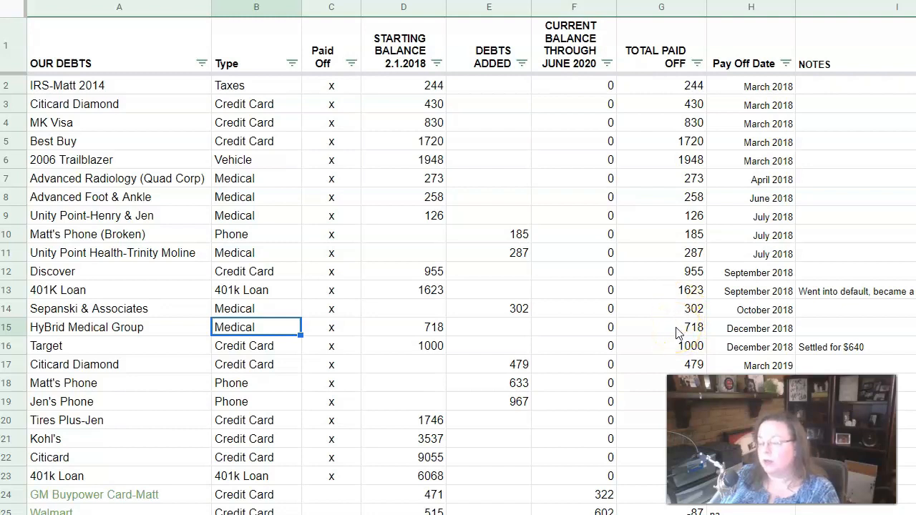
{"action": "scroll", "scroll_direction": "down", "scroll_amount": 3}
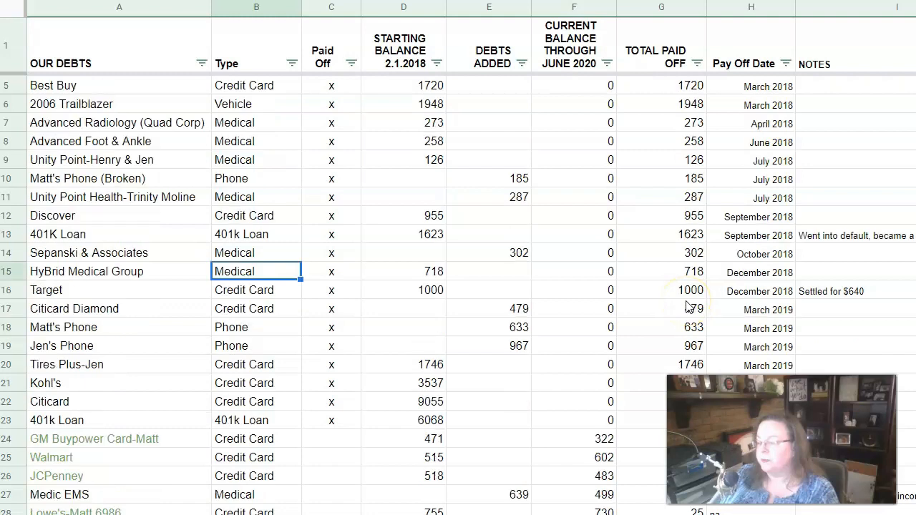
{"action": "scroll", "scroll_direction": "down", "scroll_amount": 3}
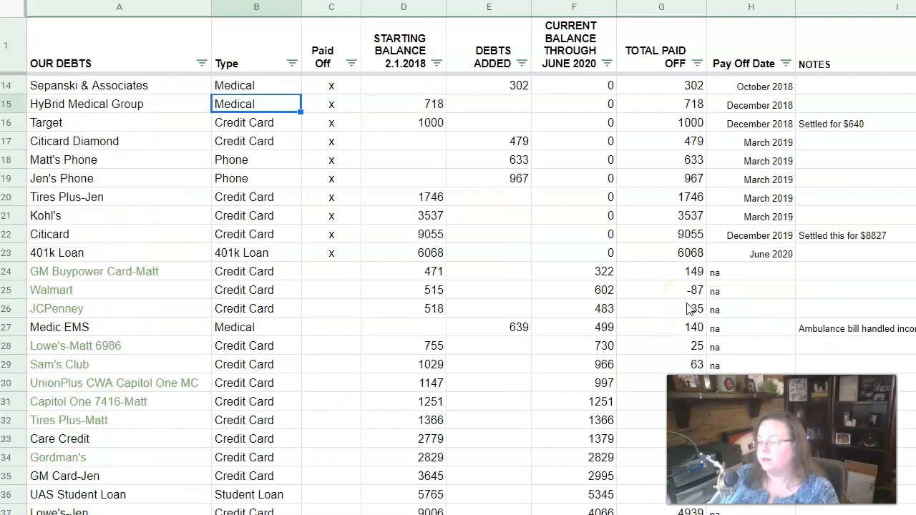
{"action": "left_click", "coordinate": [257, 142]}
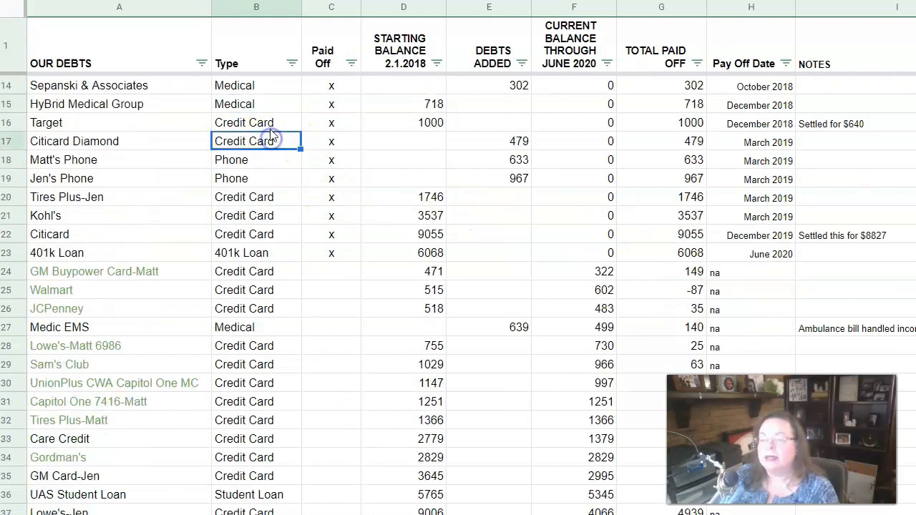
{"action": "left_click", "coordinate": [257, 123]}
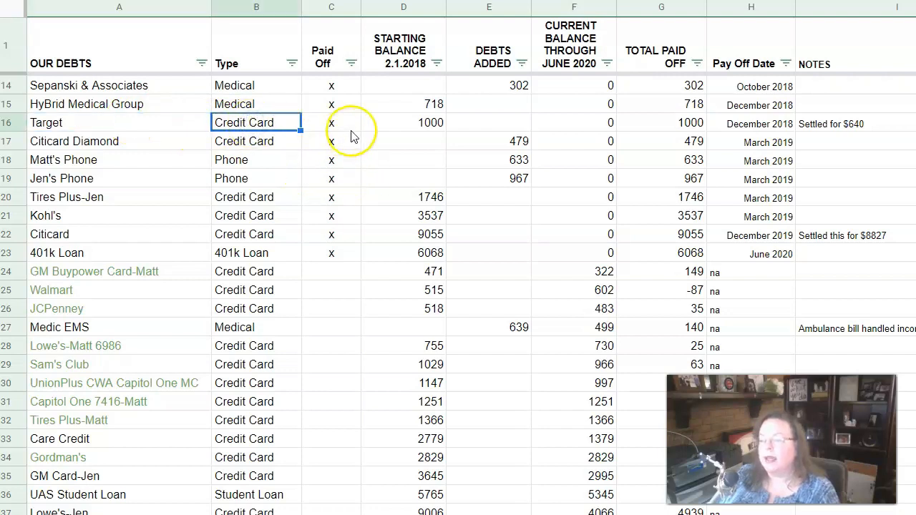
{"action": "mouse_move", "coordinate": [422, 132]}
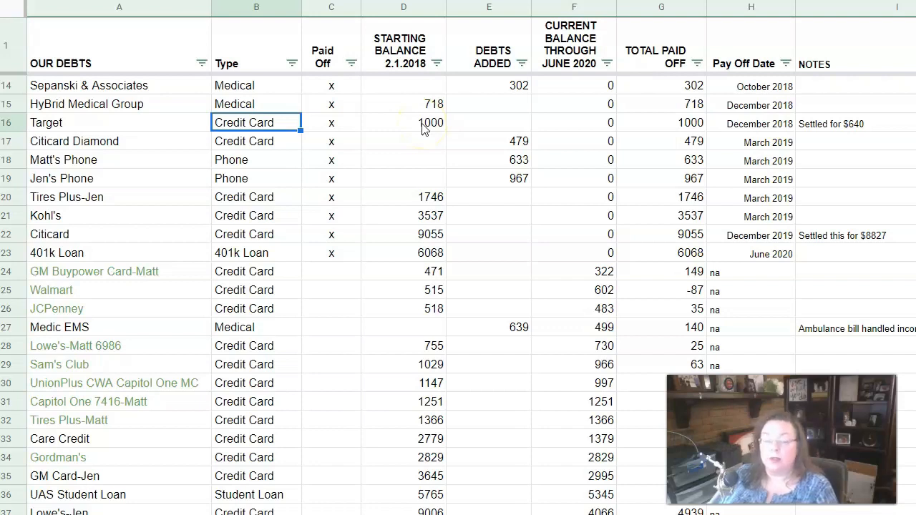
{"action": "left_click", "coordinate": [404, 123]}
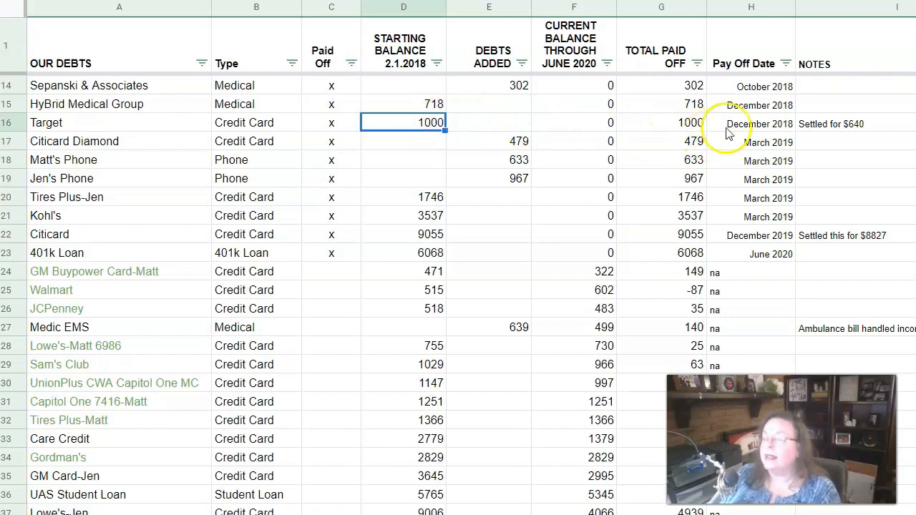
{"action": "left_click", "coordinate": [750, 123]}
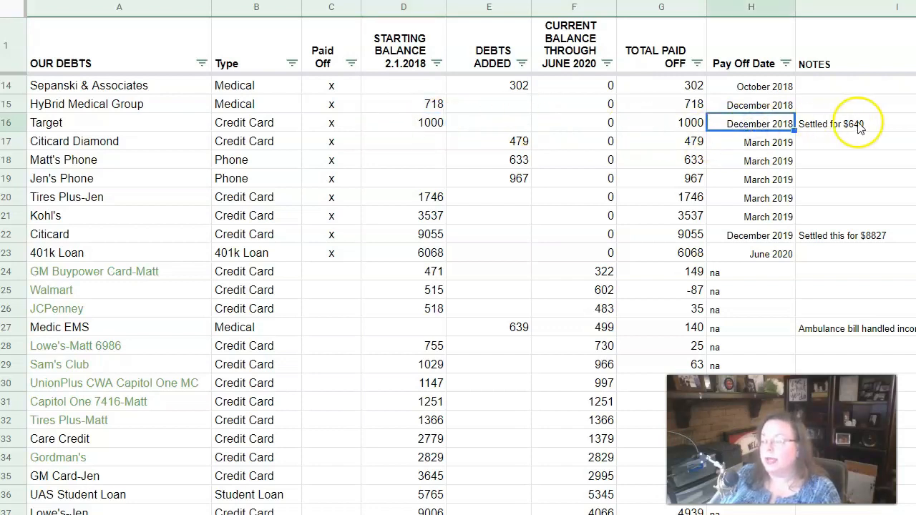
{"action": "left_click", "coordinate": [856, 123]}
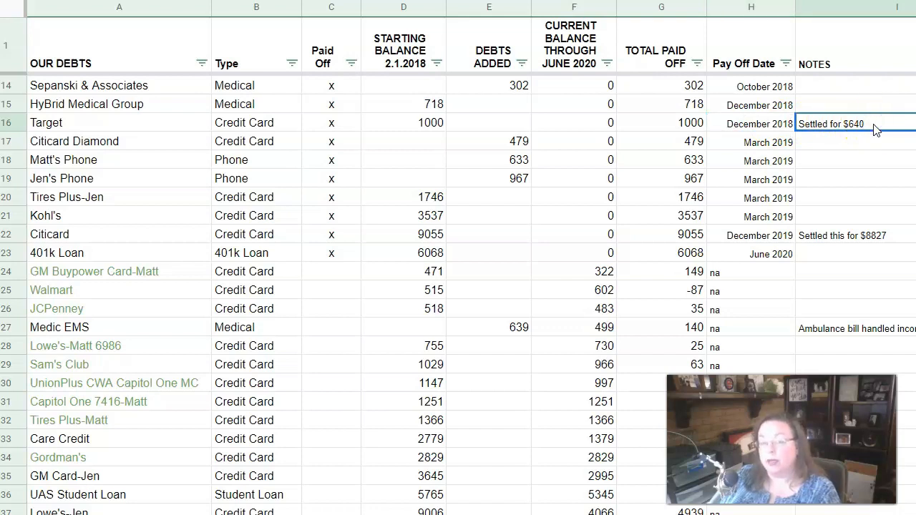
{"action": "mouse_move", "coordinate": [813, 128]}
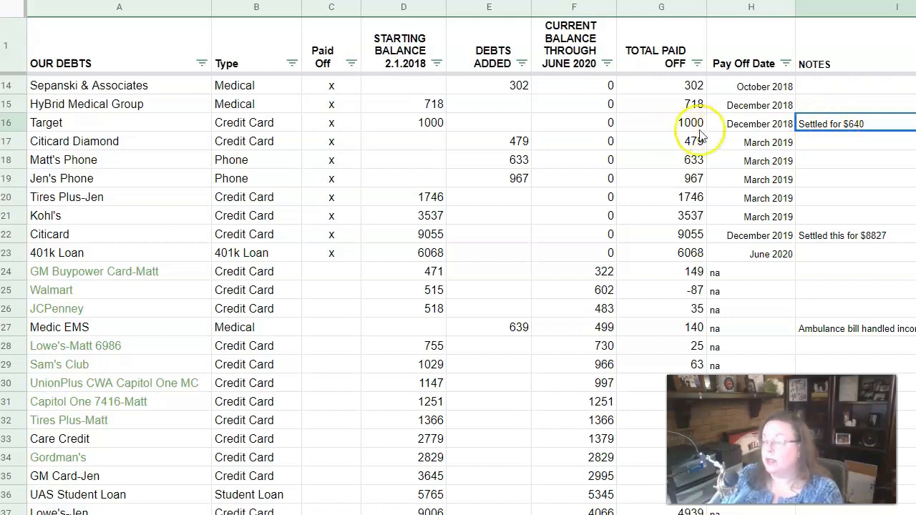
{"action": "mouse_move", "coordinate": [785, 127]}
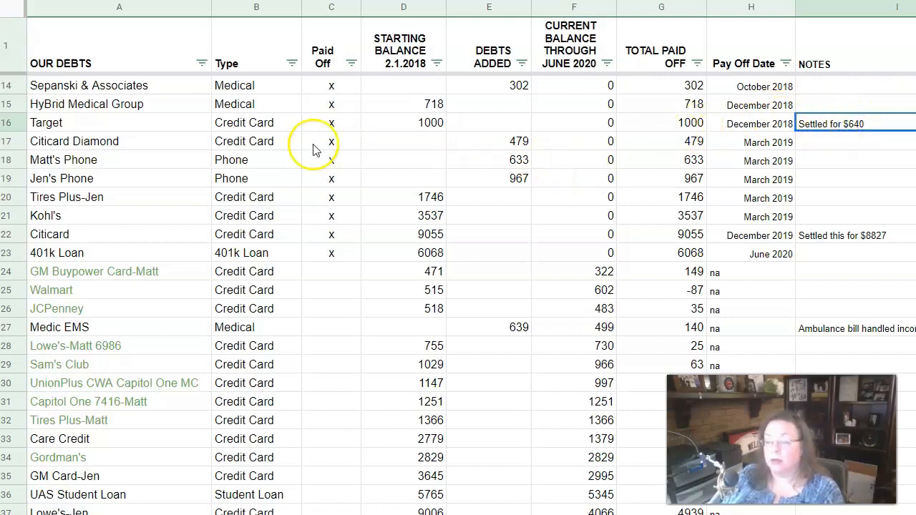
{"action": "left_click", "coordinate": [93, 142]}
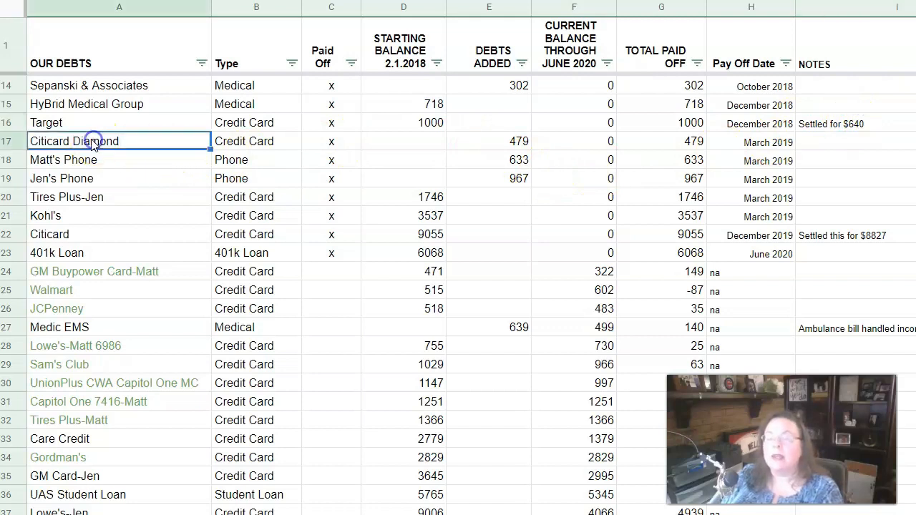
{"action": "scroll", "scroll_direction": "up", "scroll_amount": 3}
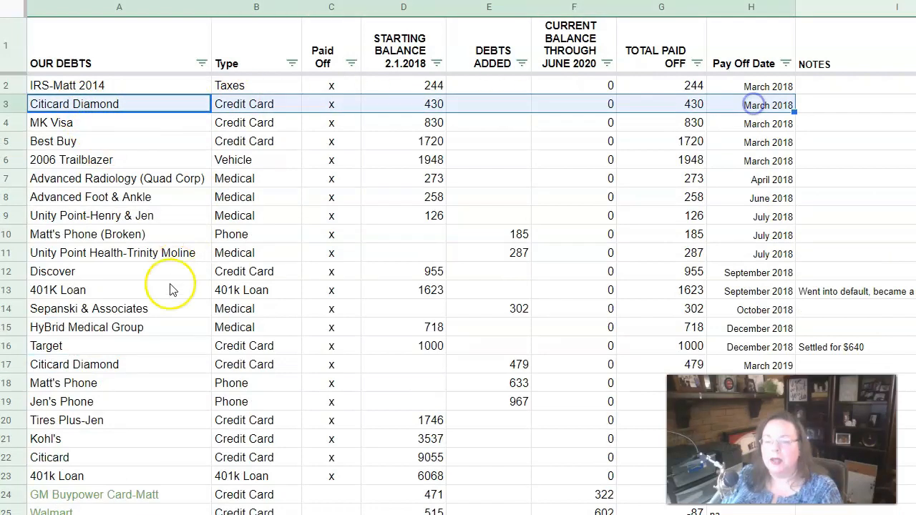
{"action": "mouse_move", "coordinate": [58, 364]}
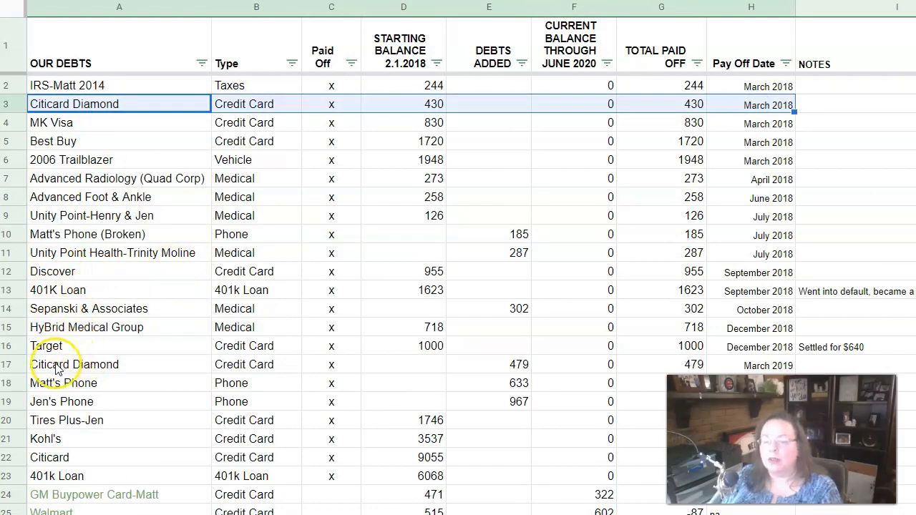
Step: Review the second Citicard Diamond debt's credit card type, March 2019 pay off dates and added amounts
{"action": "left_click", "coordinate": [75, 365]}
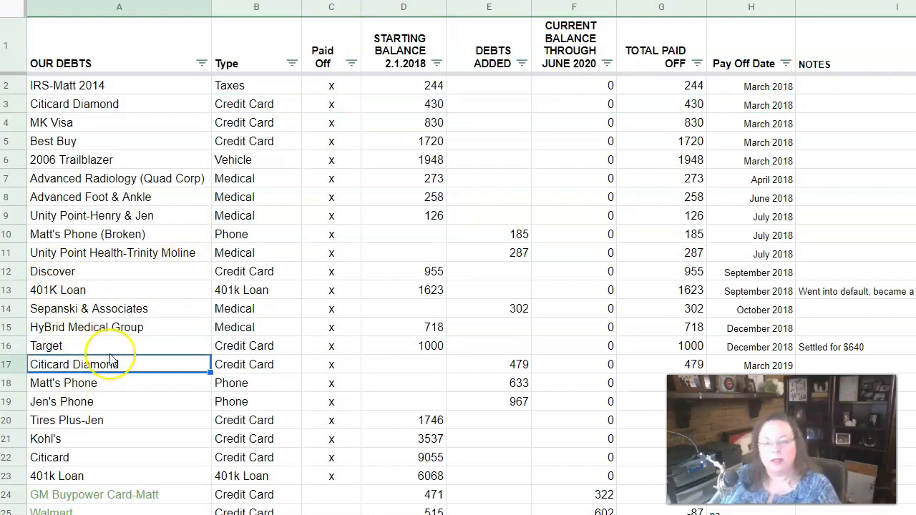
{"action": "scroll", "scroll_direction": "down", "scroll_amount": 3}
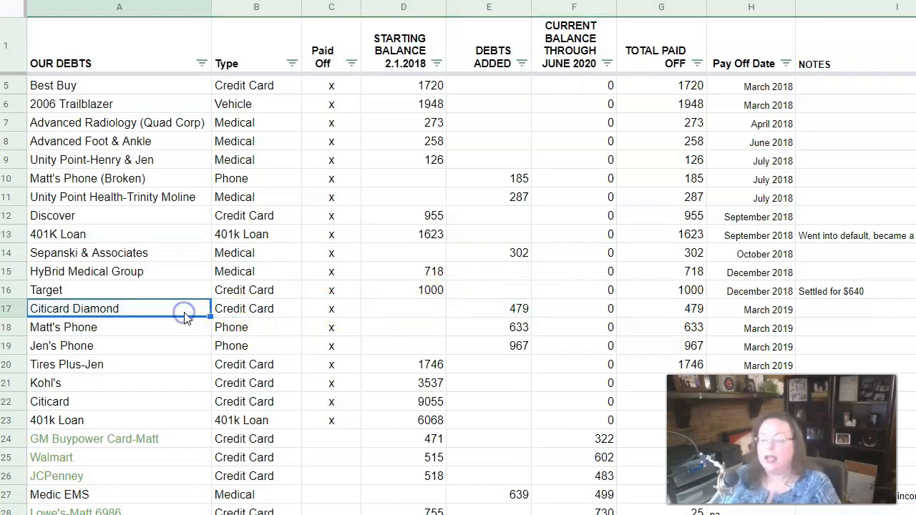
{"action": "left_click", "coordinate": [256, 309]}
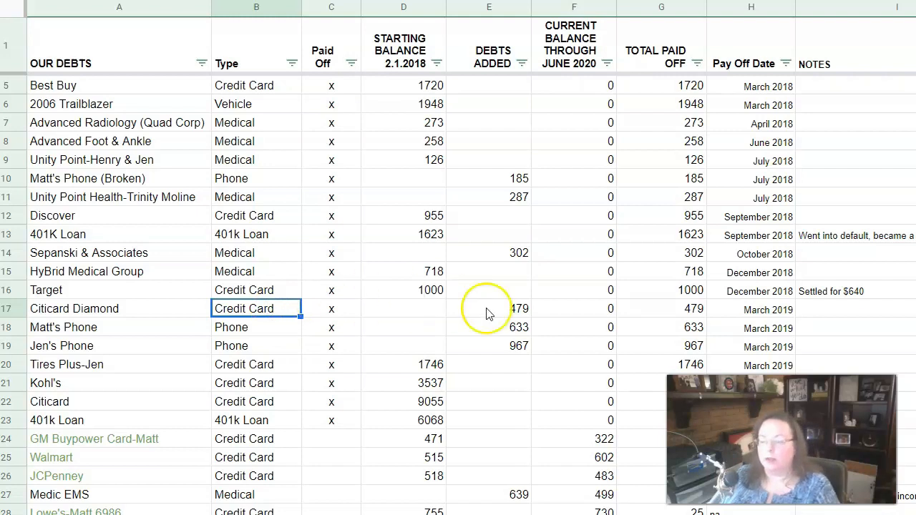
{"action": "left_click", "coordinate": [750, 309]}
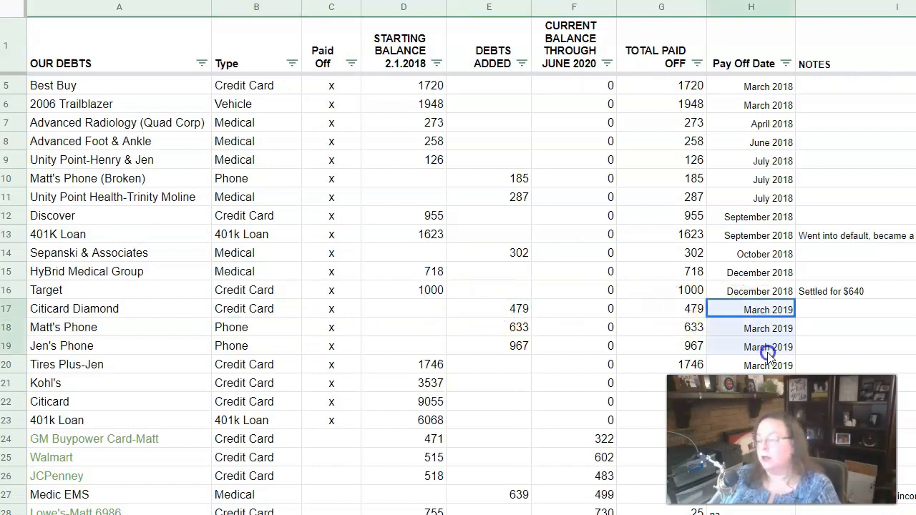
{"action": "scroll", "scroll_direction": "down", "scroll_amount": 3}
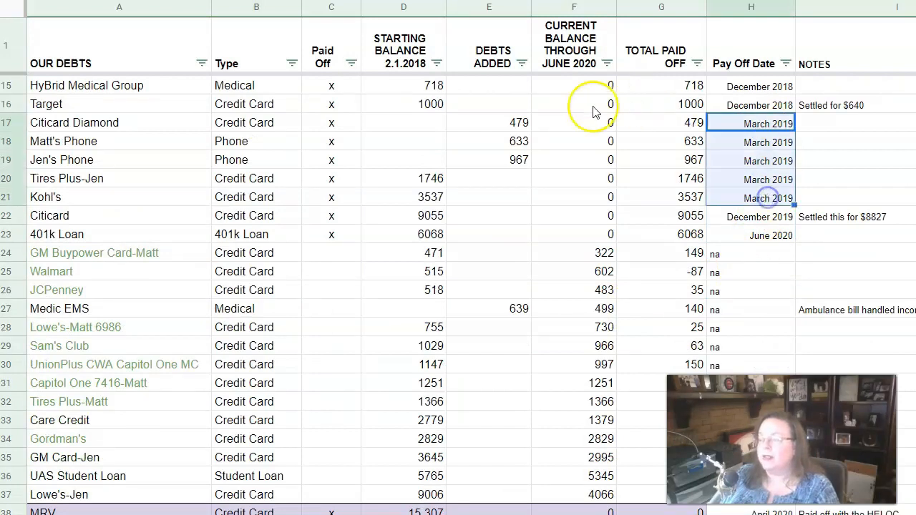
{"action": "mouse_move", "coordinate": [400, 183]}
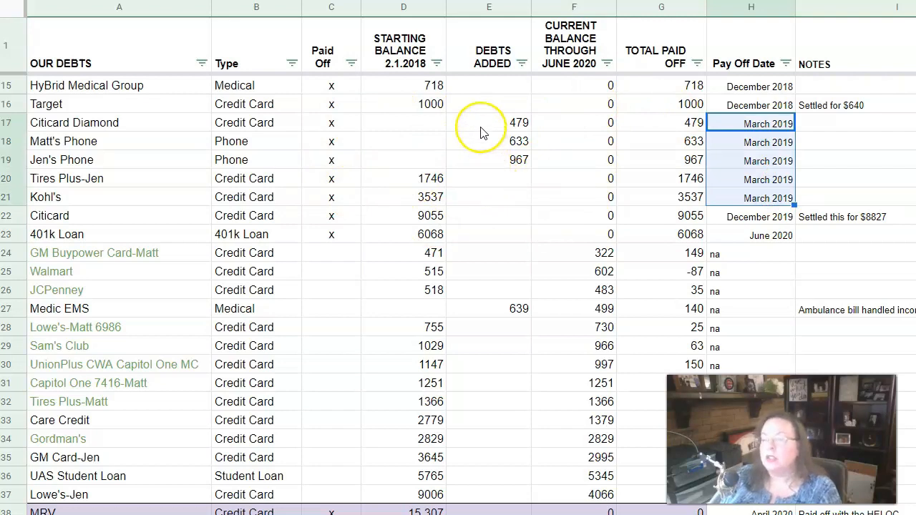
{"action": "left_click", "coordinate": [490, 123]}
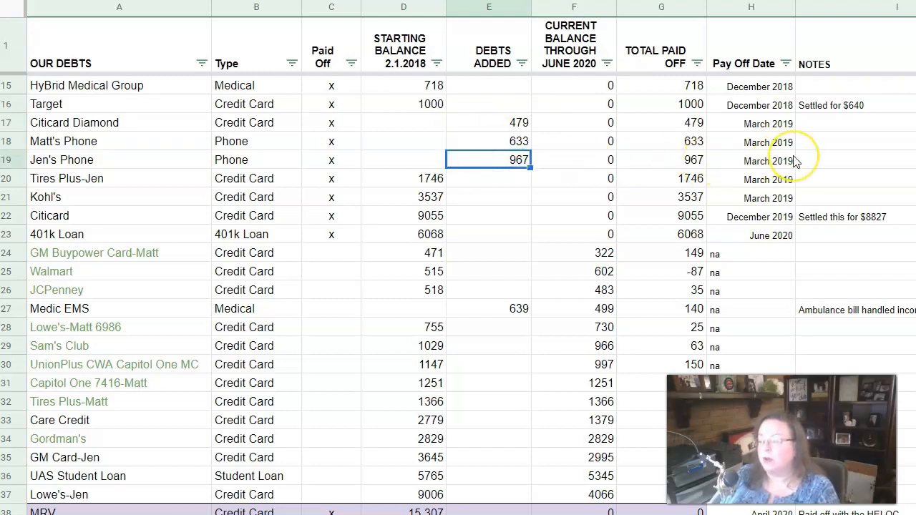
Step: Check Tires Plus-Jen's 1746 balance and correct its pay off date from March 2019 to June 2019
{"action": "left_click", "coordinate": [661, 160]}
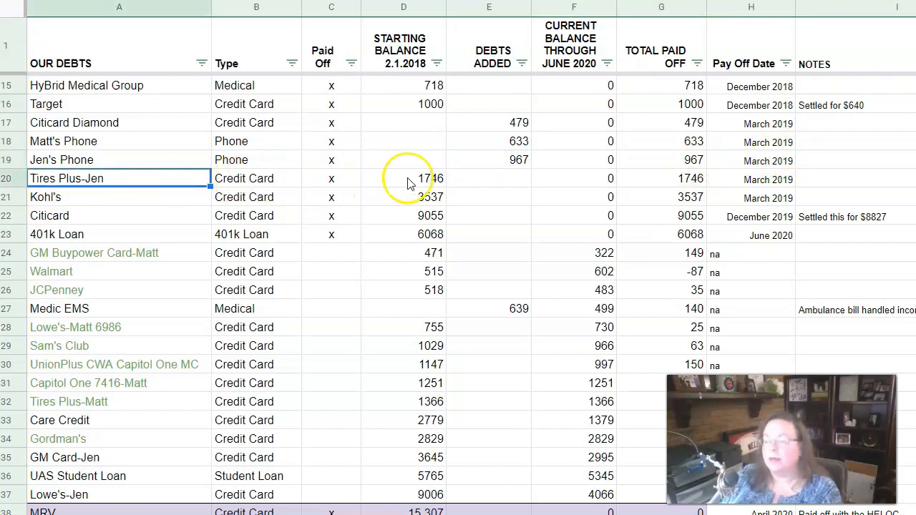
{"action": "left_click", "coordinate": [403, 178]}
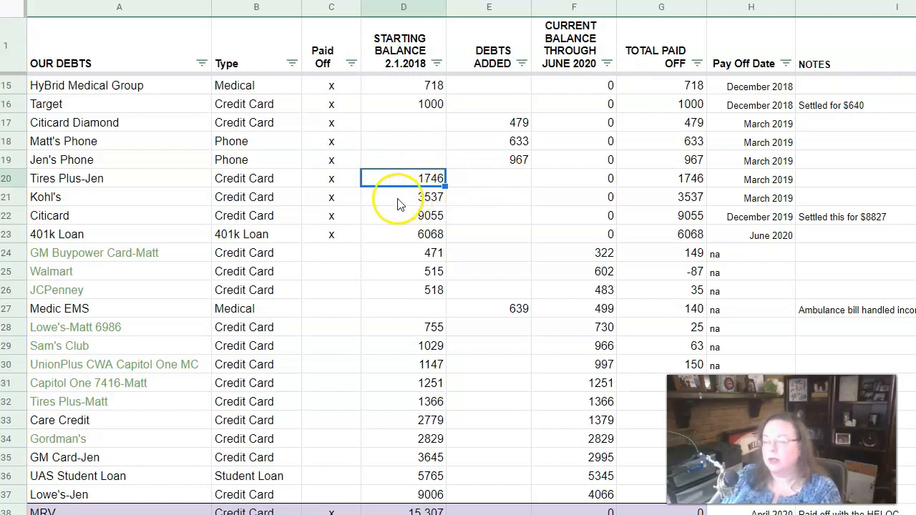
{"action": "left_click", "coordinate": [404, 198]}
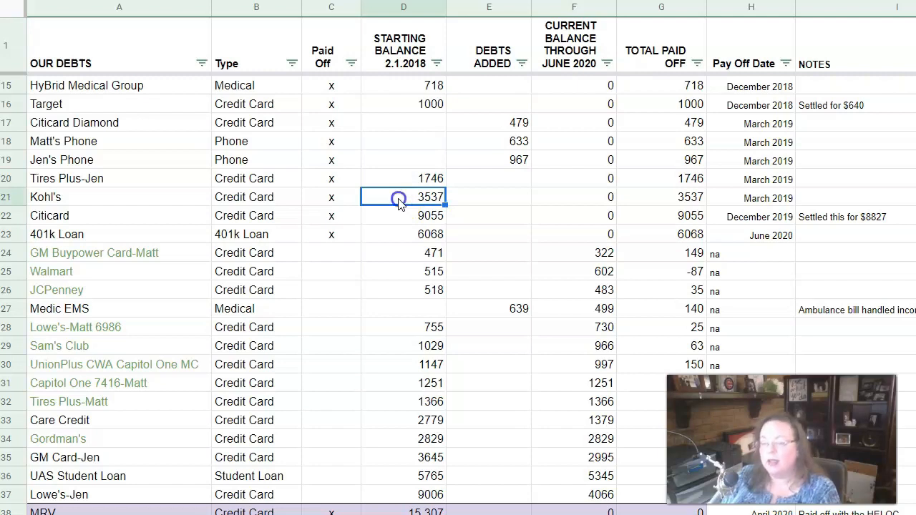
{"action": "mouse_move", "coordinate": [561, 197]}
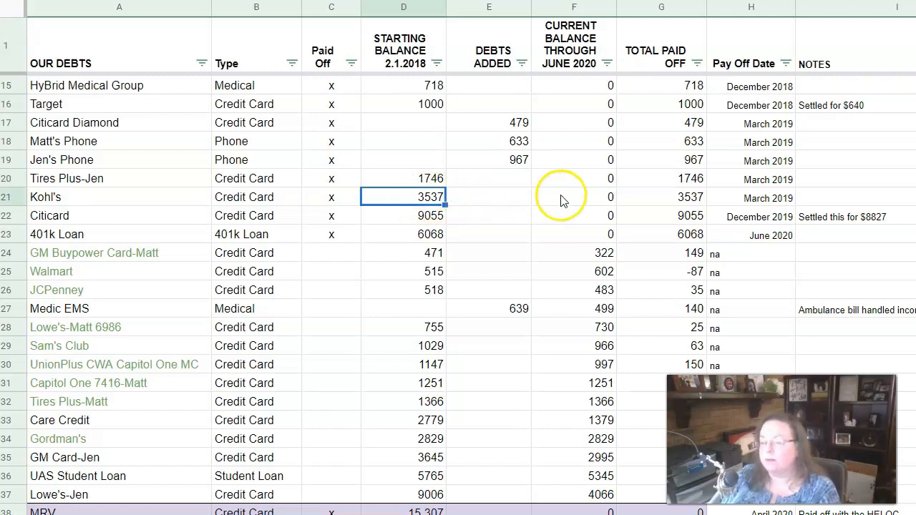
{"action": "left_click", "coordinate": [404, 178]}
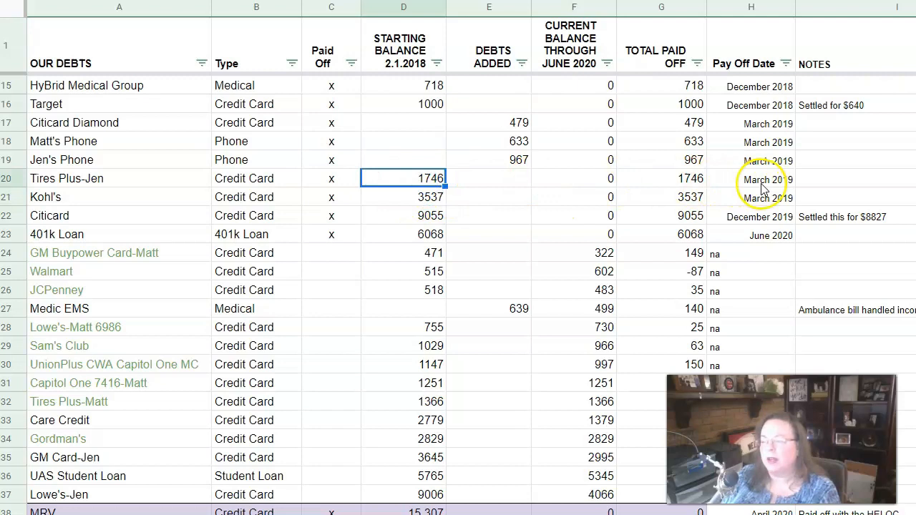
{"action": "left_click", "coordinate": [752, 179]}
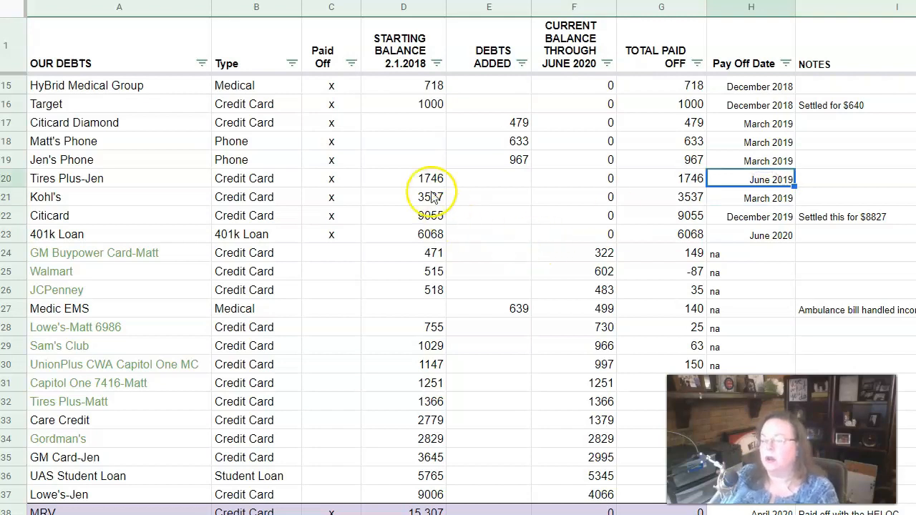
{"action": "mouse_move", "coordinate": [465, 186]}
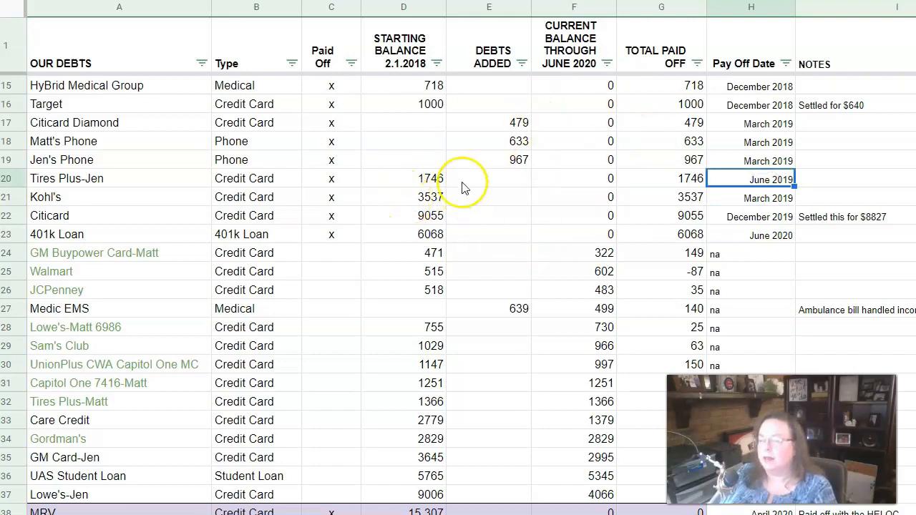
{"action": "left_click", "coordinate": [403, 198]}
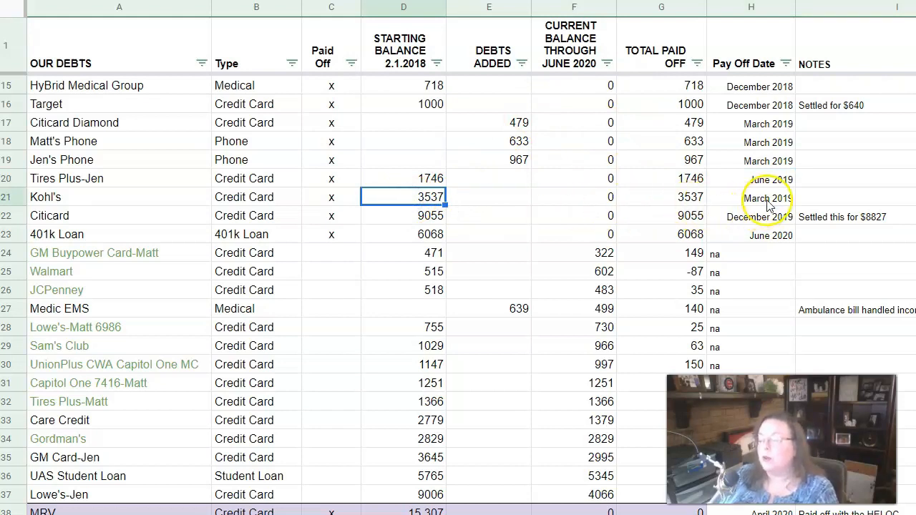
{"action": "left_click", "coordinate": [750, 197]}
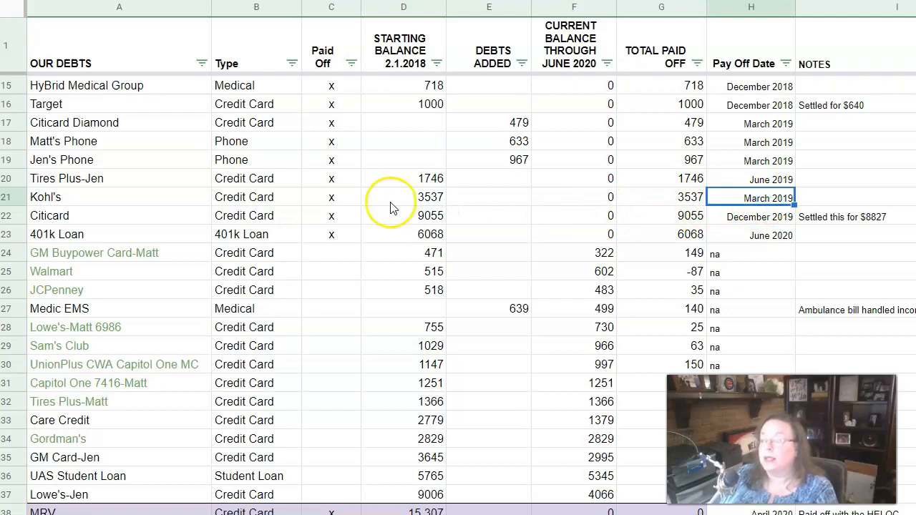
{"action": "left_click", "coordinate": [404, 197]}
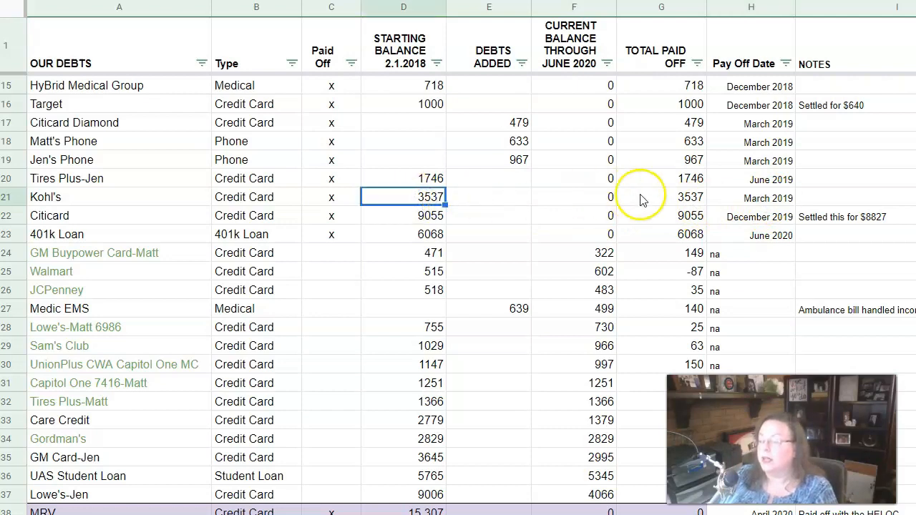
{"action": "left_click", "coordinate": [750, 197]}
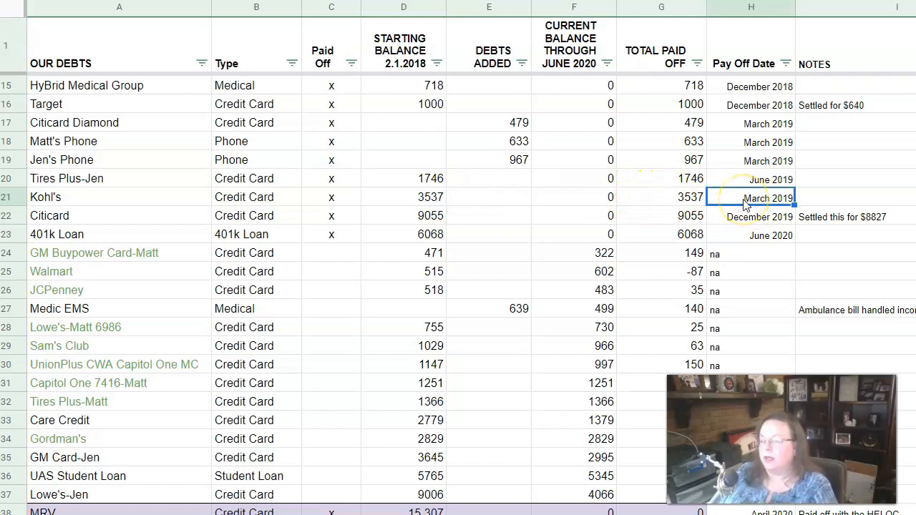
{"action": "mouse_move", "coordinate": [135, 241]}
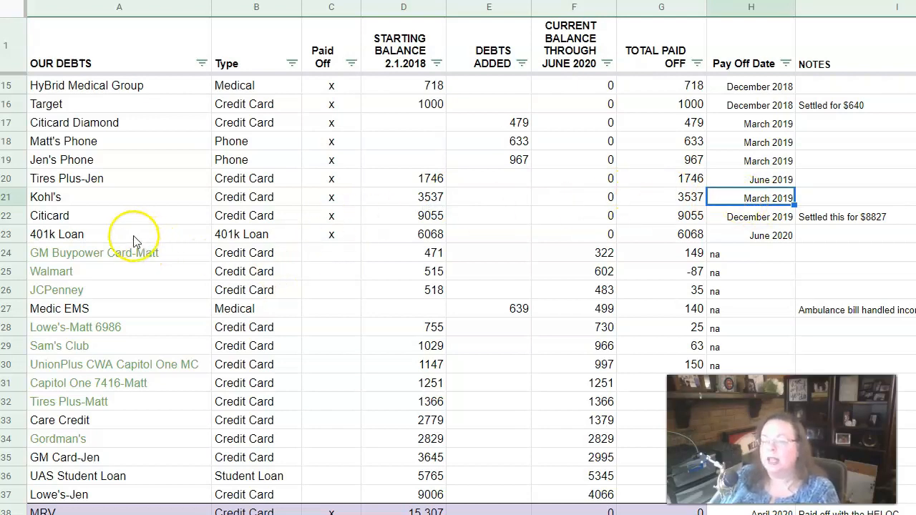
{"action": "left_click", "coordinate": [256, 215]}
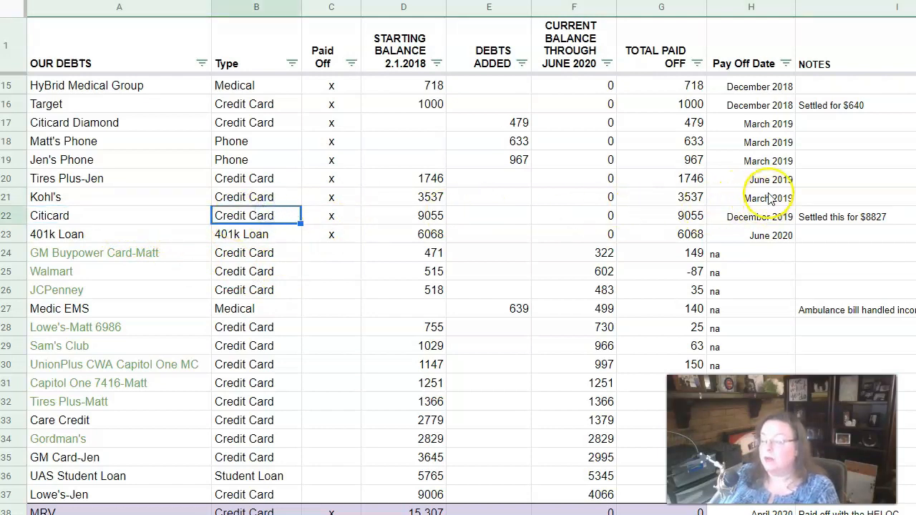
{"action": "left_click", "coordinate": [750, 197]}
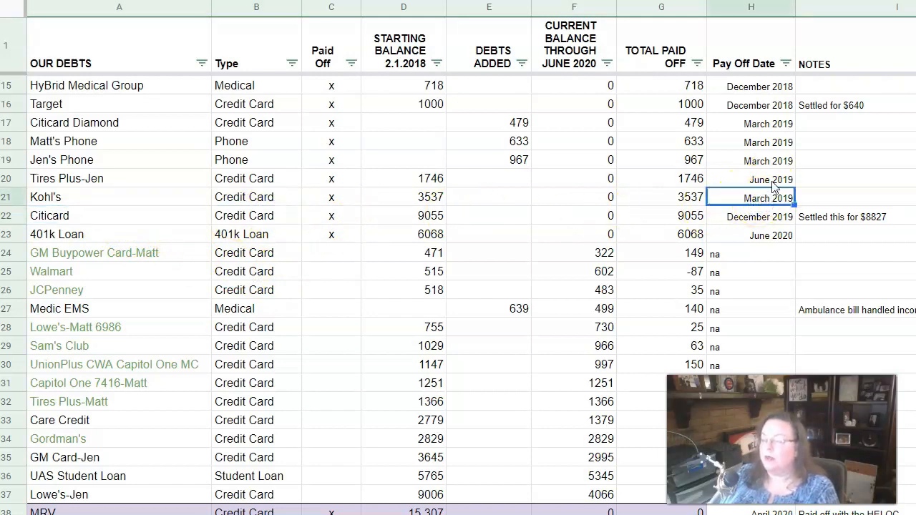
{"action": "left_click", "coordinate": [750, 180]}
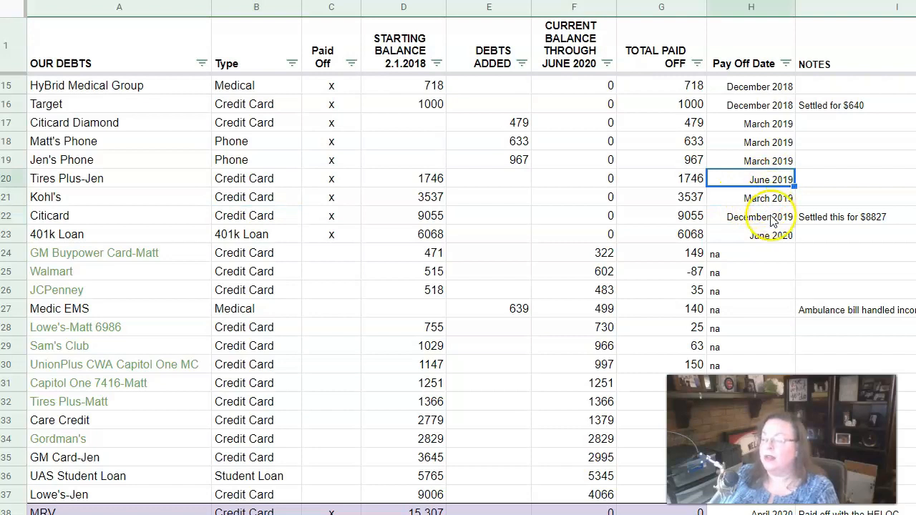
{"action": "left_click", "coordinate": [750, 216]}
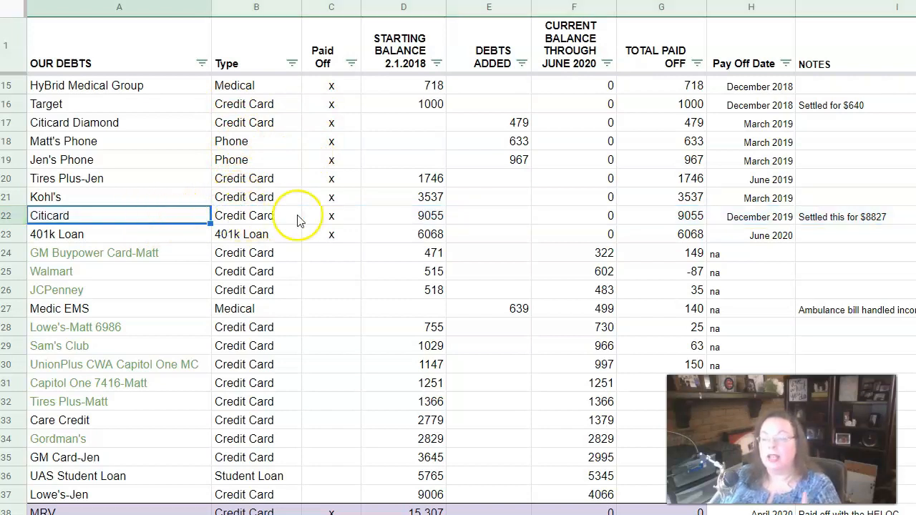
{"action": "left_click", "coordinate": [404, 215]}
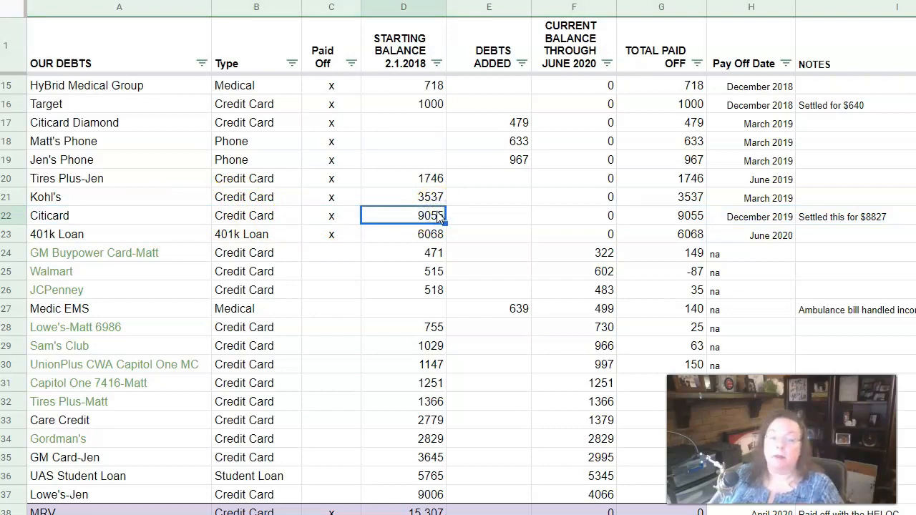
{"action": "left_click", "coordinate": [103, 215]}
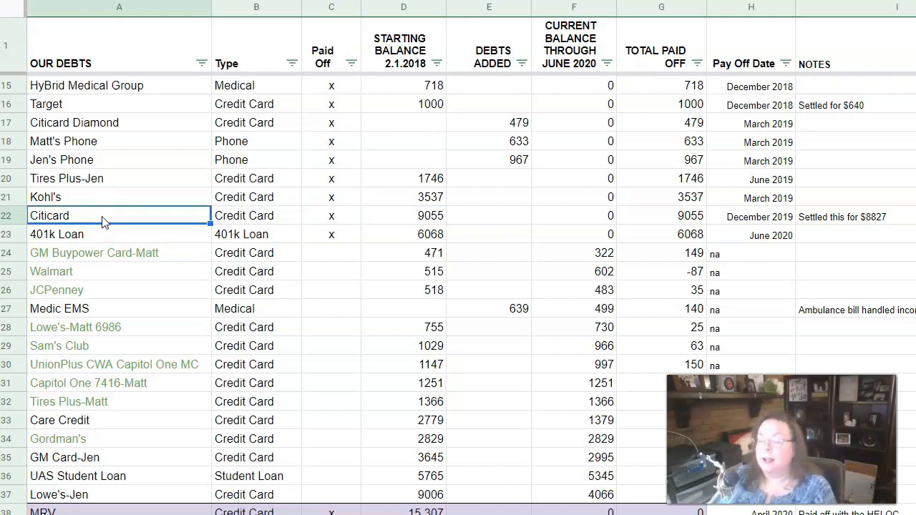
{"action": "left_click", "coordinate": [332, 215]}
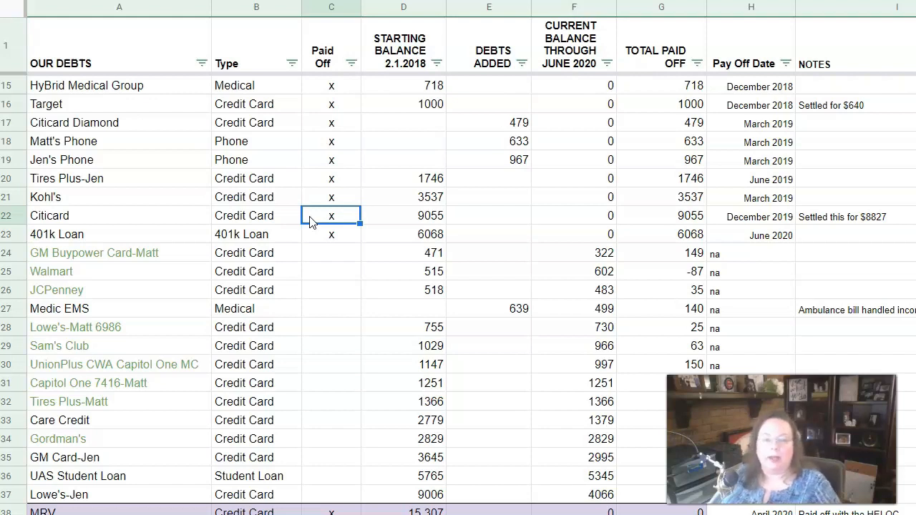
{"action": "mouse_move", "coordinate": [391, 252]}
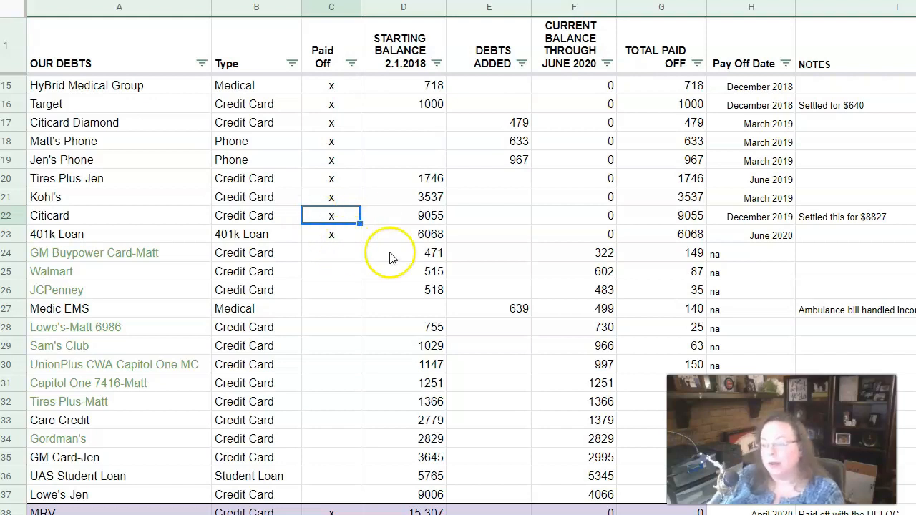
{"action": "mouse_move", "coordinate": [23, 217]}
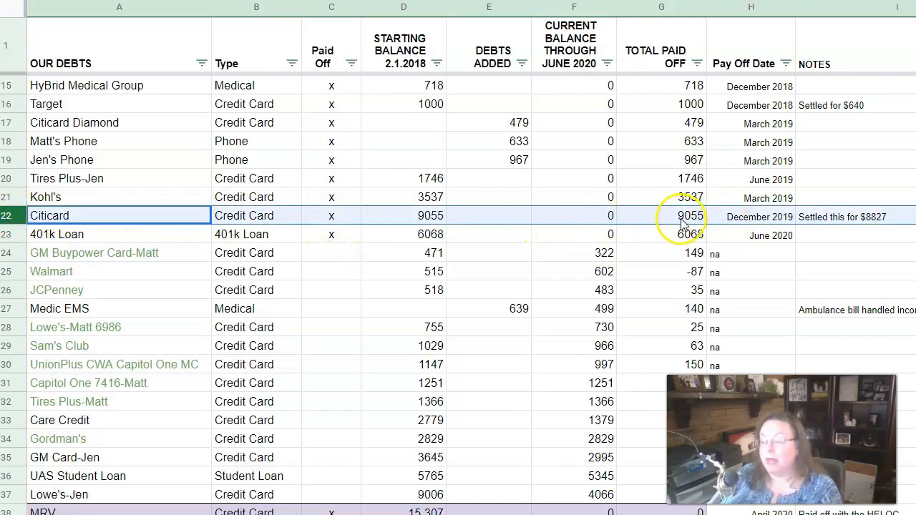
{"action": "mouse_move", "coordinate": [751, 221]}
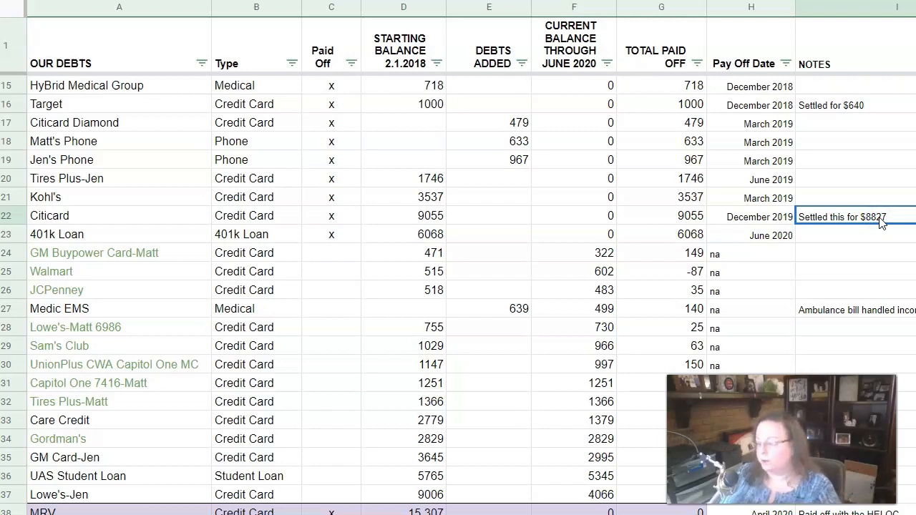
{"action": "left_click", "coordinate": [121, 235]}
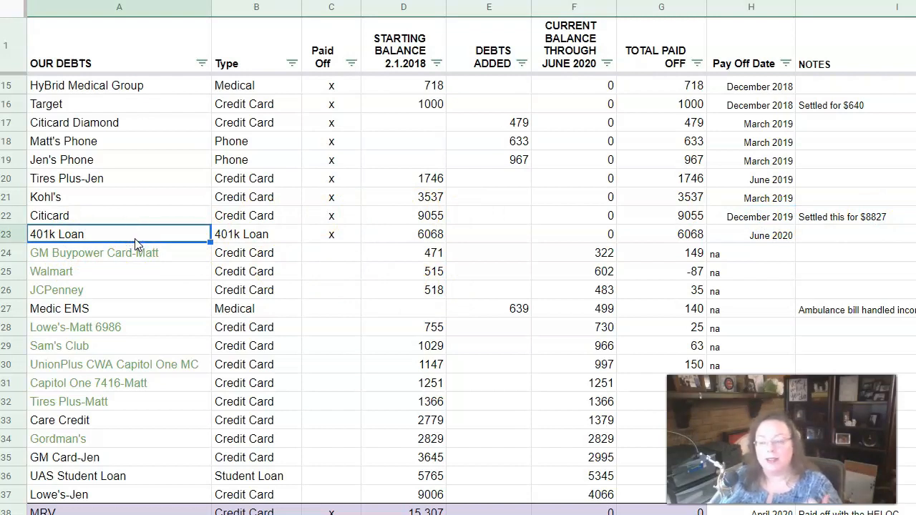
{"action": "mouse_move", "coordinate": [143, 236]}
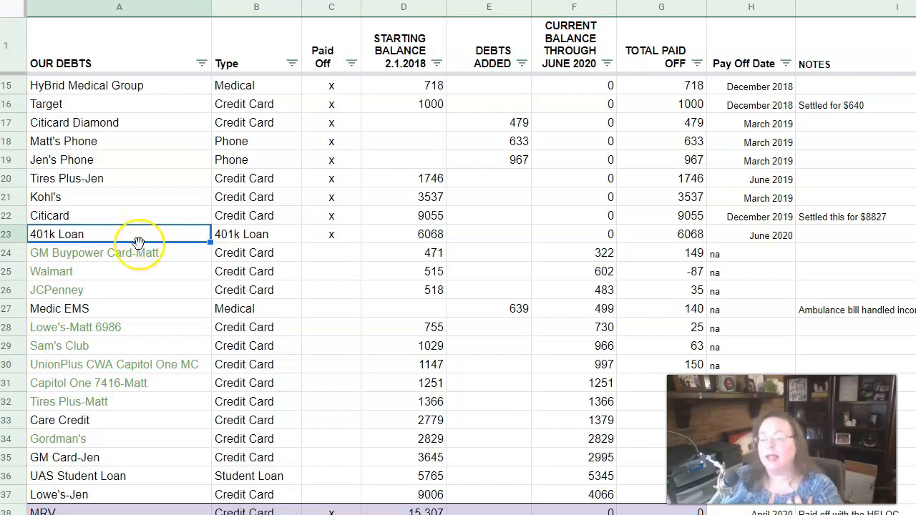
{"action": "mouse_move", "coordinate": [175, 240]}
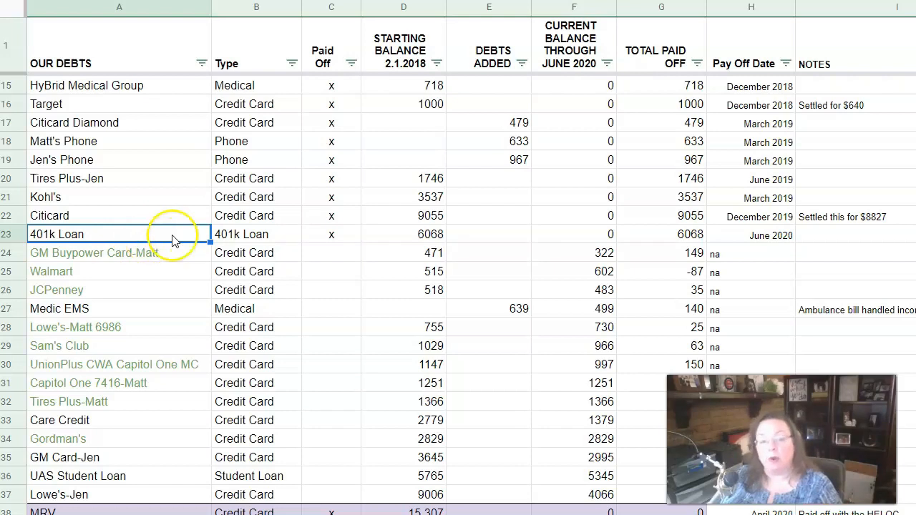
{"action": "left_click", "coordinate": [403, 234]}
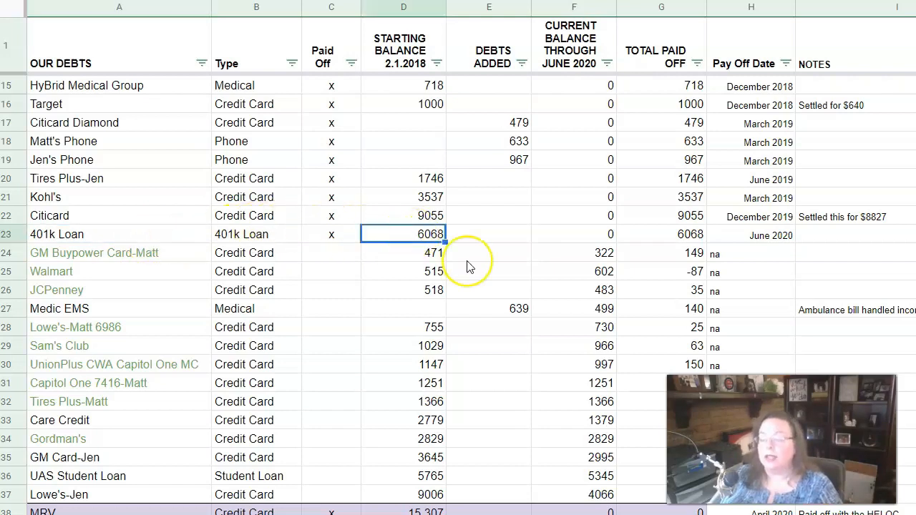
{"action": "mouse_move", "coordinate": [470, 267]}
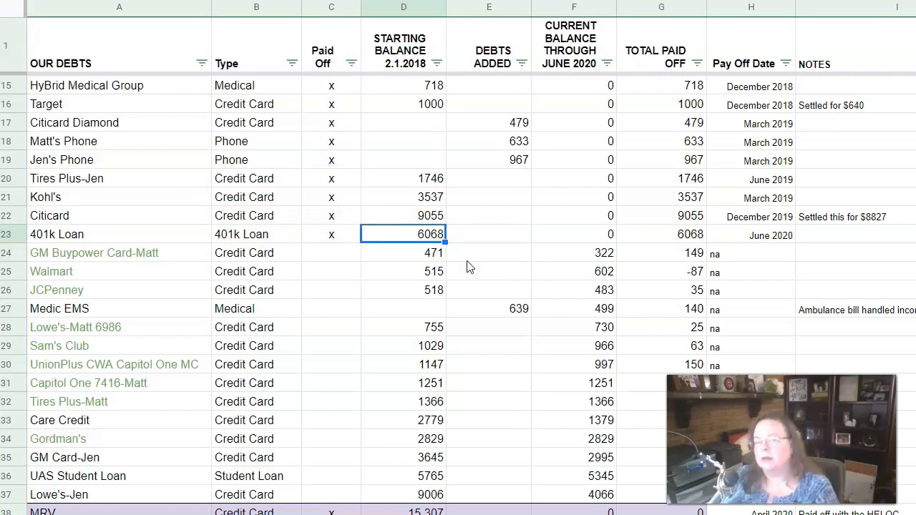
{"action": "mouse_move", "coordinate": [489, 241]}
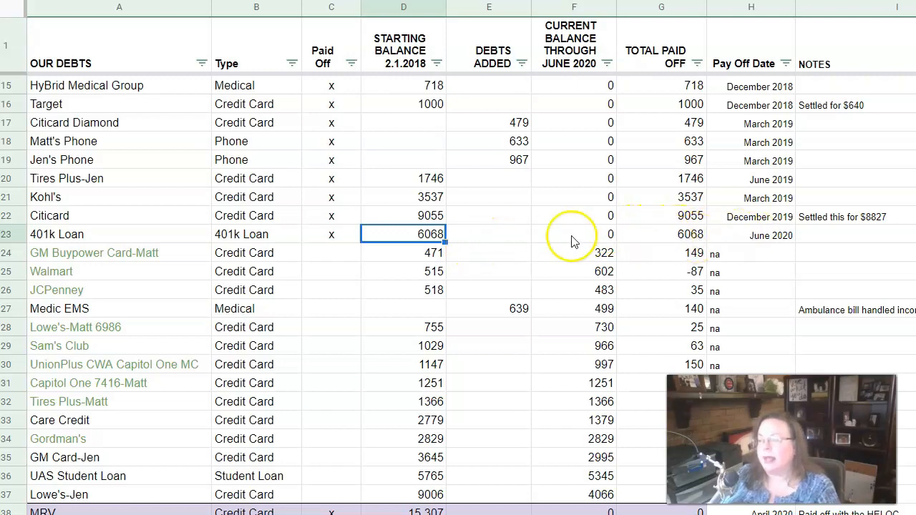
{"action": "left_click", "coordinate": [661, 234]}
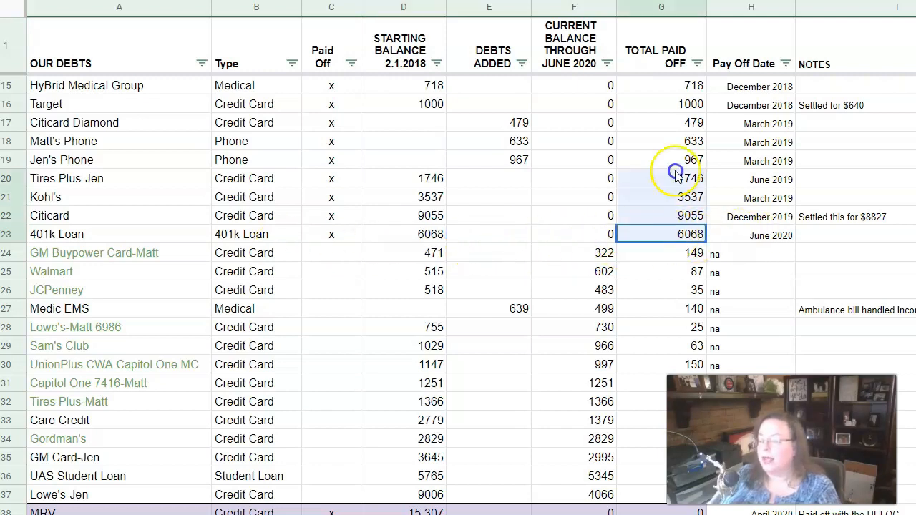
{"action": "scroll", "scroll_direction": "up", "scroll_amount": 3}
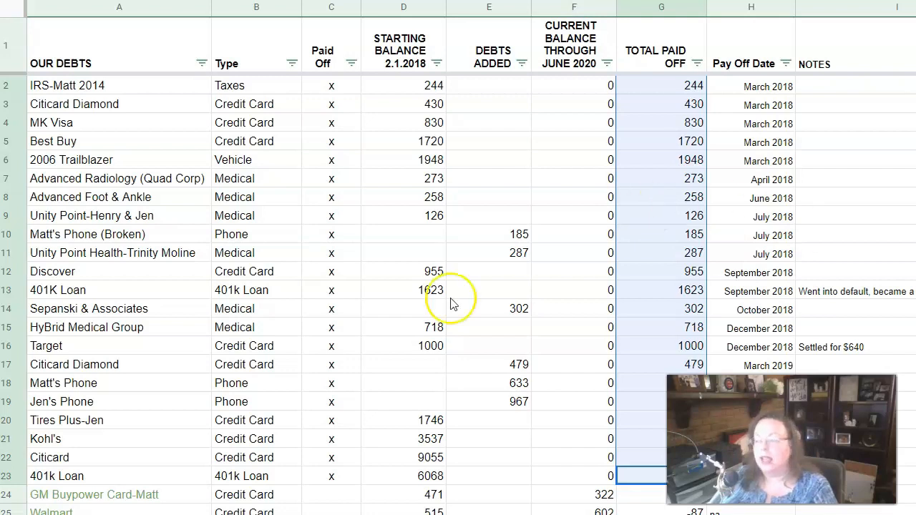
{"action": "left_click", "coordinate": [330, 401]}
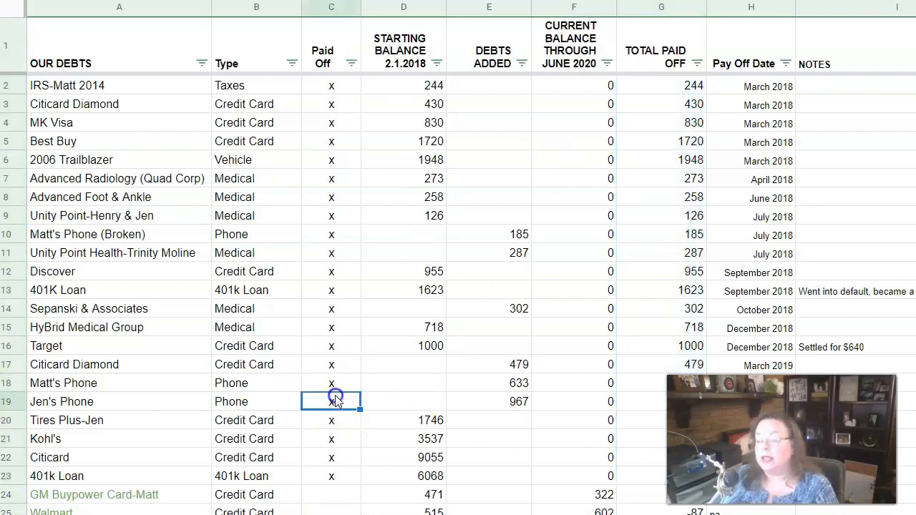
{"action": "type", "text": "x"}
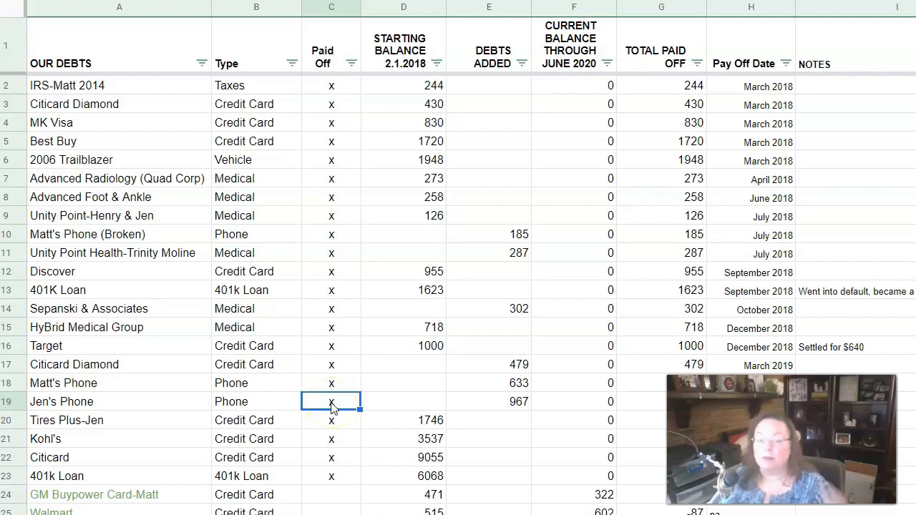
{"action": "mouse_move", "coordinate": [338, 432]}
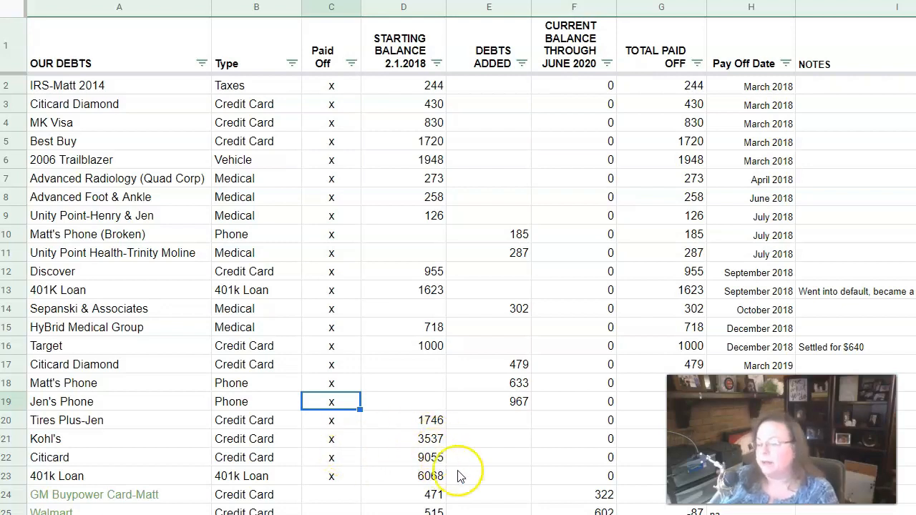
{"action": "left_click", "coordinate": [573, 475]}
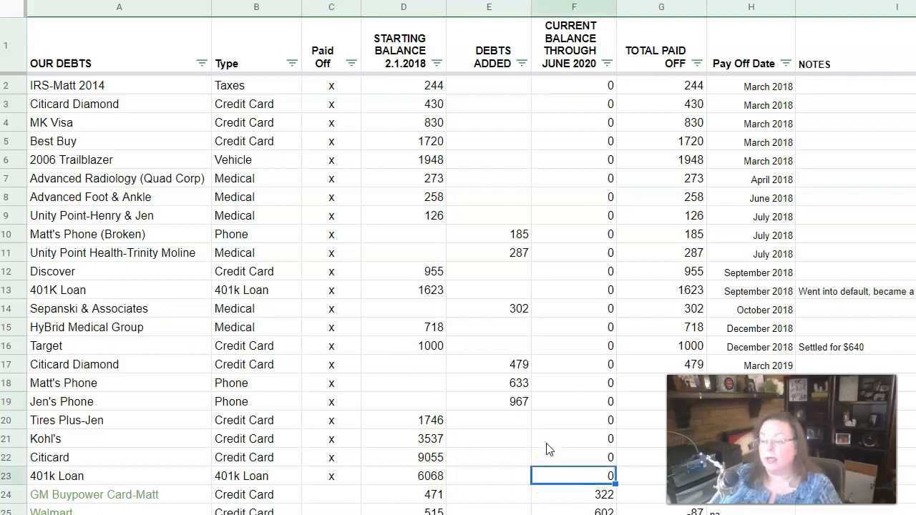
{"action": "scroll", "scroll_direction": "down", "scroll_amount": 3}
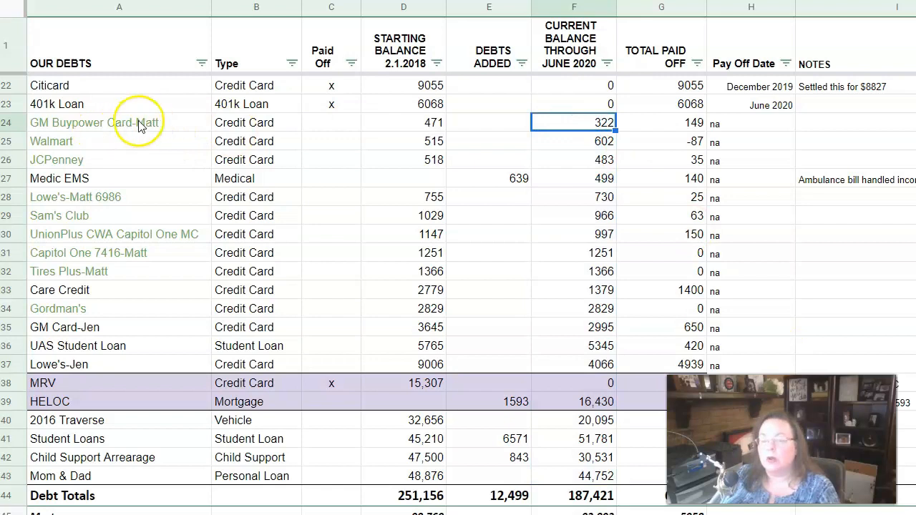
{"action": "mouse_move", "coordinate": [140, 126]}
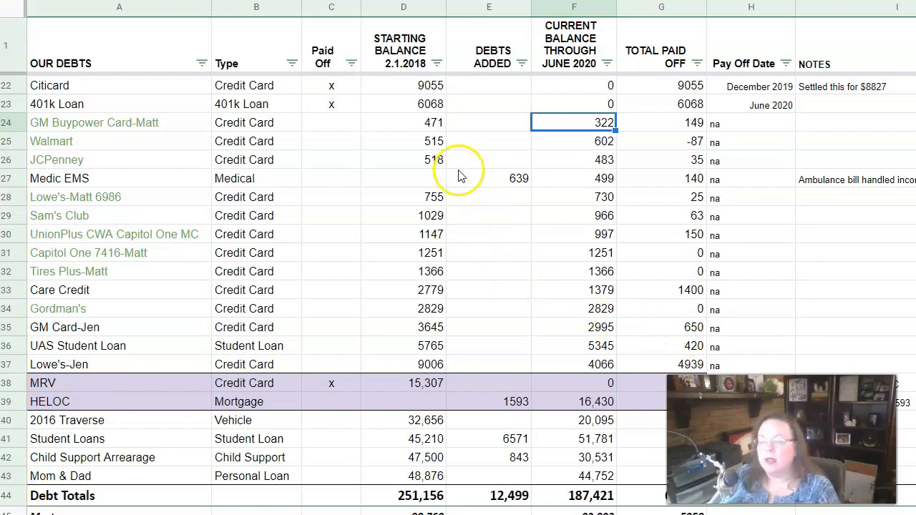
{"action": "mouse_move", "coordinate": [547, 126]}
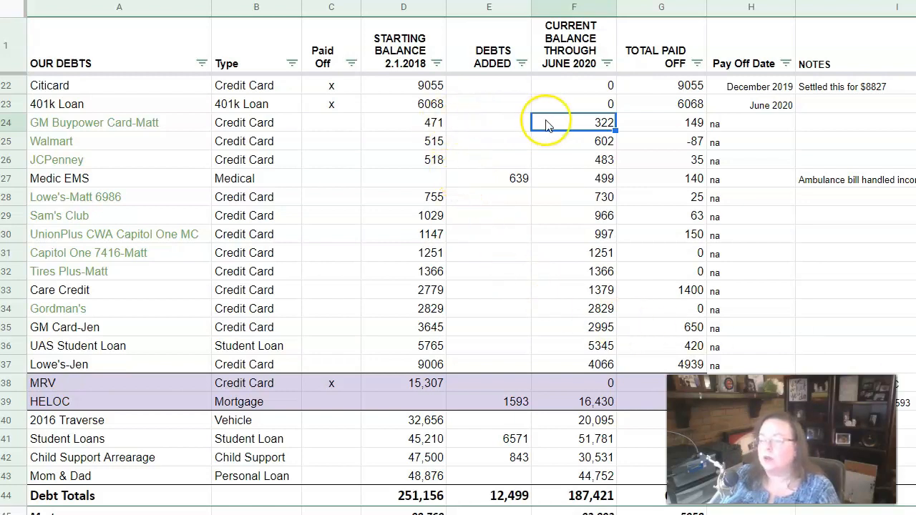
{"action": "left_click", "coordinate": [119, 123]}
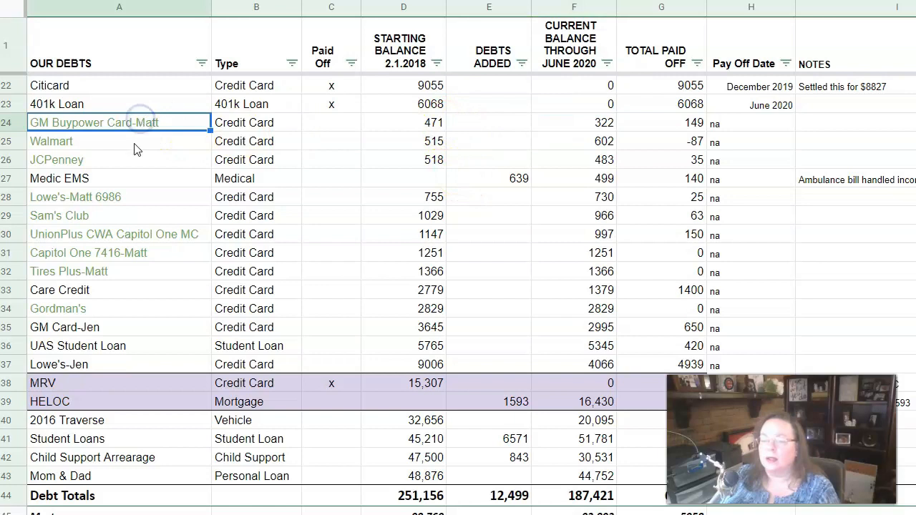
{"action": "mouse_move", "coordinate": [279, 135]}
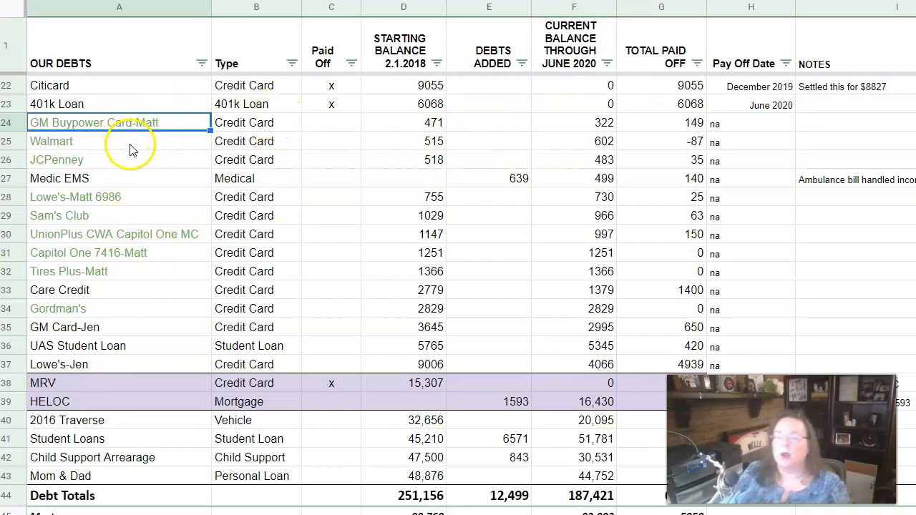
{"action": "mouse_move", "coordinate": [40, 146]}
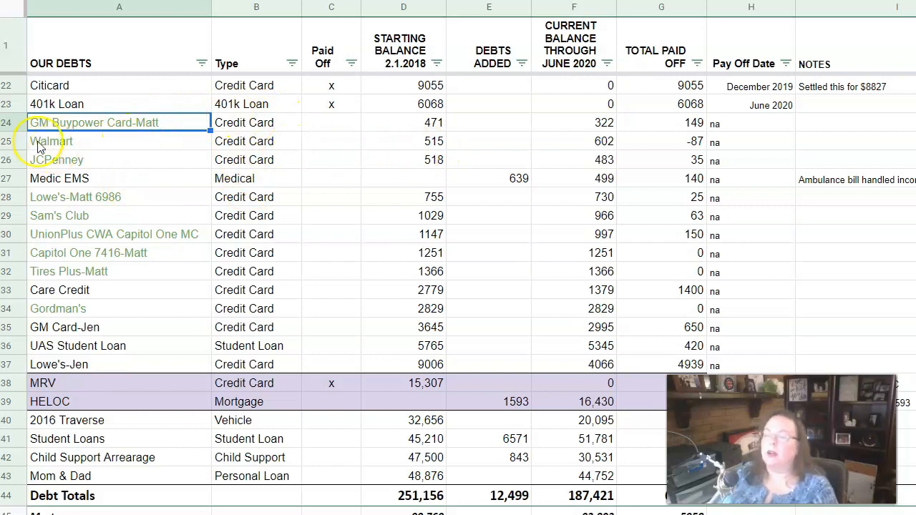
{"action": "mouse_move", "coordinate": [266, 170]}
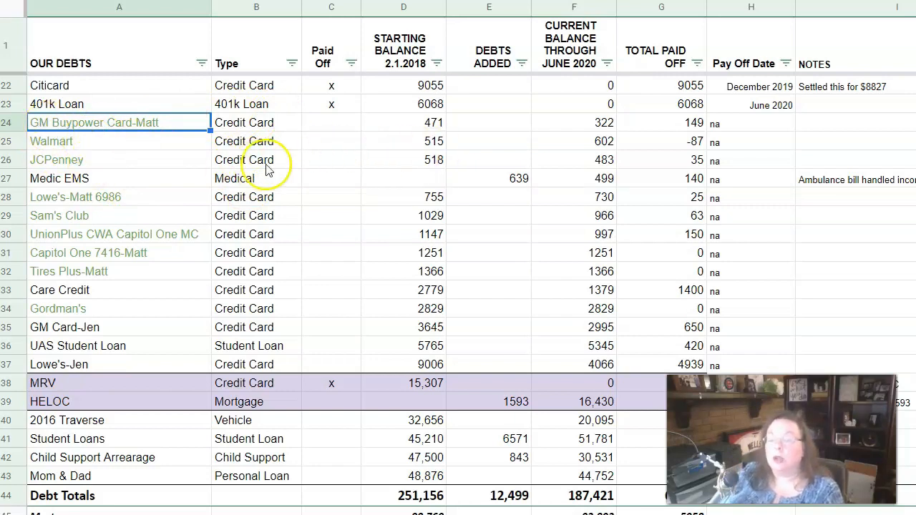
{"action": "mouse_move", "coordinate": [240, 315]}
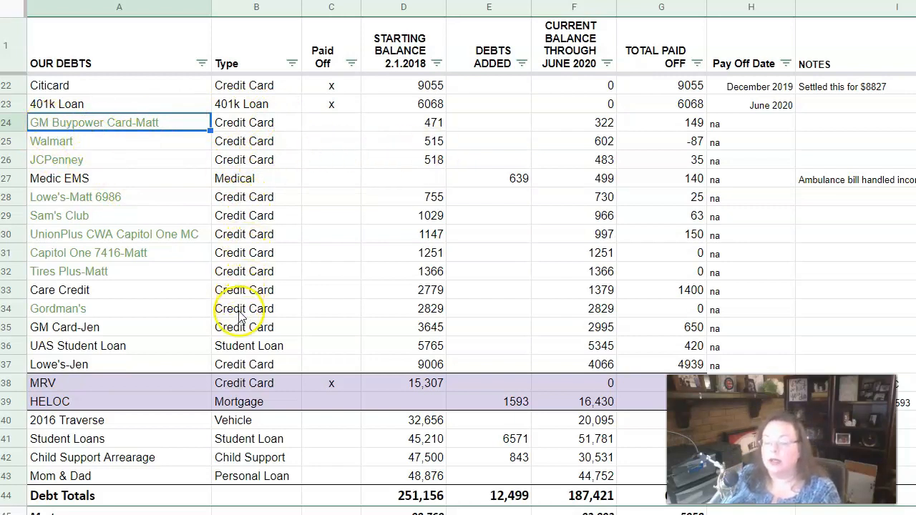
{"action": "mouse_move", "coordinate": [242, 299]}
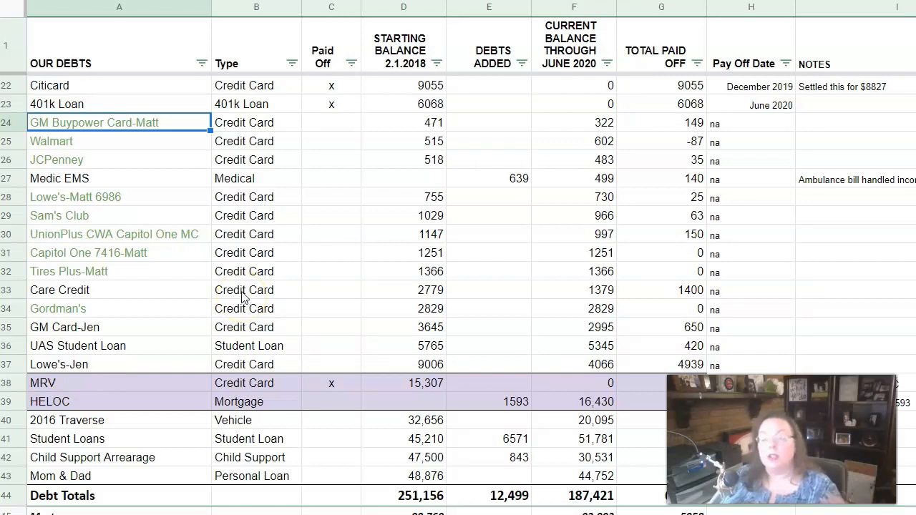
{"action": "mouse_move", "coordinate": [473, 132]}
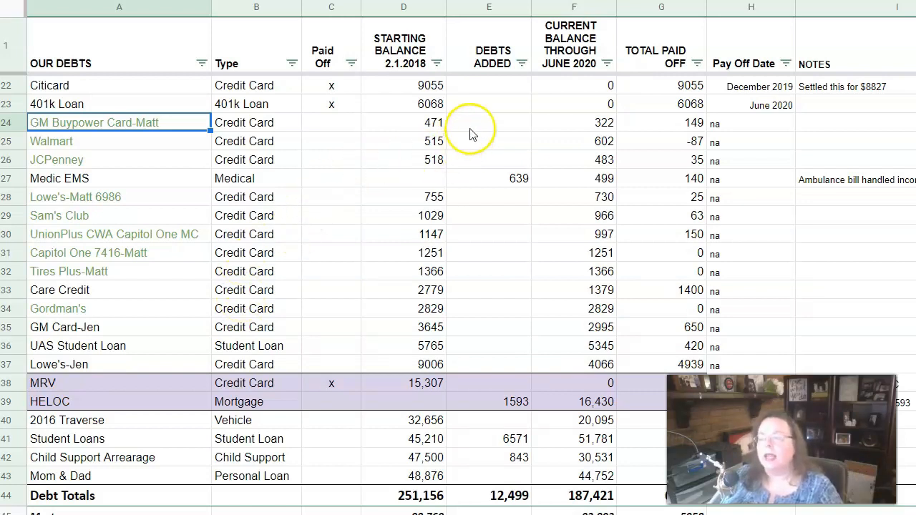
{"action": "mouse_move", "coordinate": [432, 126]}
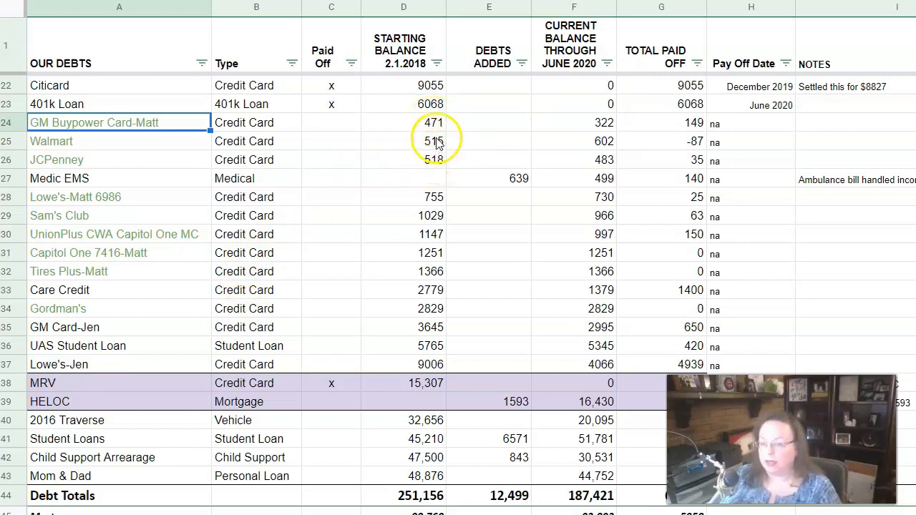
{"action": "left_click", "coordinate": [404, 123]}
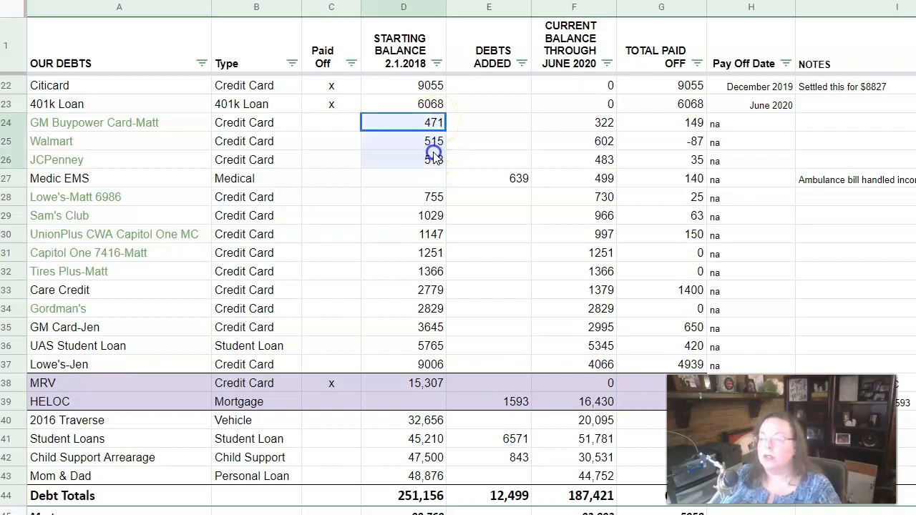
{"action": "left_click", "coordinate": [403, 197]}
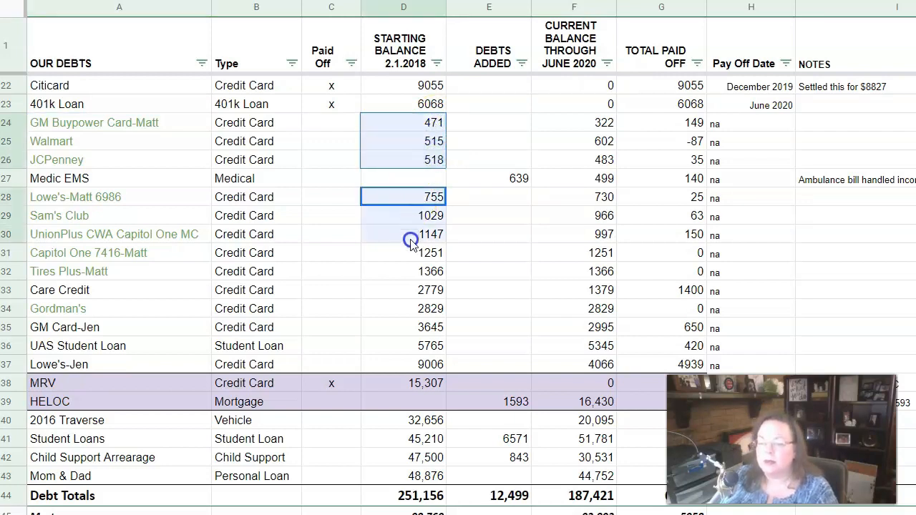
{"action": "left_click", "coordinate": [404, 309]}
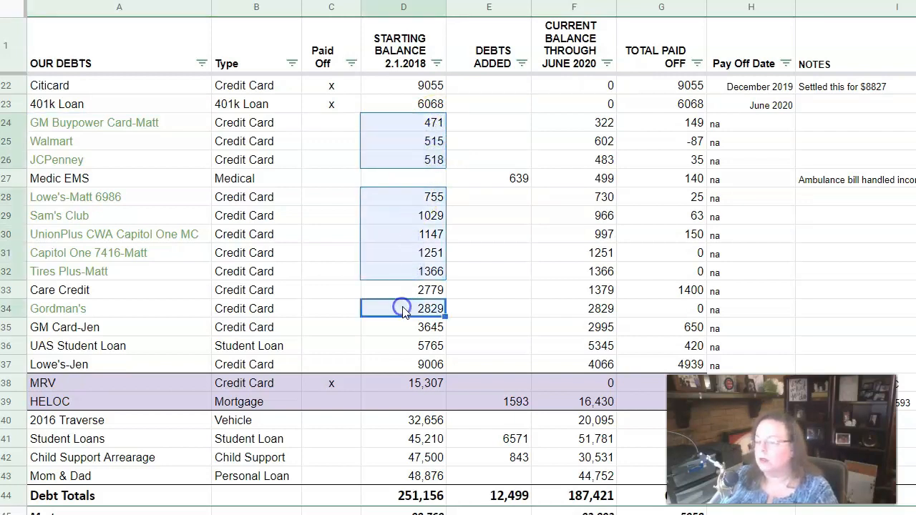
{"action": "mouse_move", "coordinate": [485, 363]}
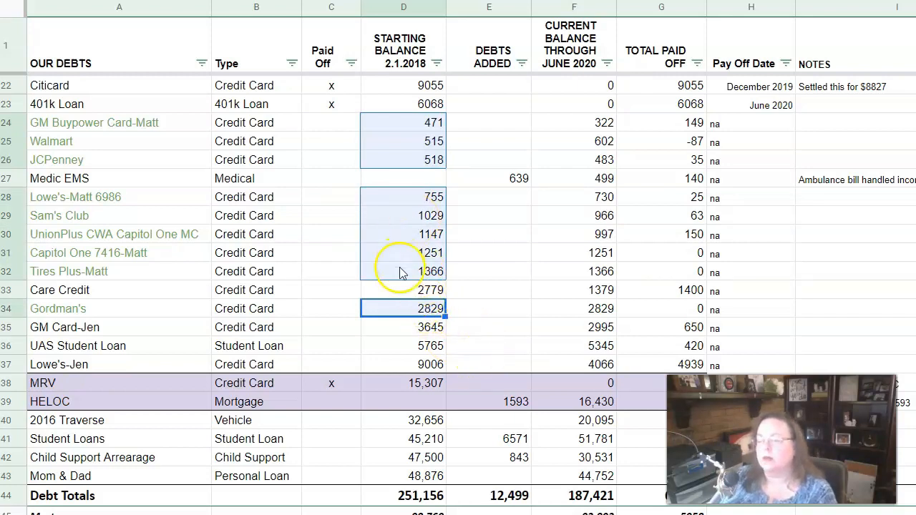
{"action": "mouse_move", "coordinate": [438, 255]}
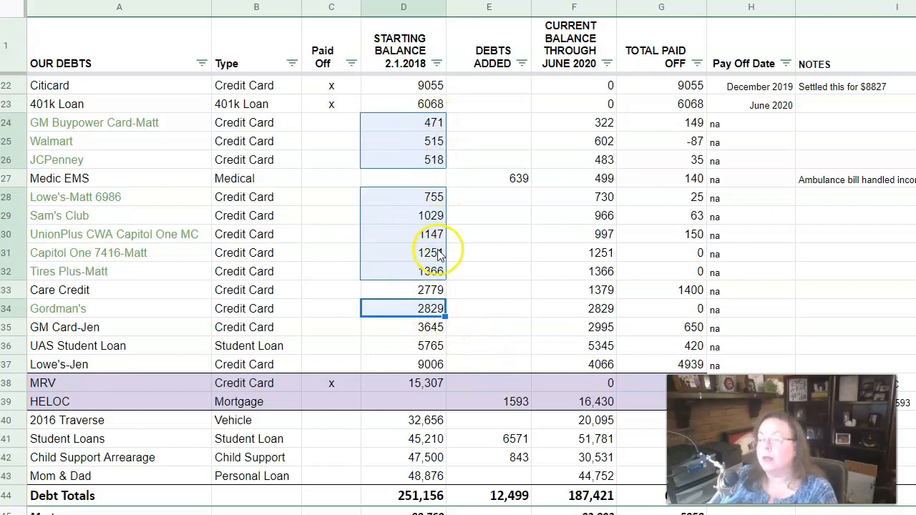
{"action": "mouse_move", "coordinate": [481, 272]}
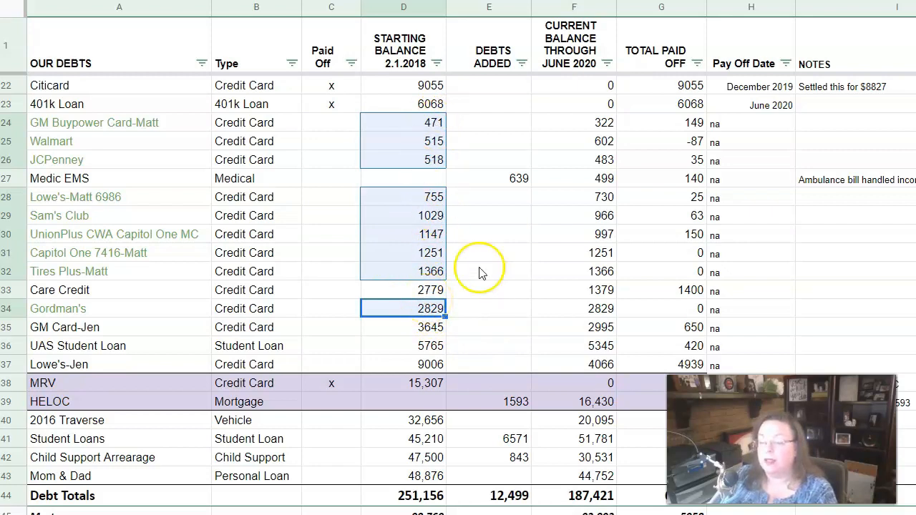
{"action": "left_click", "coordinate": [402, 178]}
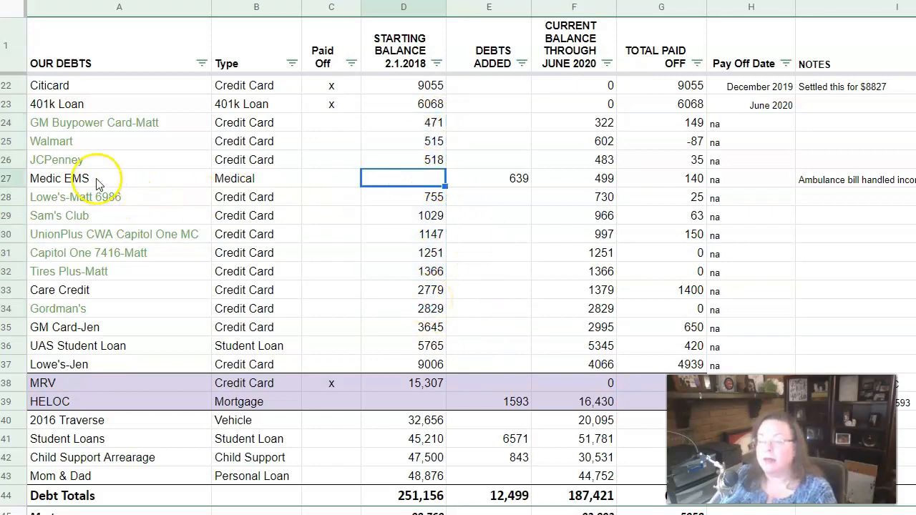
{"action": "left_click", "coordinate": [118, 177]}
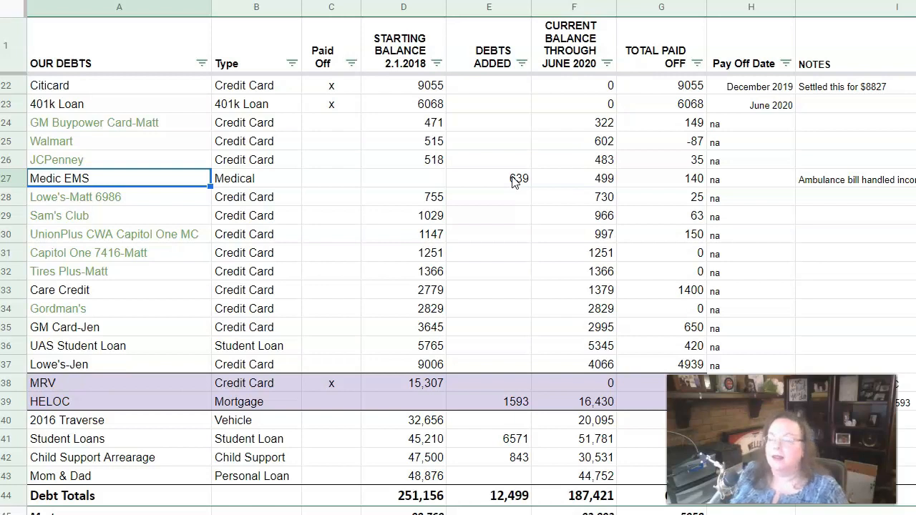
{"action": "mouse_move", "coordinate": [510, 186]}
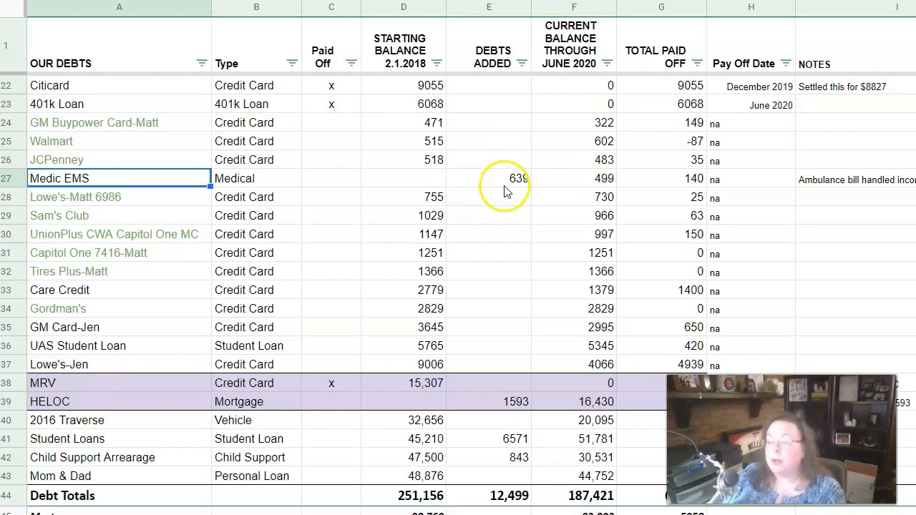
{"action": "left_click", "coordinate": [489, 178]}
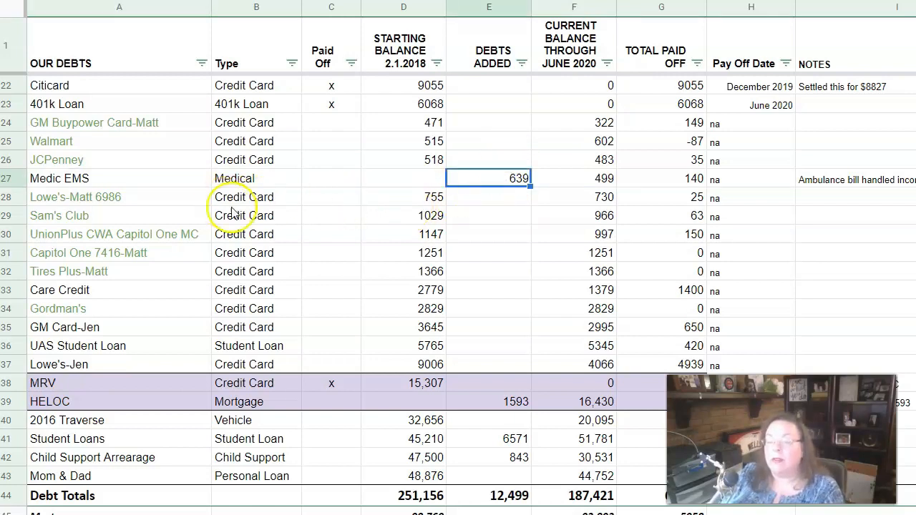
{"action": "left_click", "coordinate": [119, 290]}
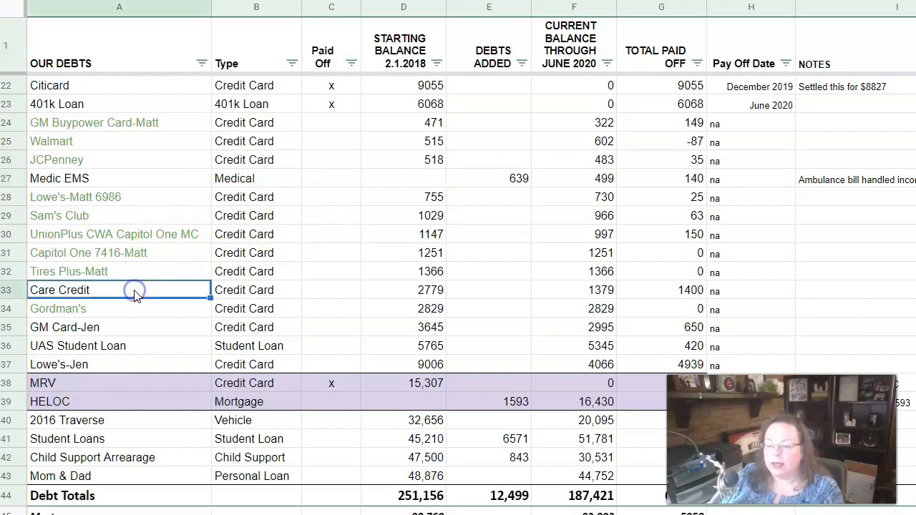
{"action": "left_click", "coordinate": [256, 289]}
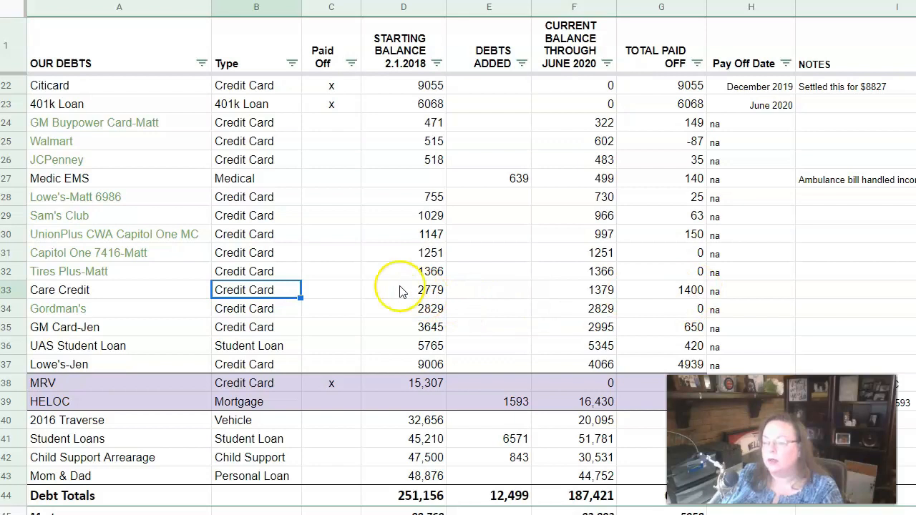
{"action": "left_click", "coordinate": [403, 289]}
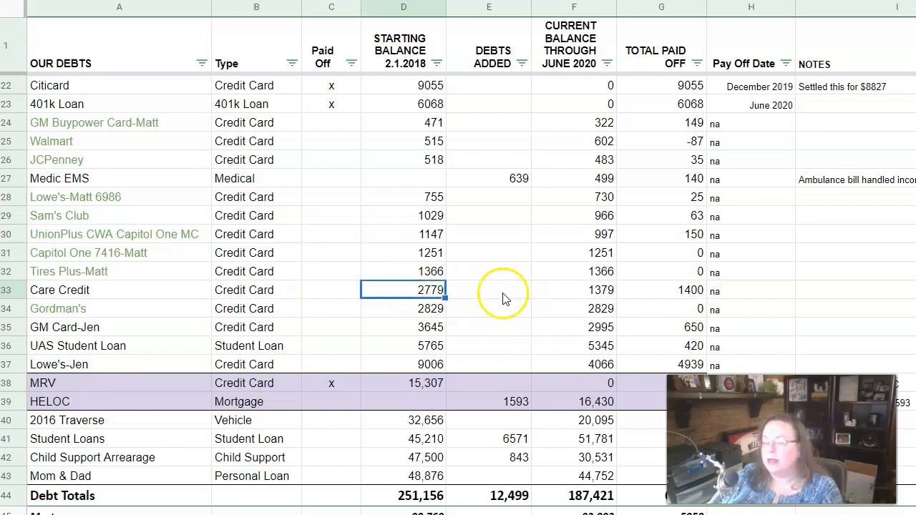
{"action": "mouse_move", "coordinate": [608, 296]}
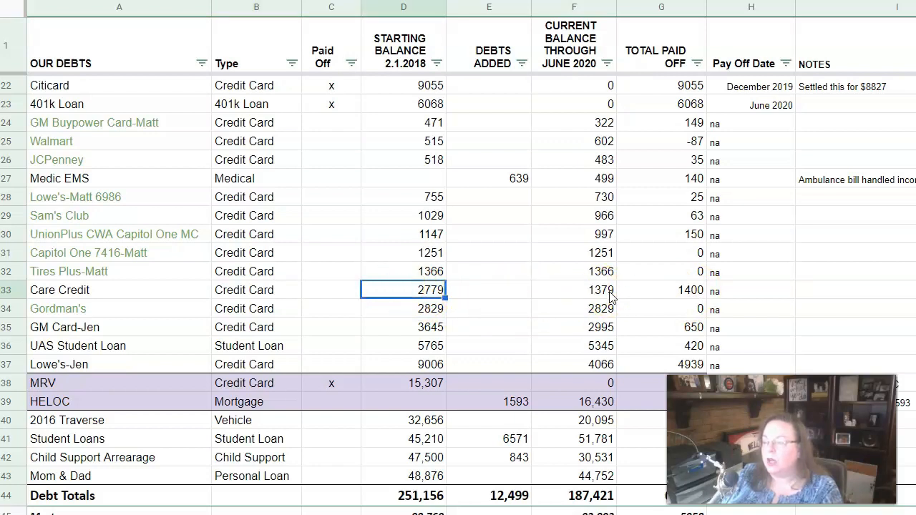
{"action": "left_click", "coordinate": [572, 290]}
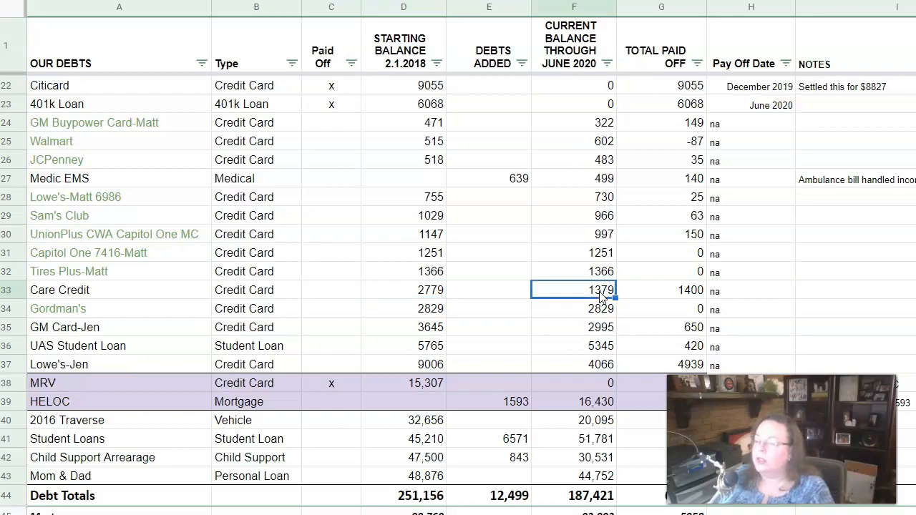
{"action": "left_click", "coordinate": [662, 289]}
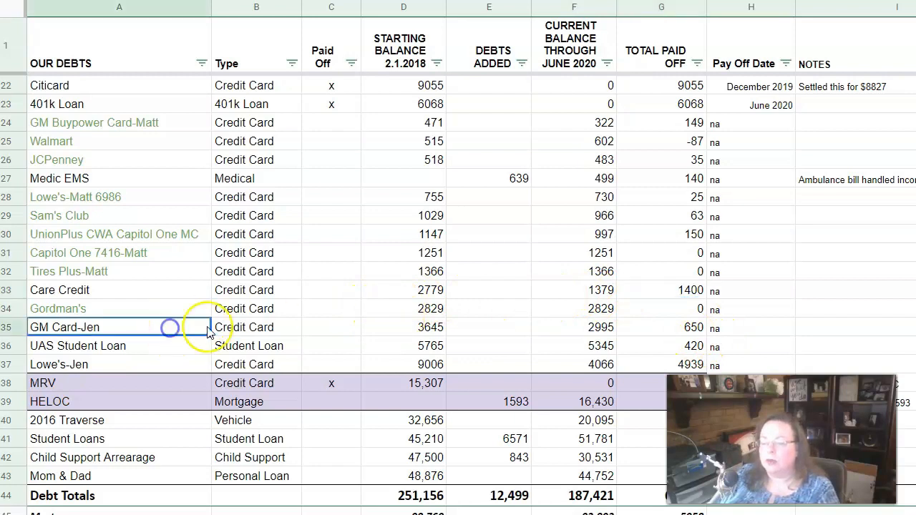
{"action": "left_click", "coordinate": [404, 326]}
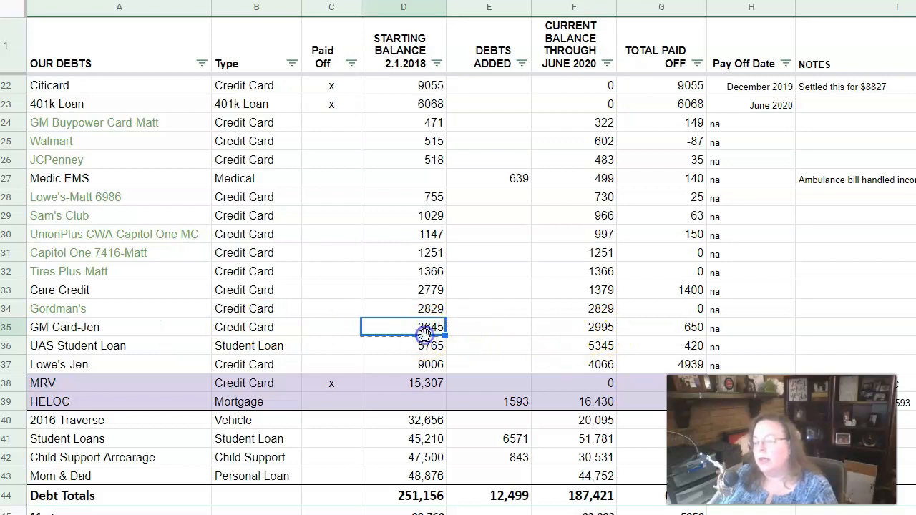
{"action": "left_click", "coordinate": [573, 326]}
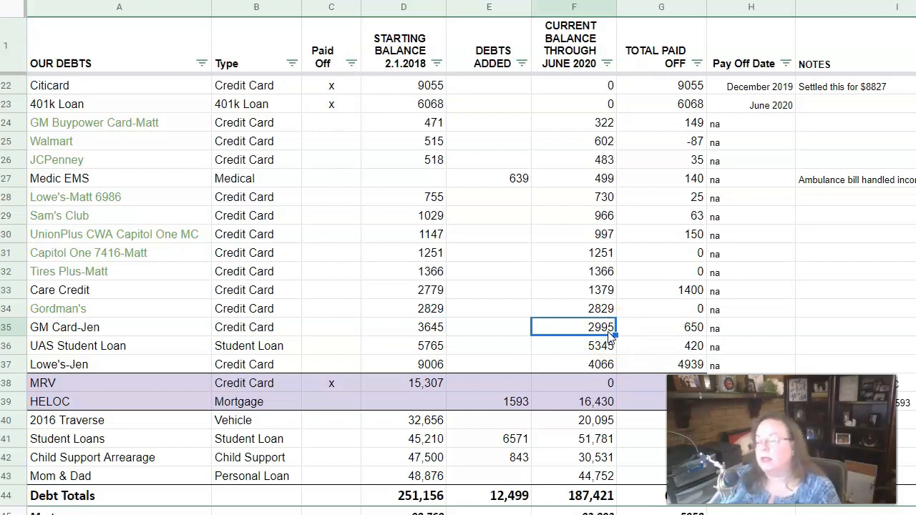
{"action": "mouse_move", "coordinate": [666, 84]}
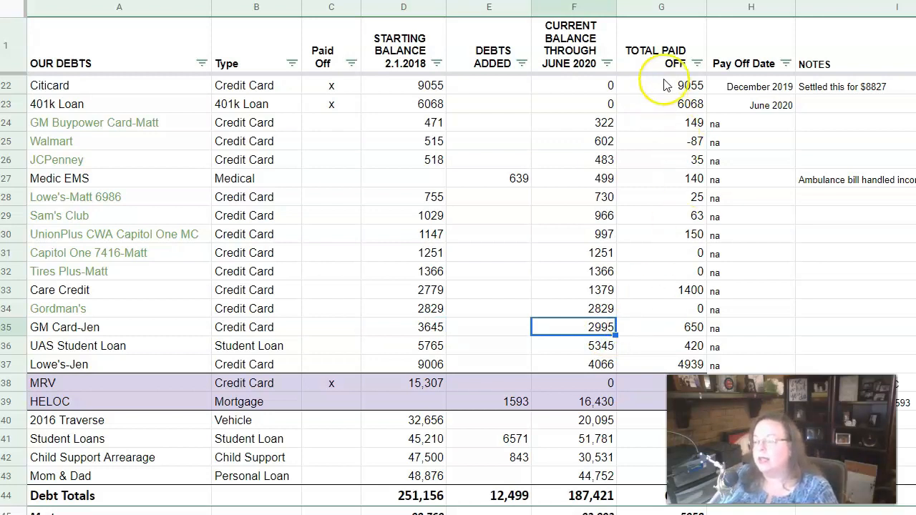
{"action": "mouse_move", "coordinate": [679, 303]}
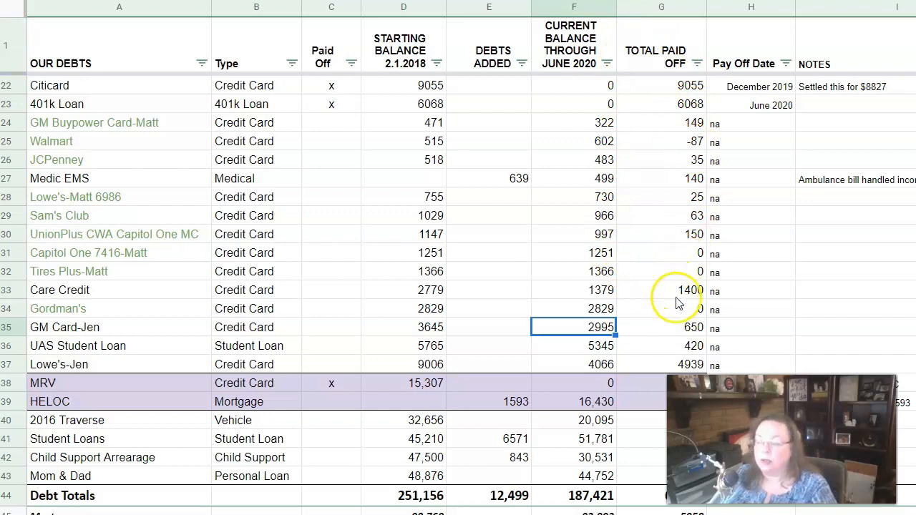
{"action": "mouse_move", "coordinate": [692, 123]}
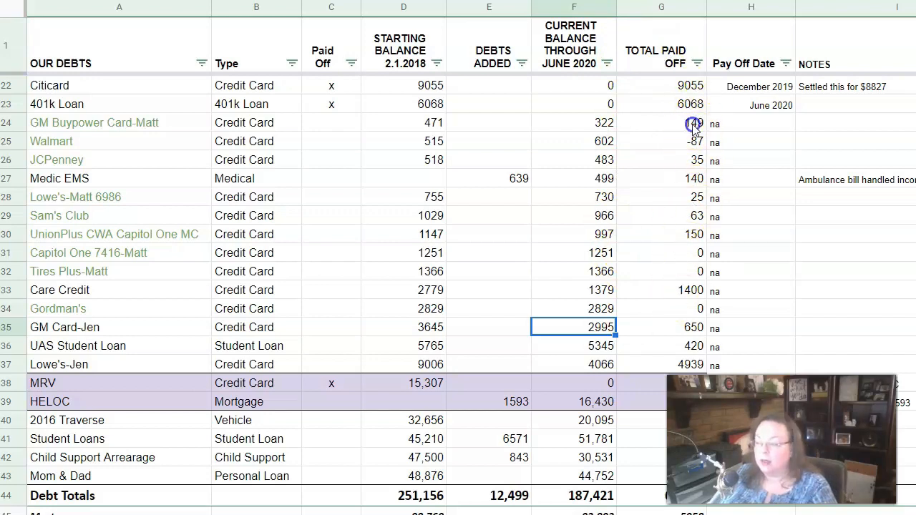
{"action": "left_click", "coordinate": [661, 177]}
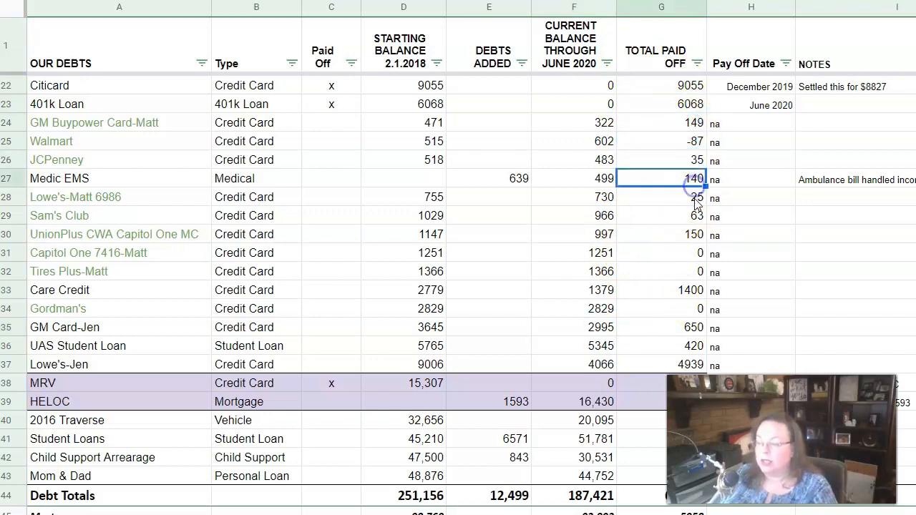
{"action": "left_click", "coordinate": [662, 198]}
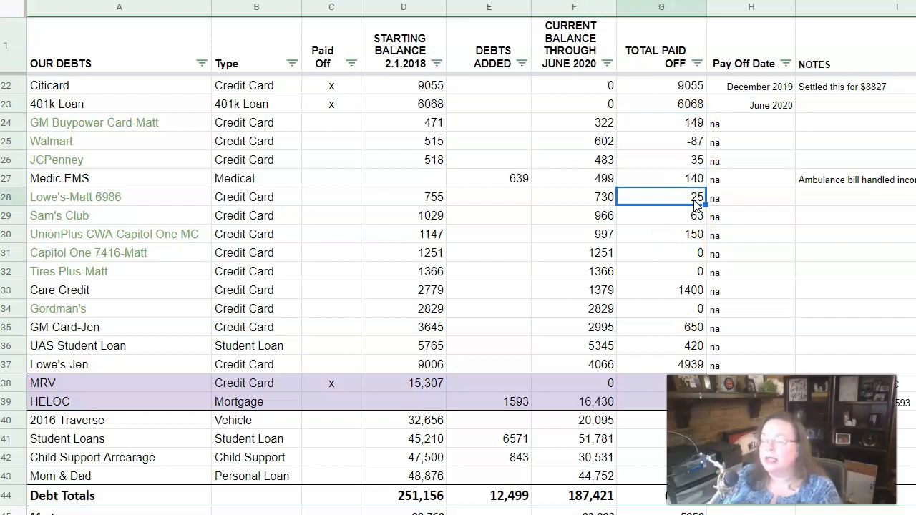
{"action": "left_click", "coordinate": [661, 141]}
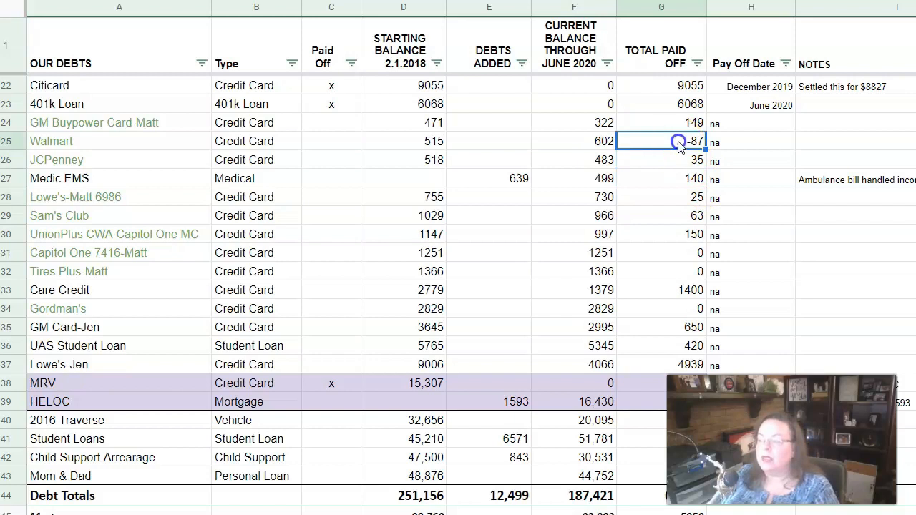
{"action": "left_click", "coordinate": [403, 142]}
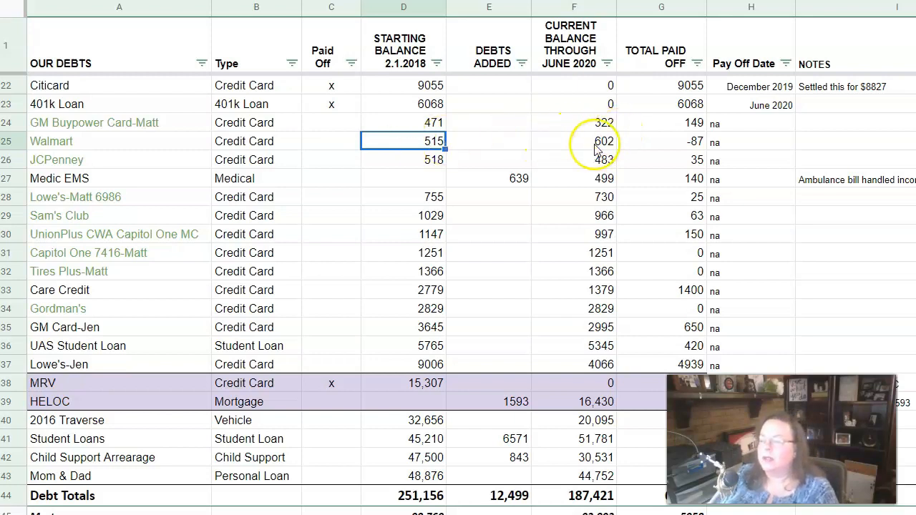
{"action": "mouse_move", "coordinate": [678, 146]}
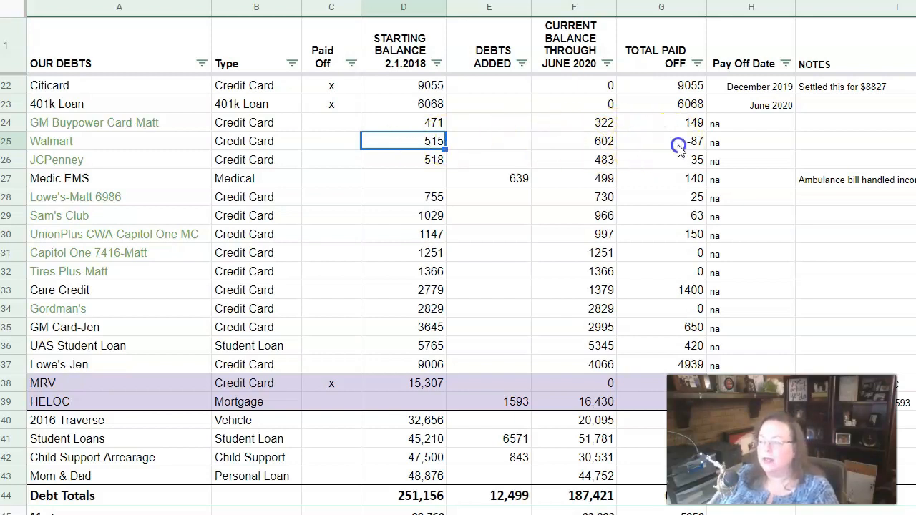
{"action": "left_click", "coordinate": [662, 142]}
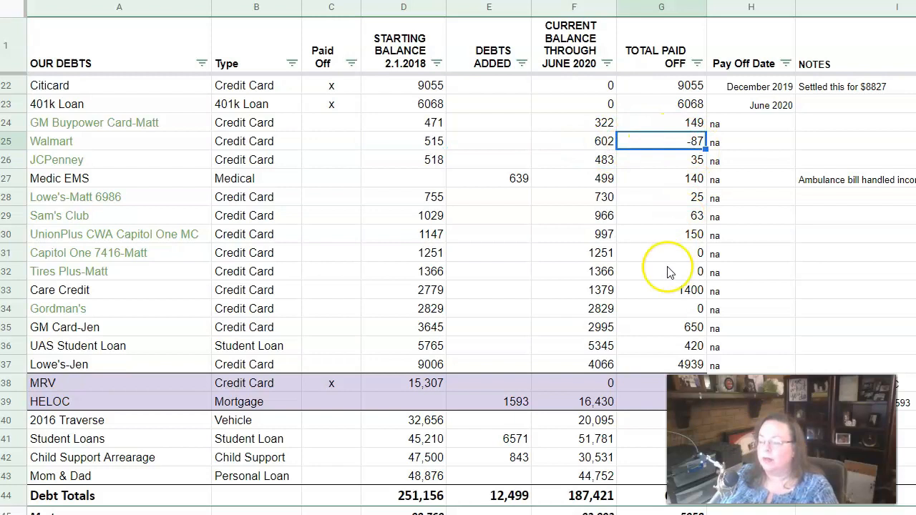
{"action": "mouse_move", "coordinate": [592, 359]}
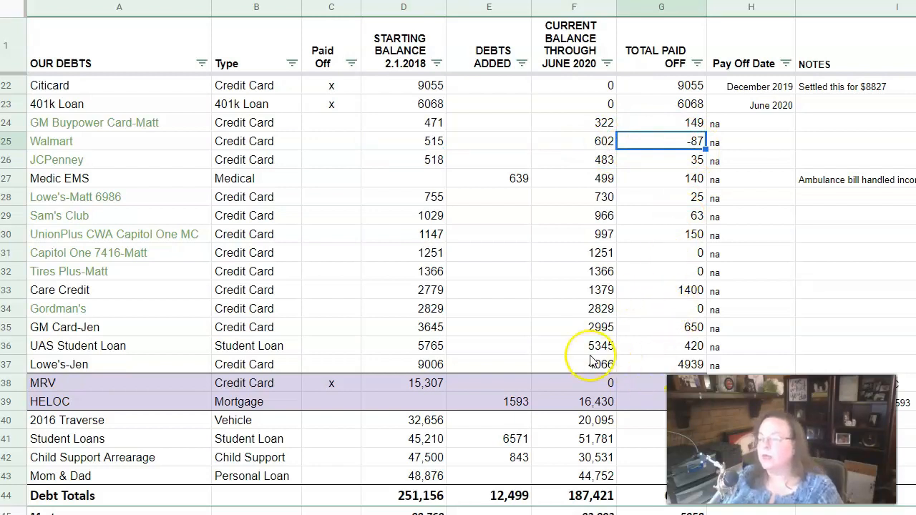
{"action": "left_click", "coordinate": [573, 345]}
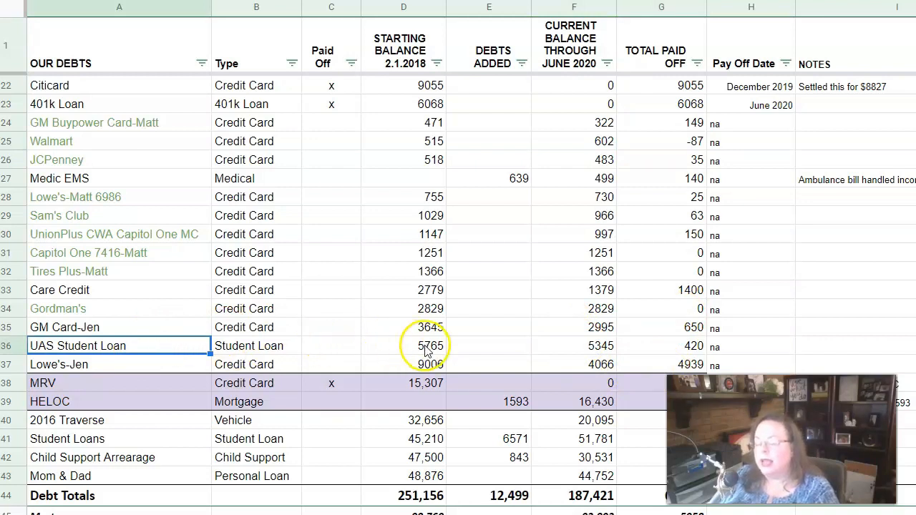
{"action": "left_click", "coordinate": [404, 345]}
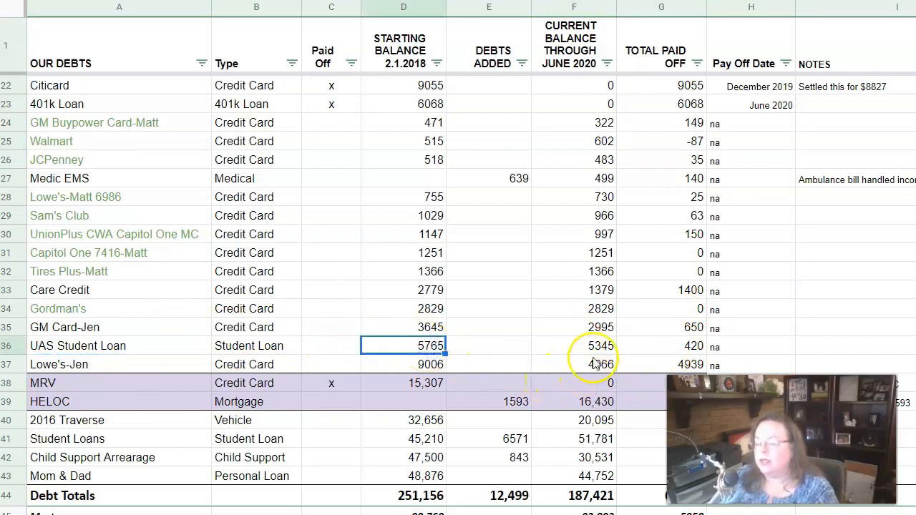
{"action": "left_click", "coordinate": [572, 345]}
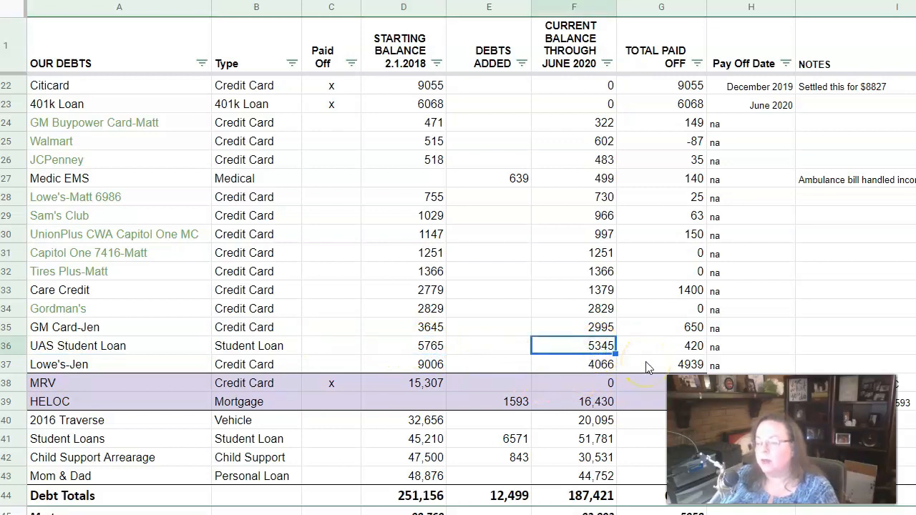
{"action": "left_click", "coordinate": [661, 345]}
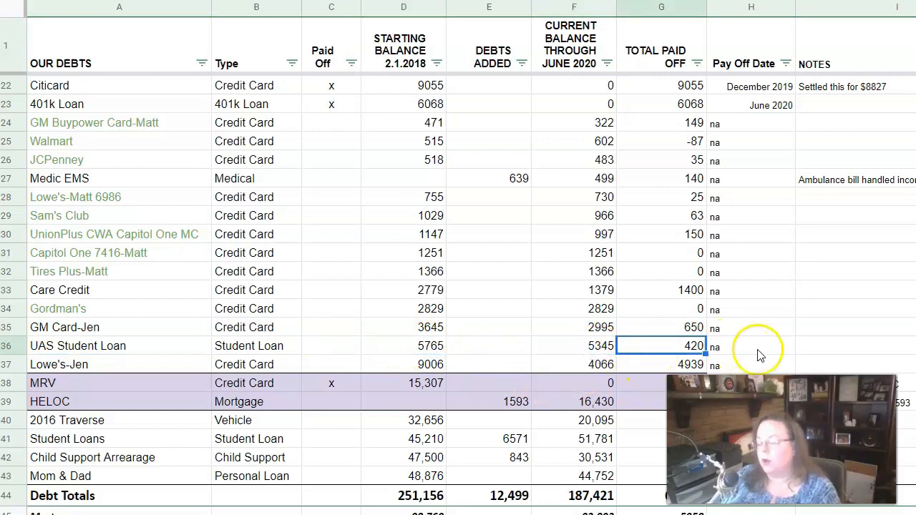
{"action": "left_click", "coordinate": [120, 365]}
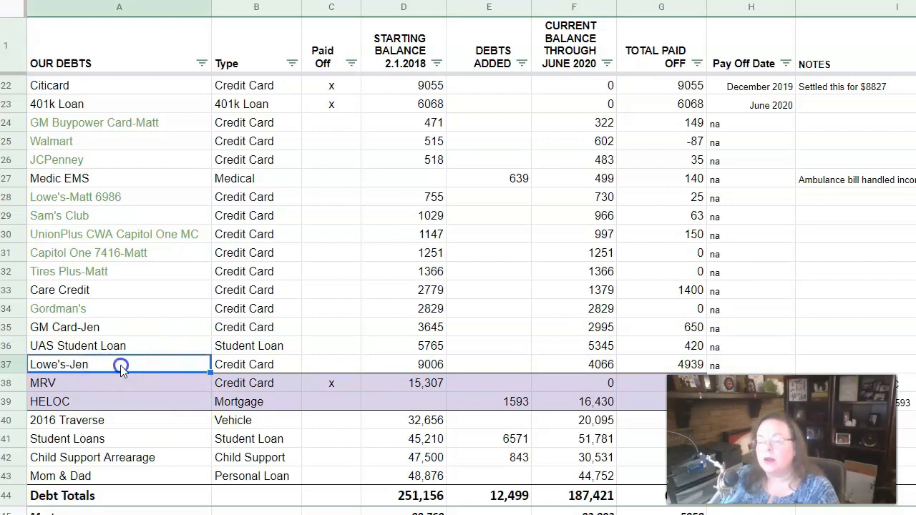
{"action": "mouse_move", "coordinate": [369, 368]}
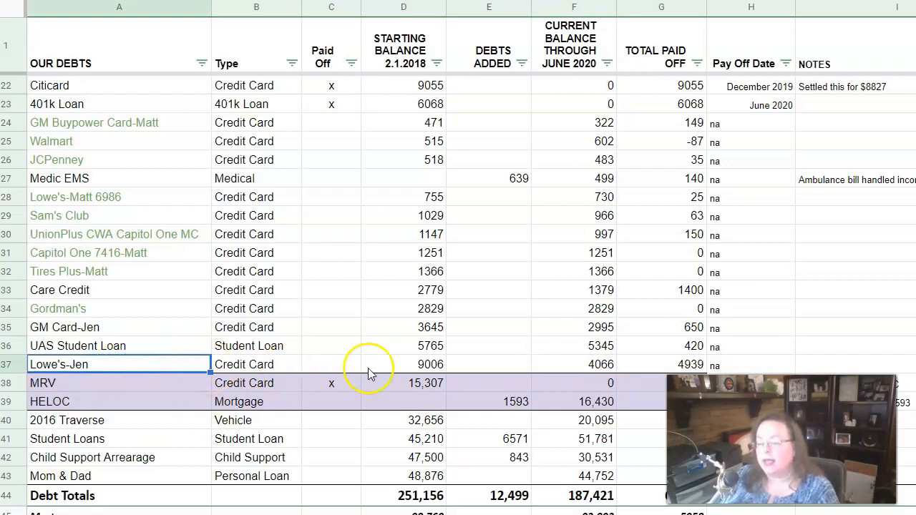
{"action": "left_click", "coordinate": [403, 365]}
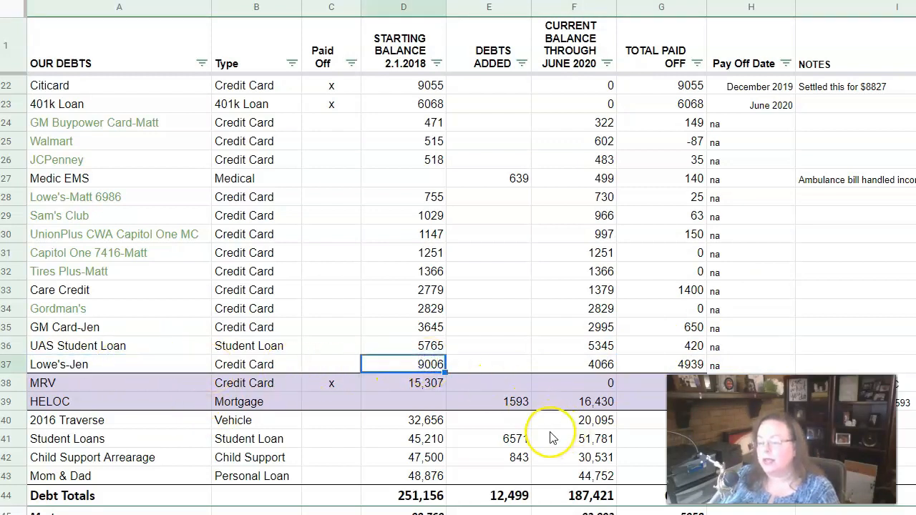
{"action": "left_click", "coordinate": [573, 365]}
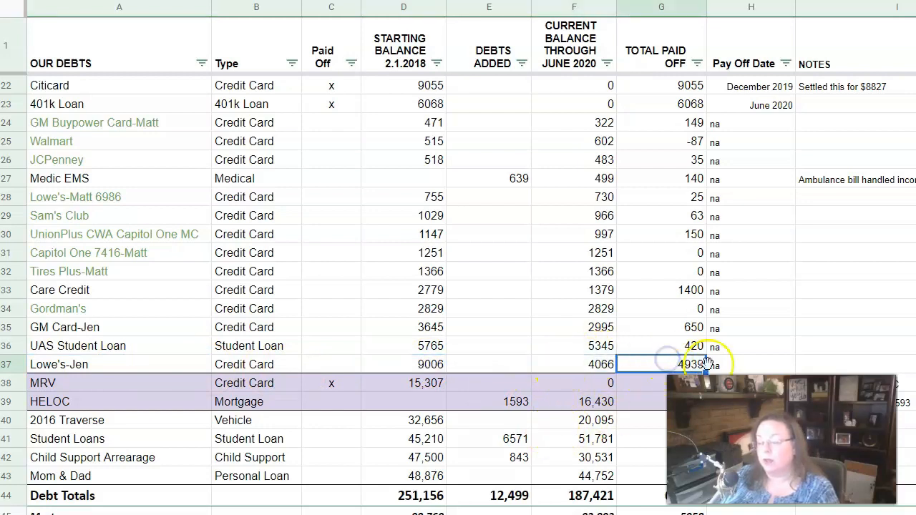
{"action": "scroll", "scroll_direction": "down", "scroll_amount": 3}
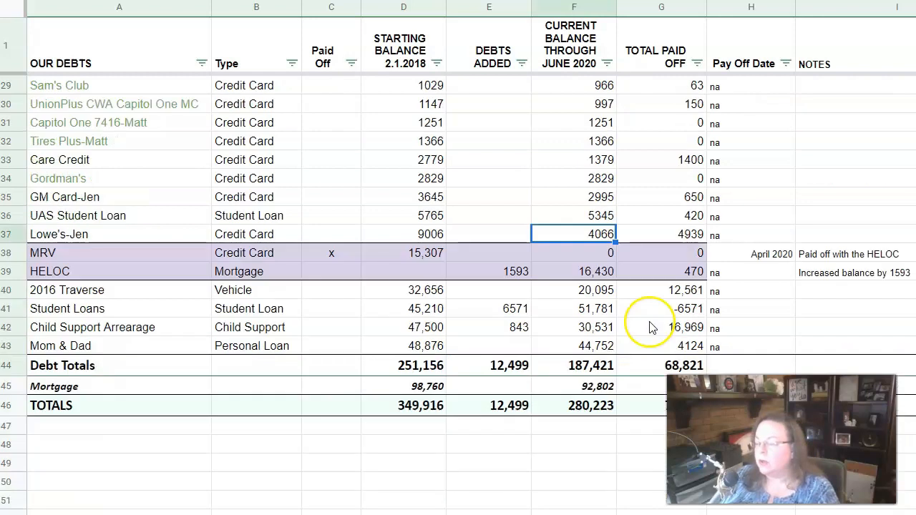
{"action": "mouse_move", "coordinate": [226, 228]}
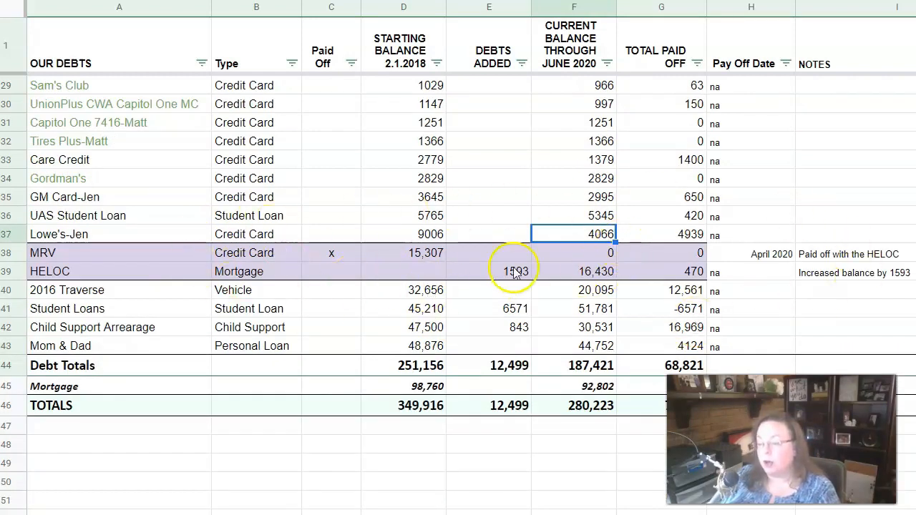
{"action": "mouse_move", "coordinate": [378, 270]}
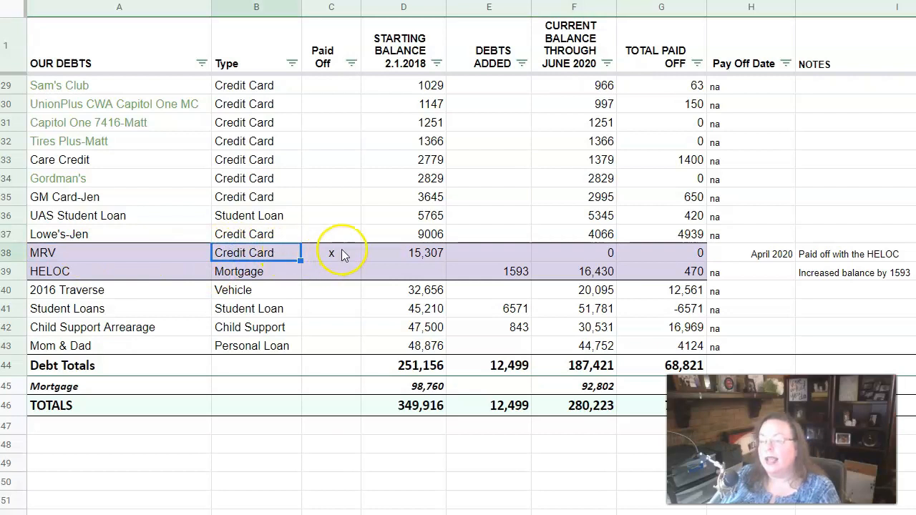
{"action": "left_click", "coordinate": [403, 252]}
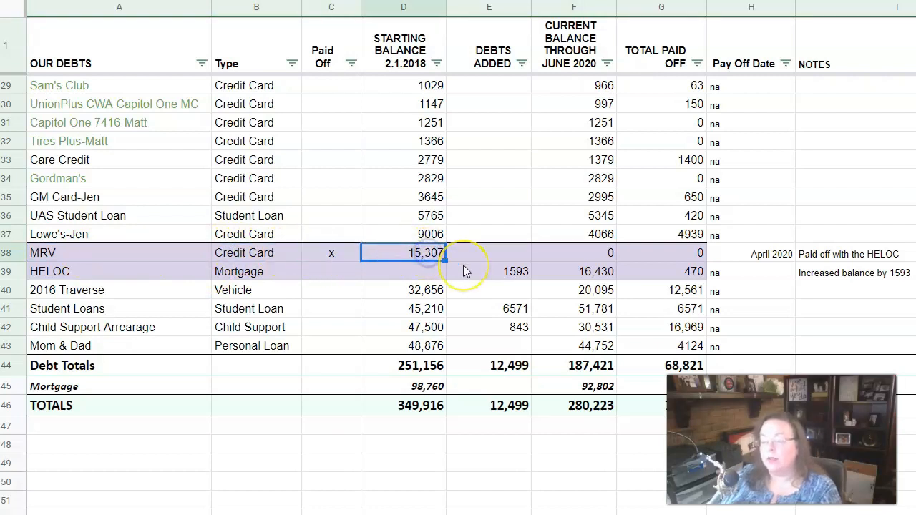
{"action": "mouse_move", "coordinate": [478, 263]}
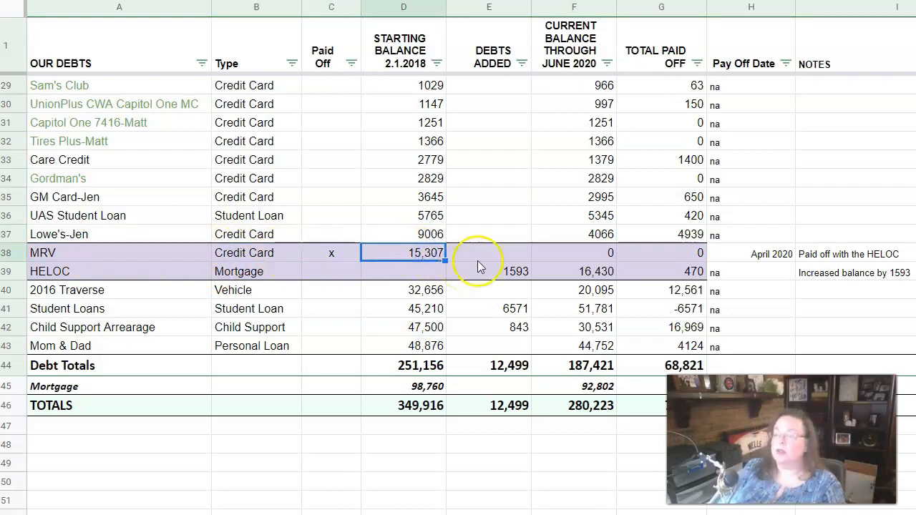
{"action": "mouse_move", "coordinate": [732, 258]}
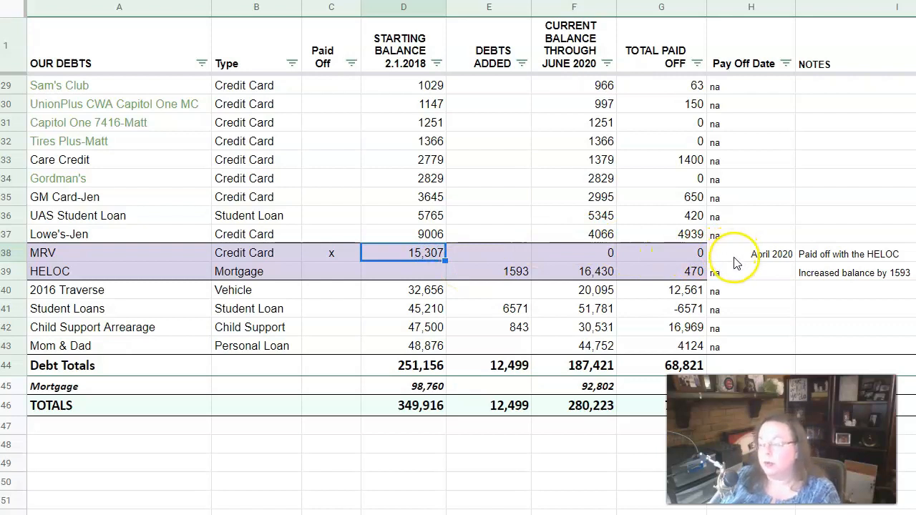
{"action": "left_click", "coordinate": [848, 255]}
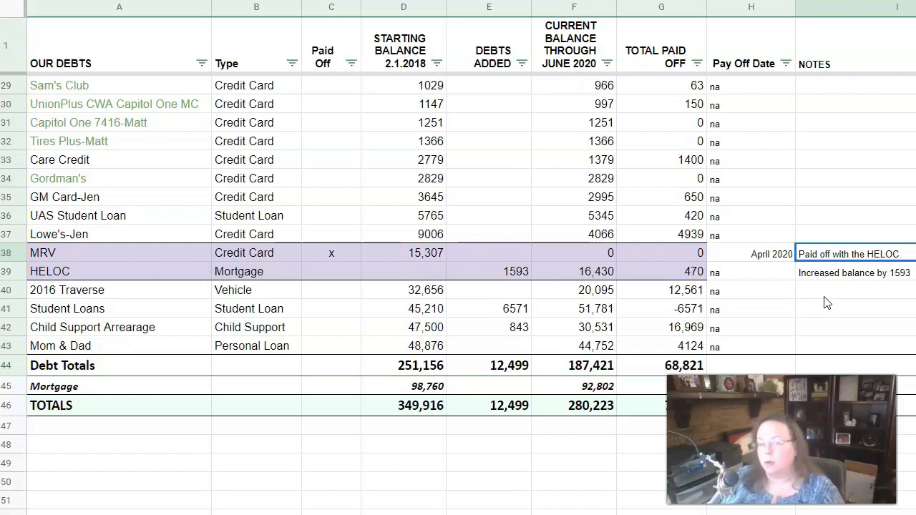
{"action": "mouse_move", "coordinate": [828, 289]}
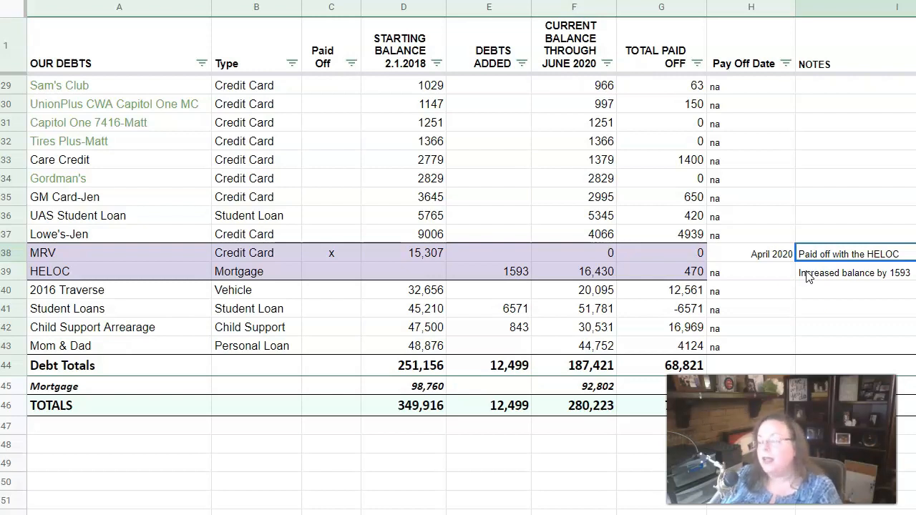
{"action": "left_click", "coordinate": [120, 272]}
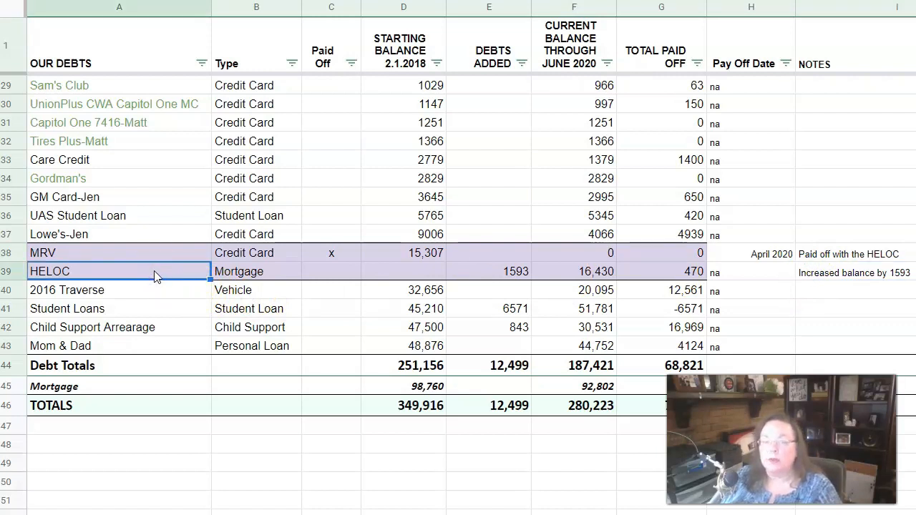
{"action": "left_click", "coordinate": [257, 272]}
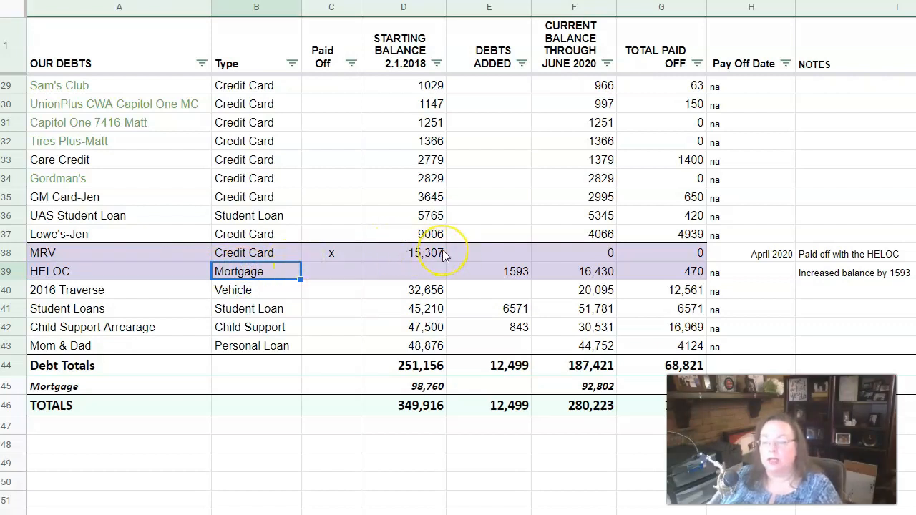
{"action": "mouse_move", "coordinate": [446, 270]}
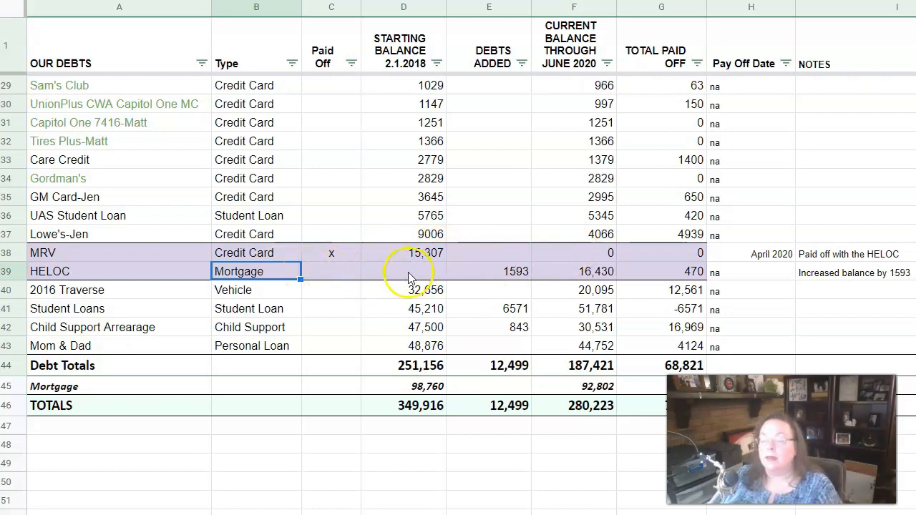
{"action": "mouse_move", "coordinate": [465, 279]}
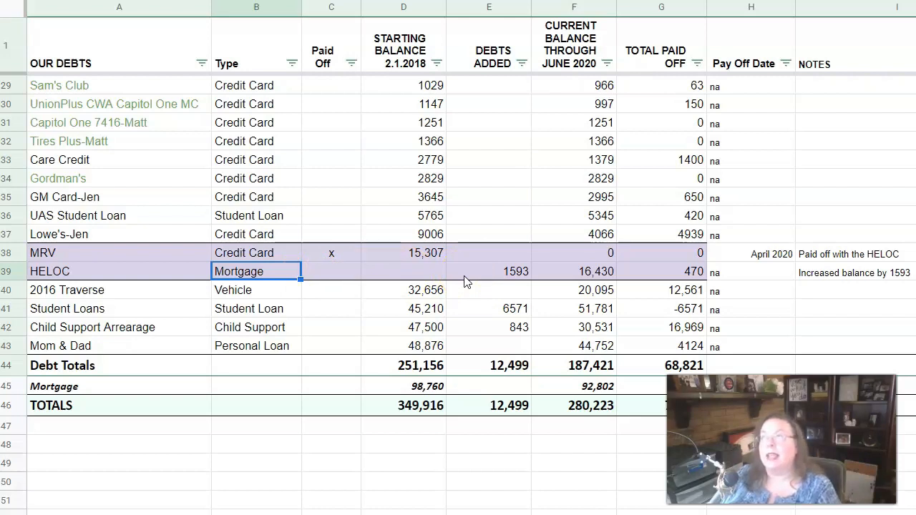
{"action": "left_click", "coordinate": [424, 272]}
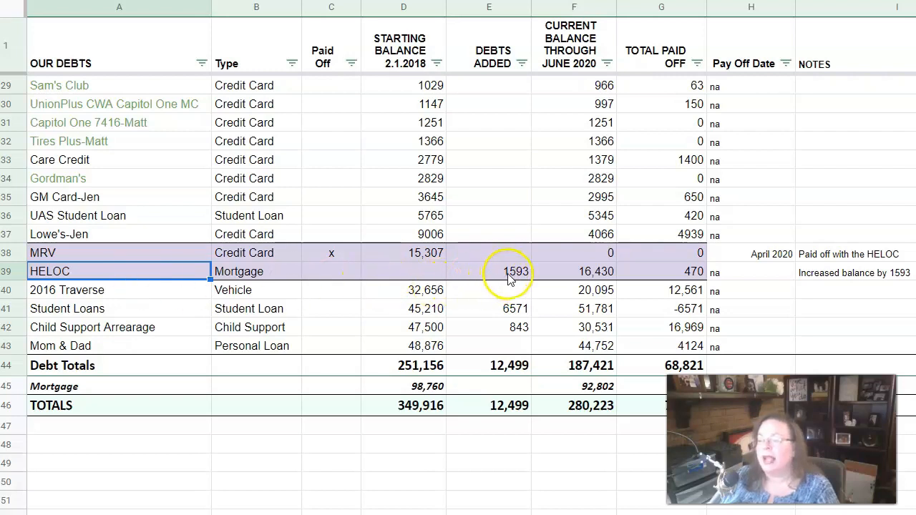
{"action": "left_click", "coordinate": [515, 271]}
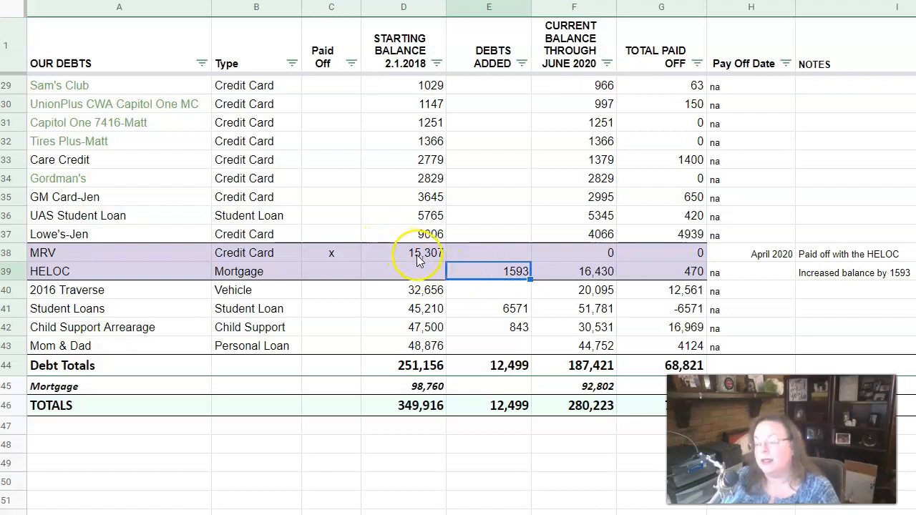
{"action": "mouse_move", "coordinate": [520, 298]}
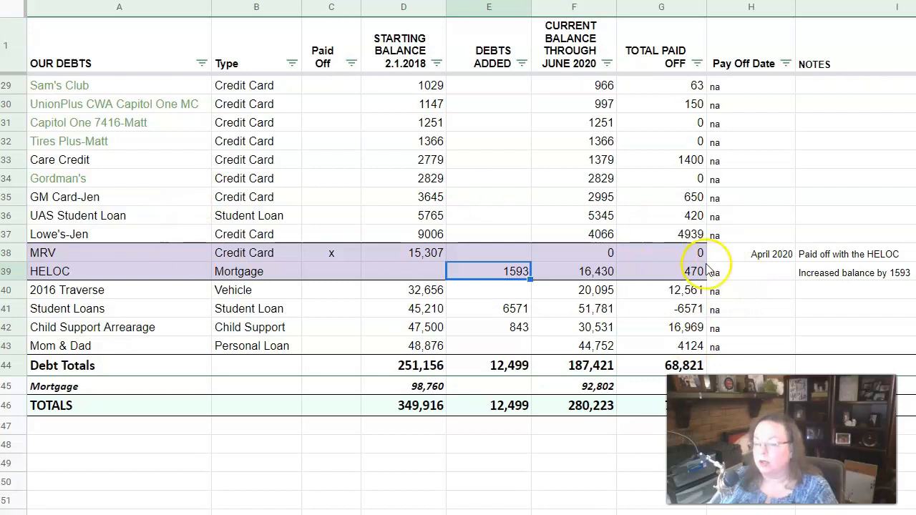
{"action": "left_click", "coordinate": [404, 252]}
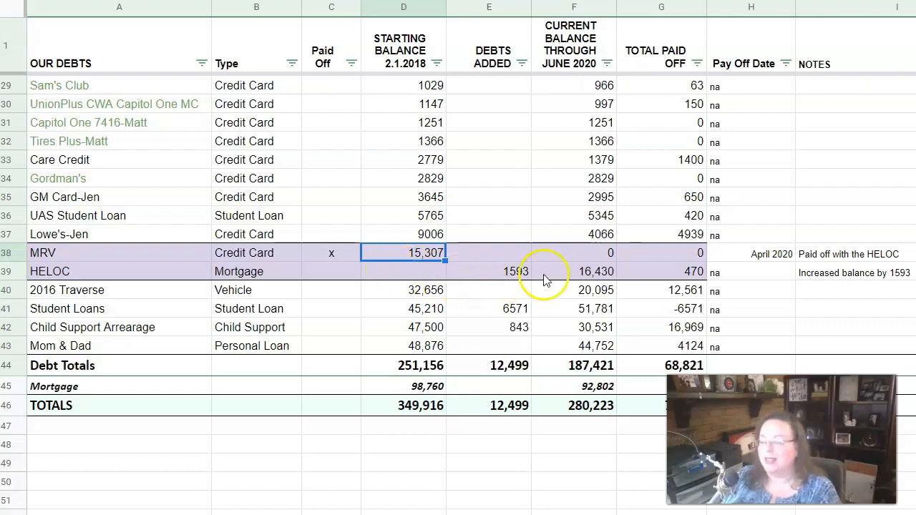
{"action": "left_click", "coordinate": [573, 272]}
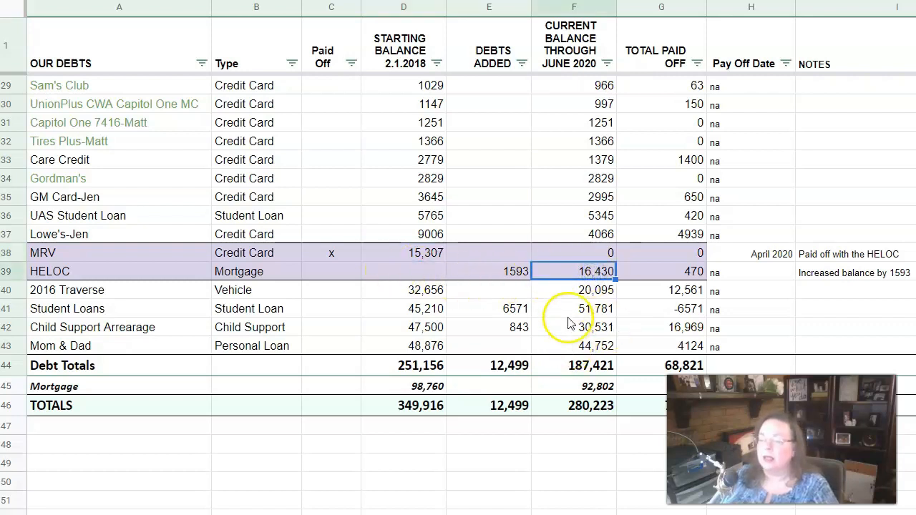
{"action": "mouse_move", "coordinate": [785, 260]}
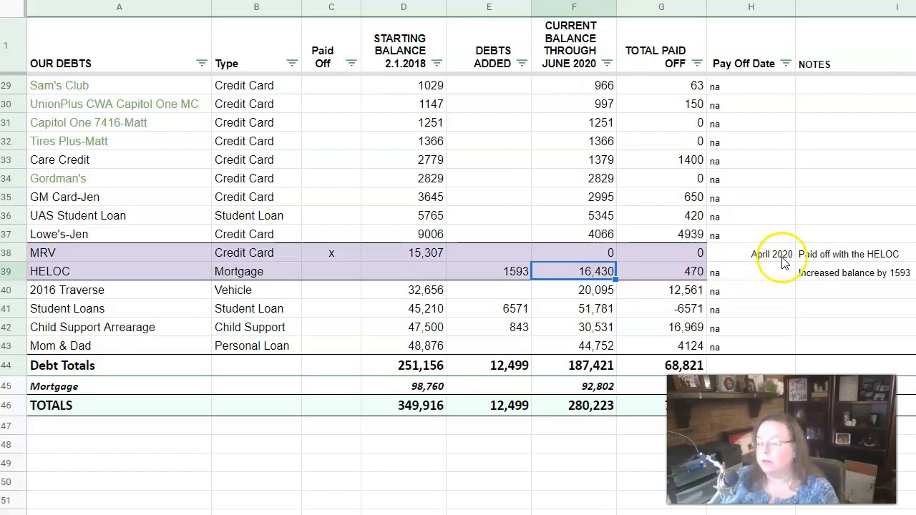
{"action": "left_click", "coordinate": [661, 272]}
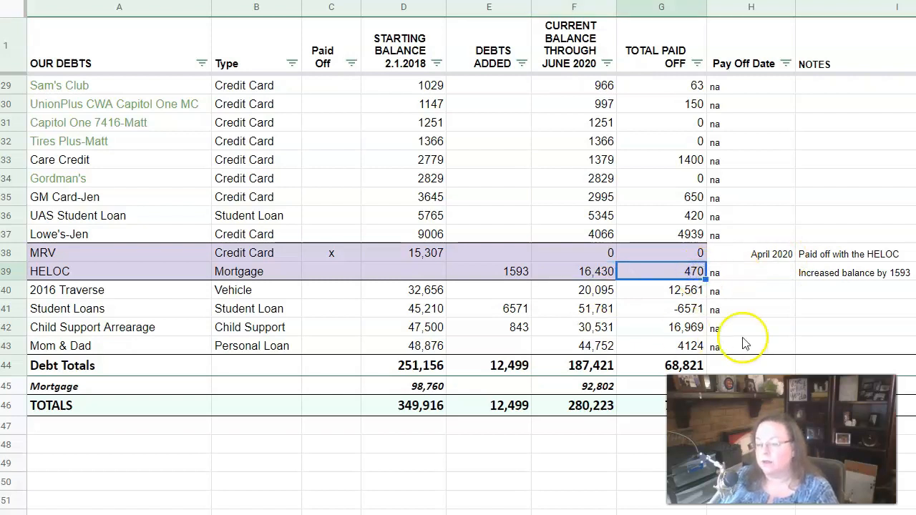
{"action": "mouse_move", "coordinate": [120, 304]}
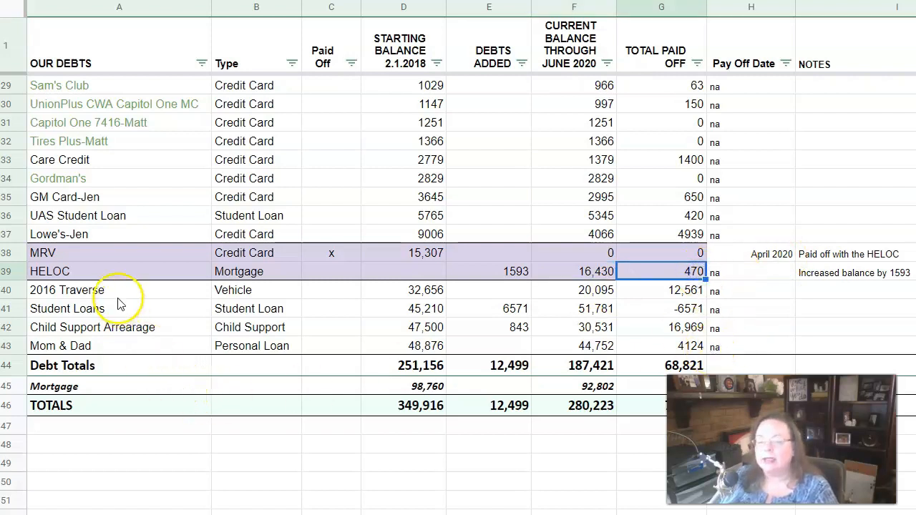
{"action": "left_click", "coordinate": [121, 289]}
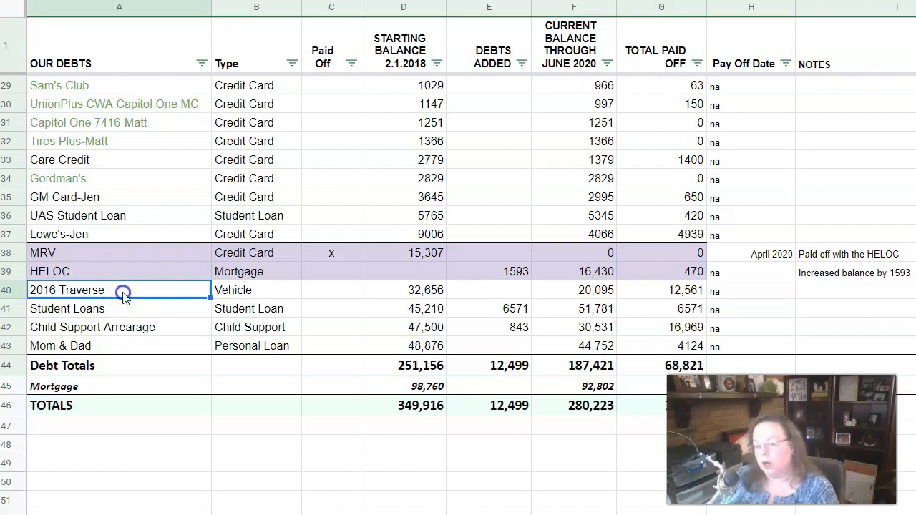
{"action": "mouse_move", "coordinate": [361, 310]}
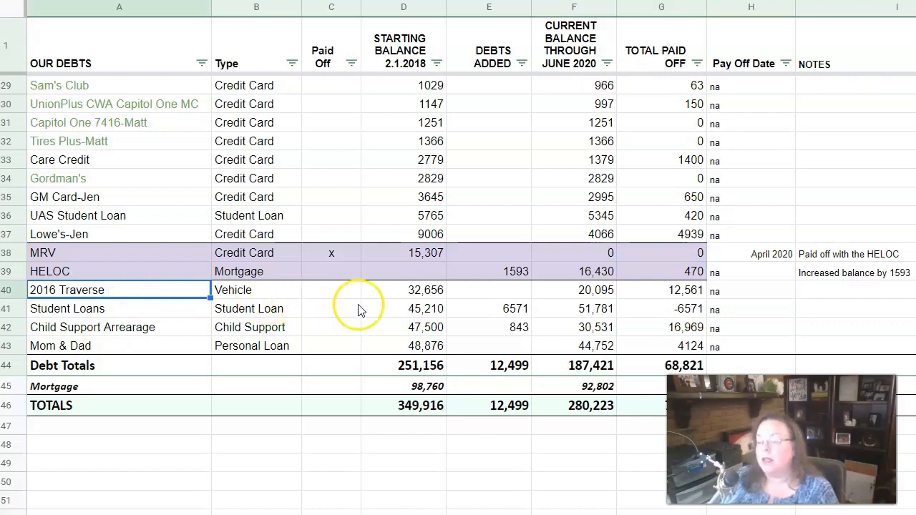
{"action": "left_click", "coordinate": [404, 289]}
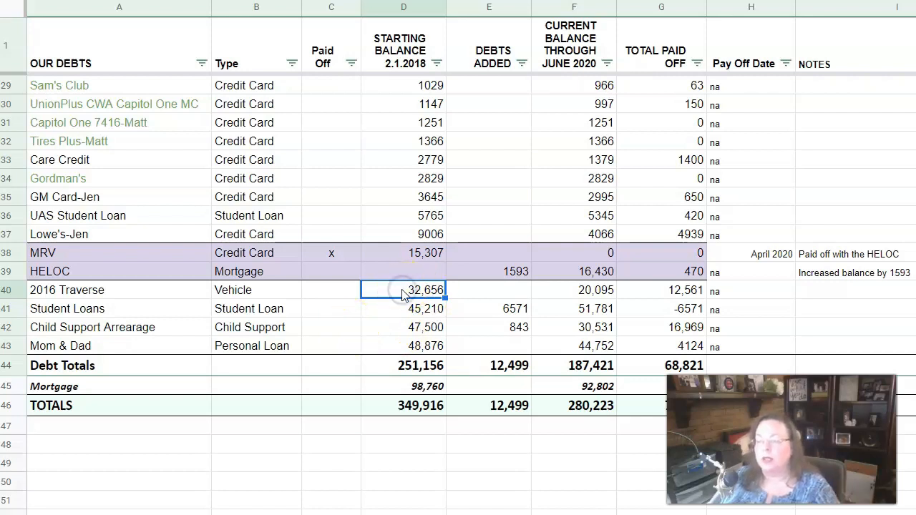
{"action": "mouse_move", "coordinate": [401, 299]}
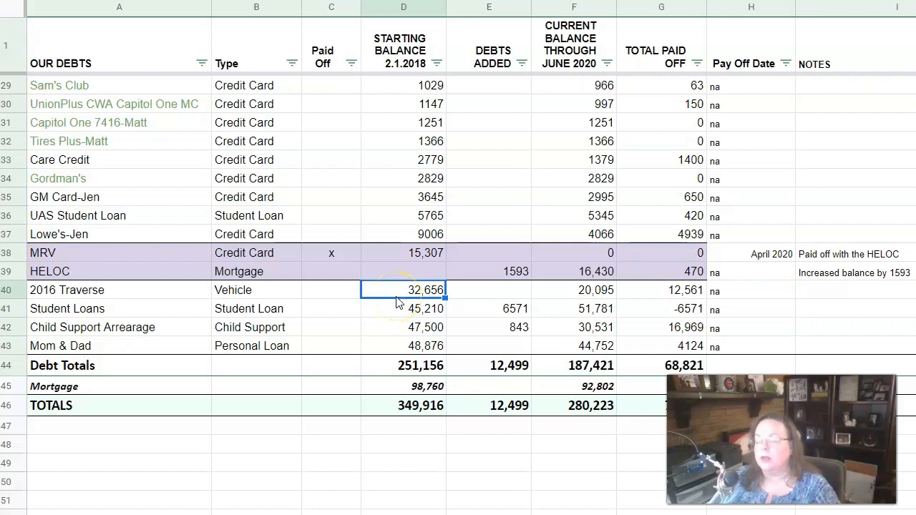
{"action": "mouse_move", "coordinate": [561, 296]}
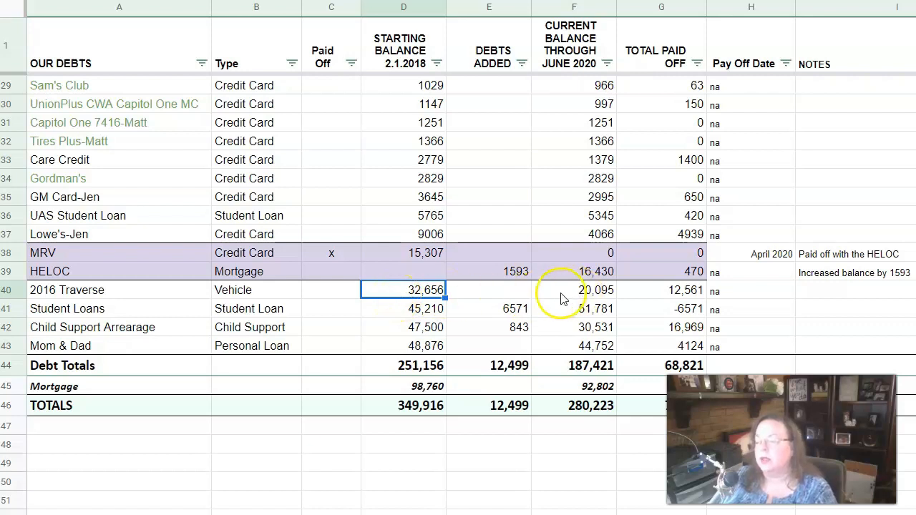
{"action": "left_click", "coordinate": [572, 289]}
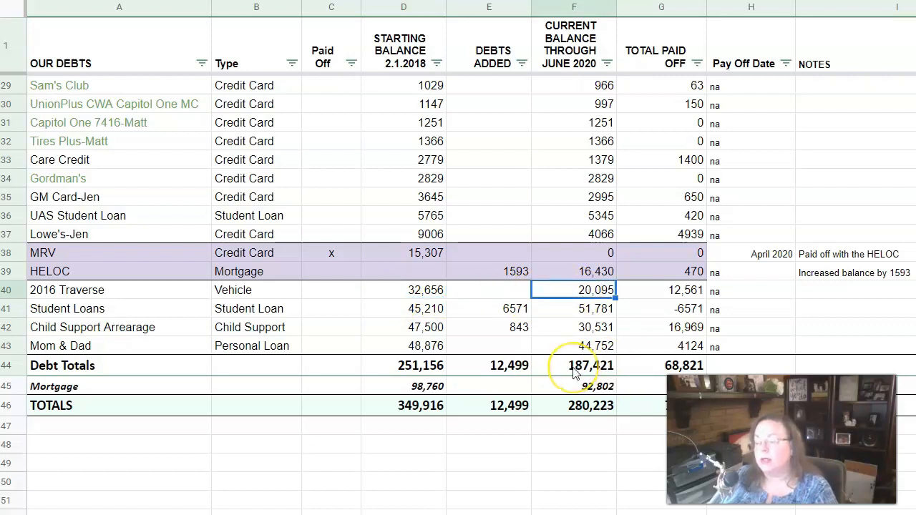
{"action": "left_click", "coordinate": [661, 291]}
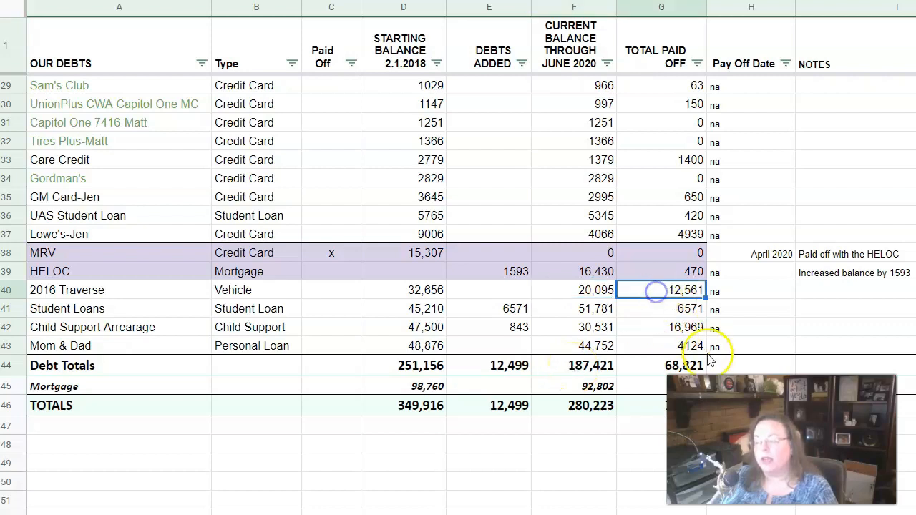
{"action": "mouse_move", "coordinate": [629, 357]}
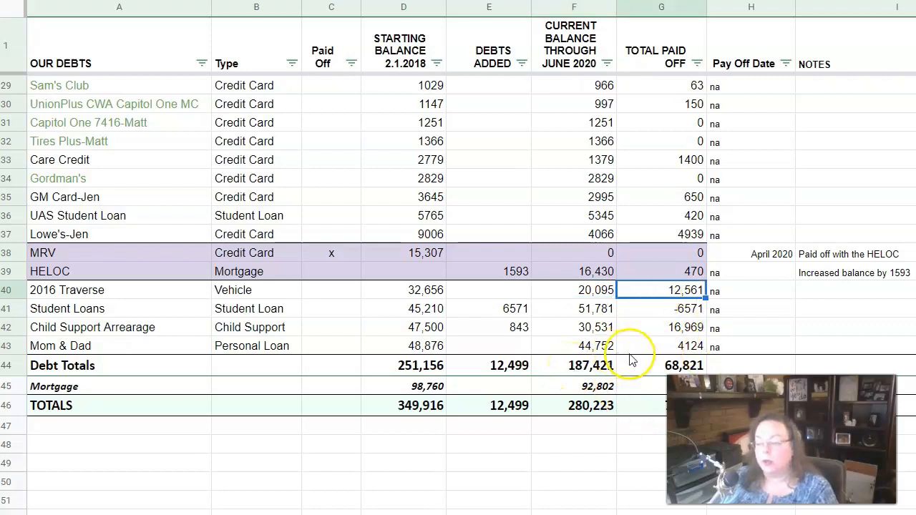
{"action": "mouse_move", "coordinate": [447, 289]}
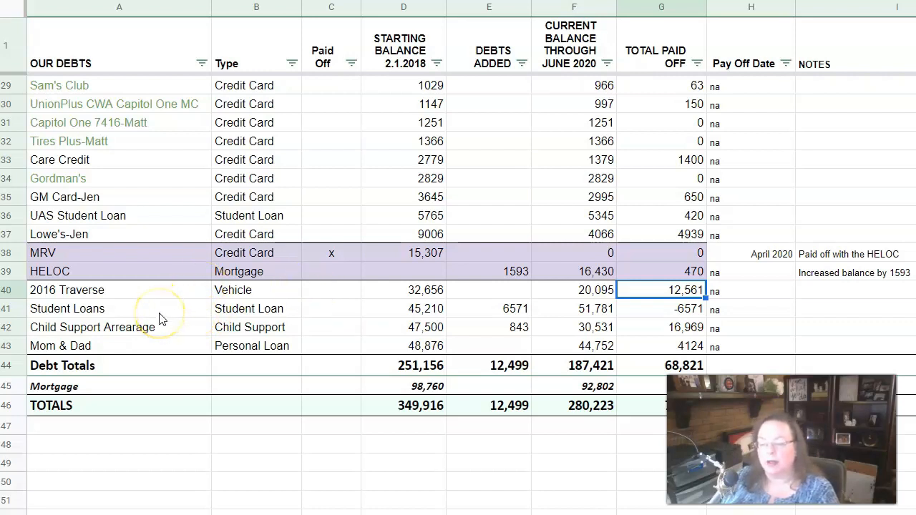
{"action": "mouse_move", "coordinate": [465, 309]}
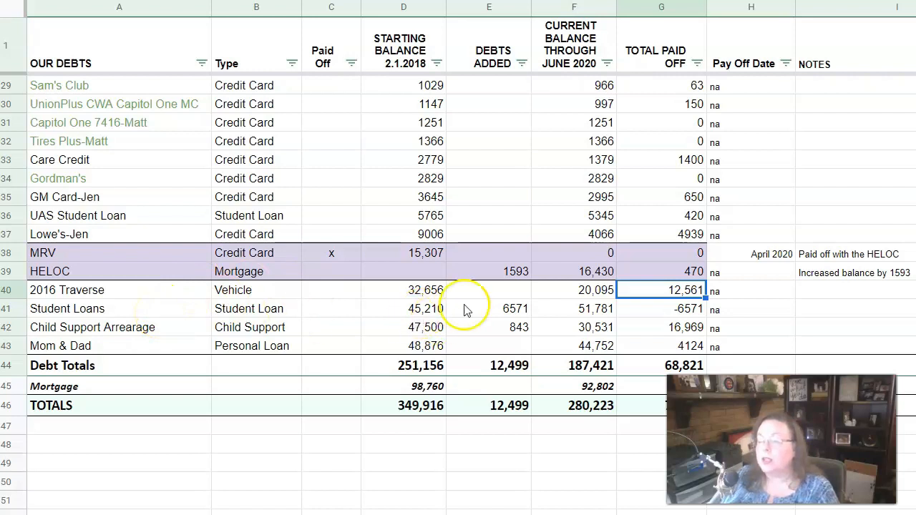
{"action": "mouse_move", "coordinate": [159, 309]}
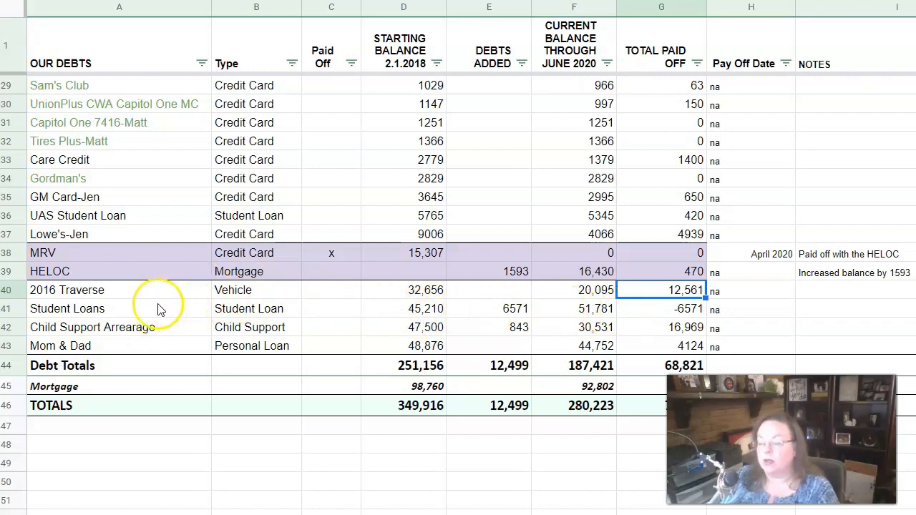
{"action": "left_click", "coordinate": [118, 309]}
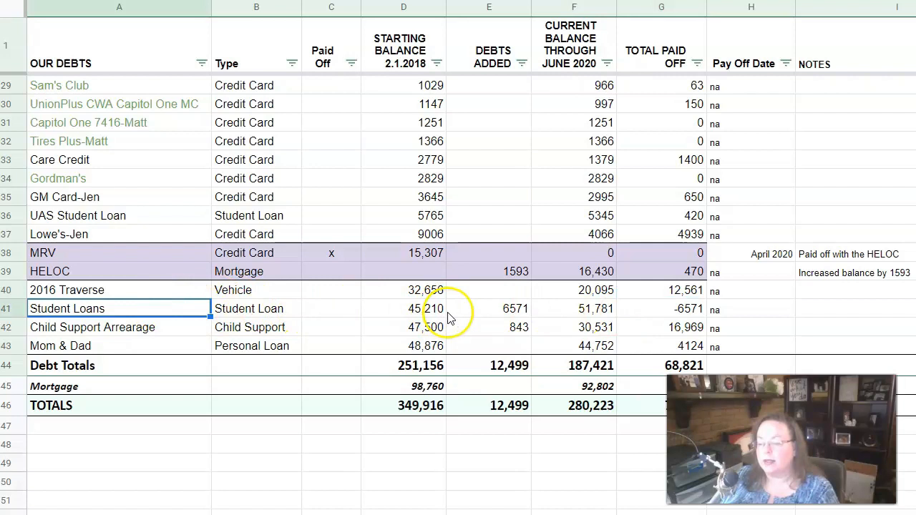
{"action": "mouse_move", "coordinate": [470, 317]}
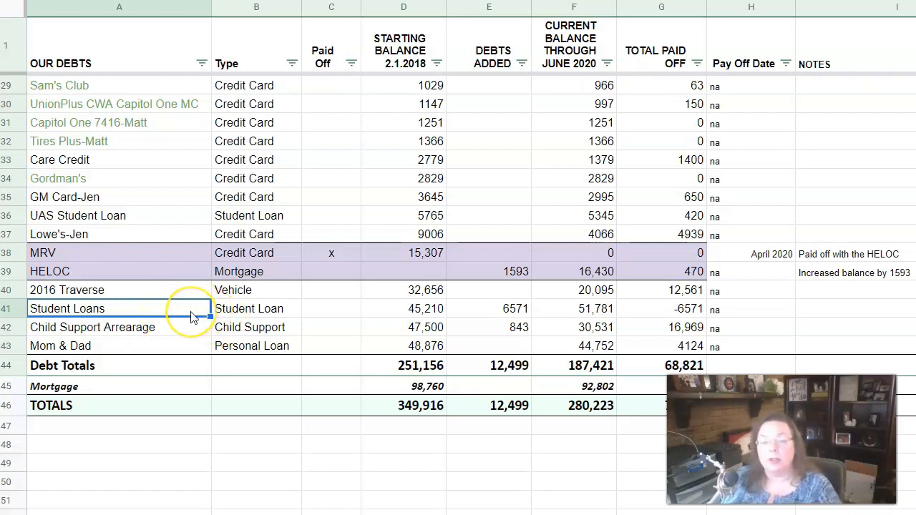
{"action": "mouse_move", "coordinate": [322, 317]}
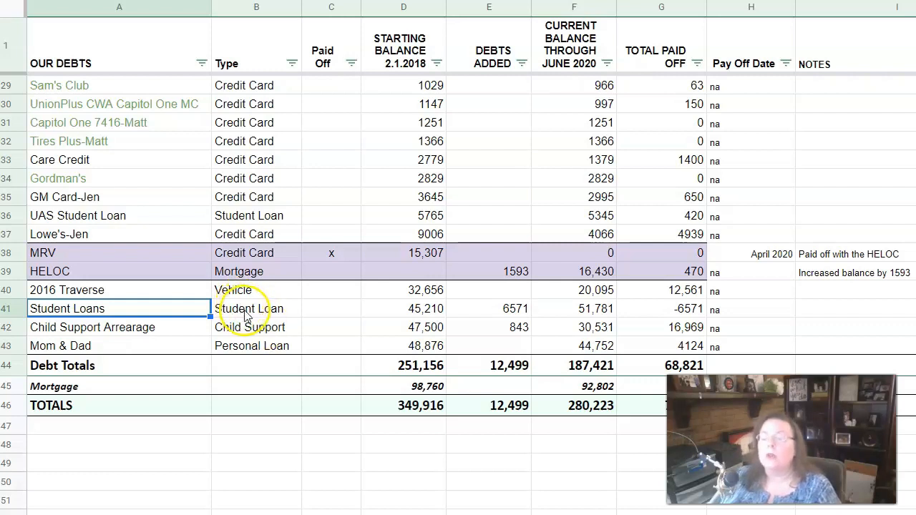
{"action": "mouse_move", "coordinate": [418, 324]}
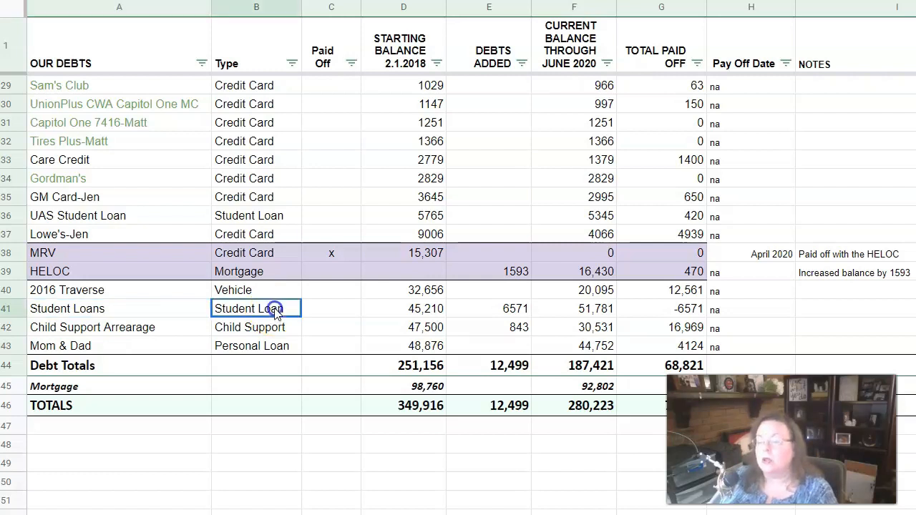
{"action": "mouse_move", "coordinate": [500, 335]}
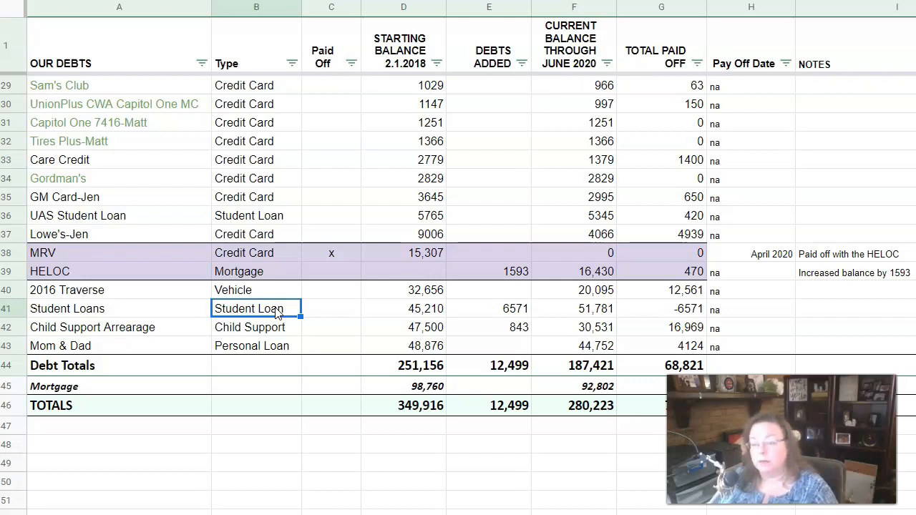
{"action": "mouse_move", "coordinate": [504, 312]}
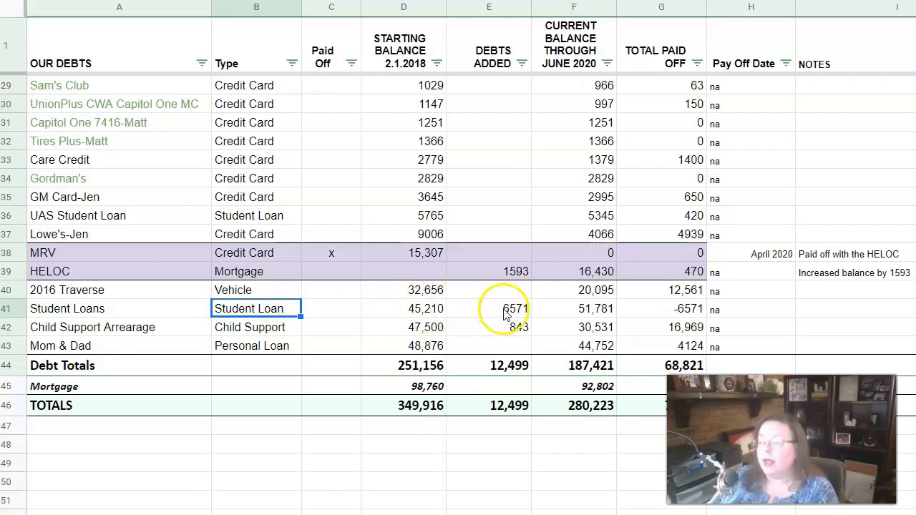
{"action": "left_click", "coordinate": [490, 309]}
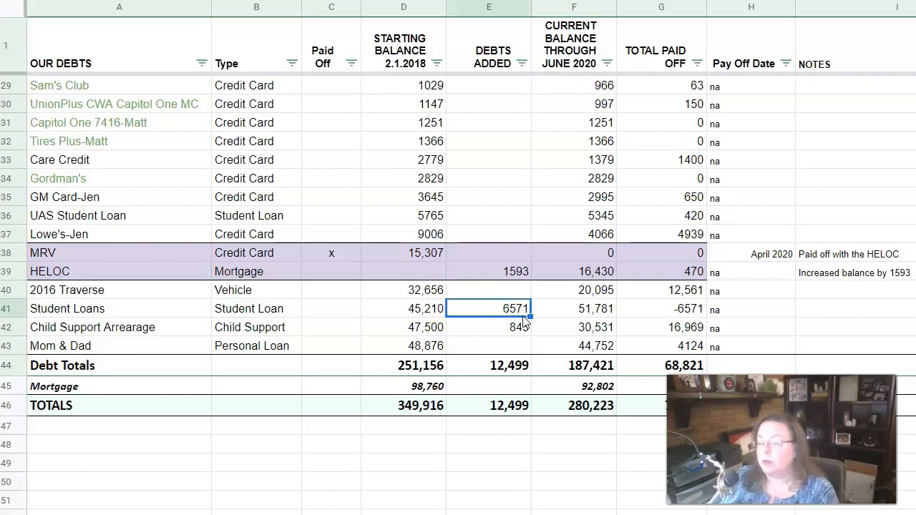
{"action": "left_click", "coordinate": [572, 309]}
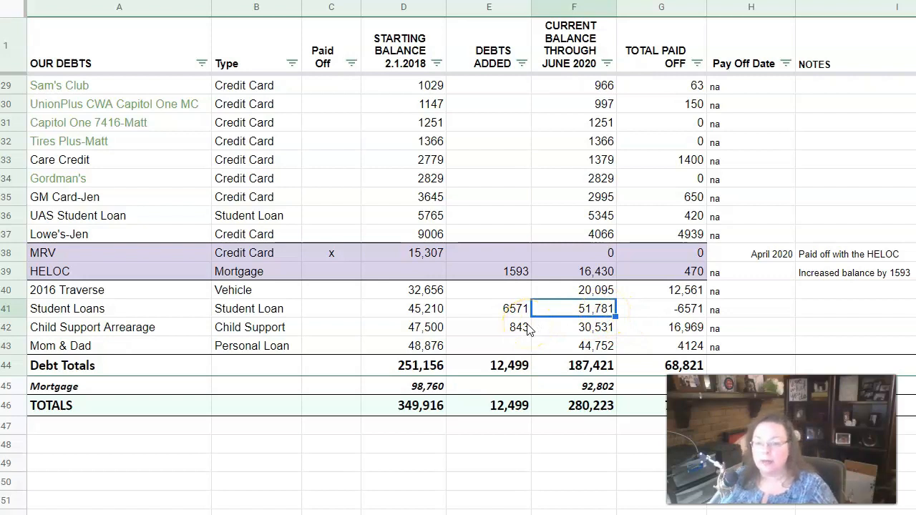
{"action": "left_click", "coordinate": [403, 310]}
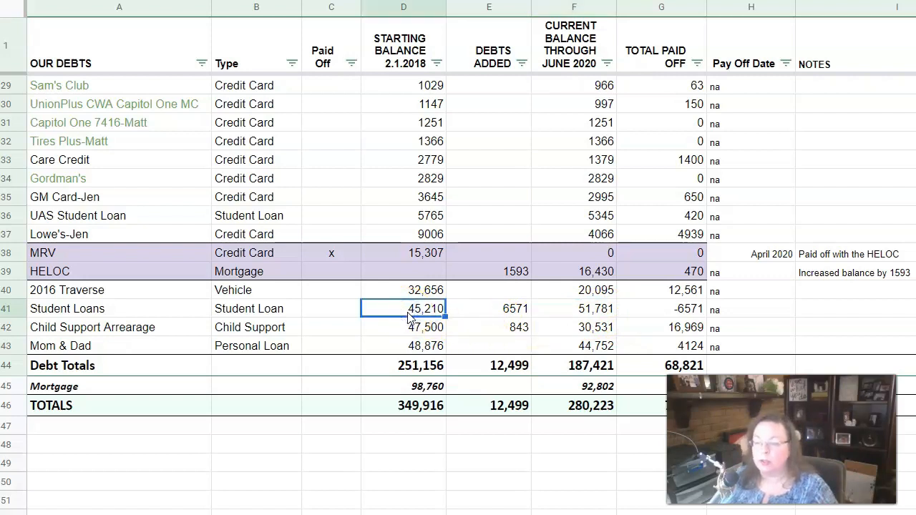
{"action": "mouse_move", "coordinate": [406, 74]}
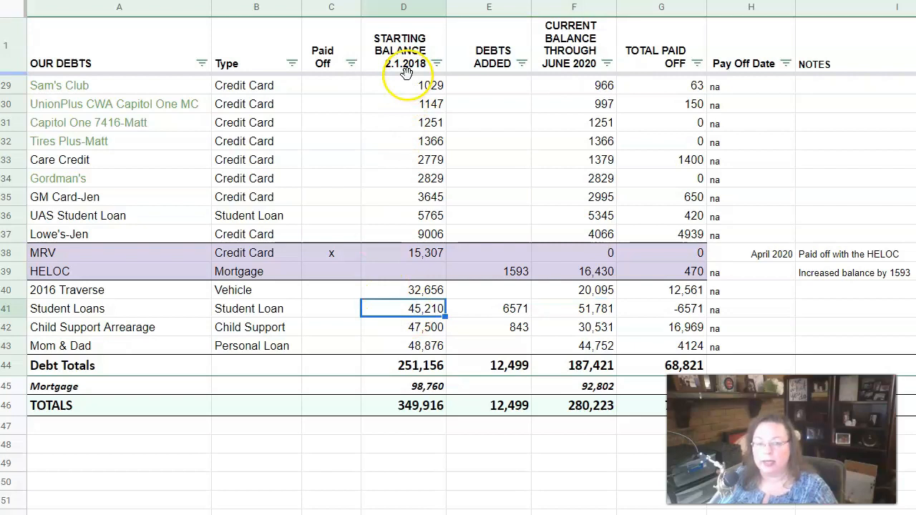
{"action": "mouse_move", "coordinate": [400, 312]}
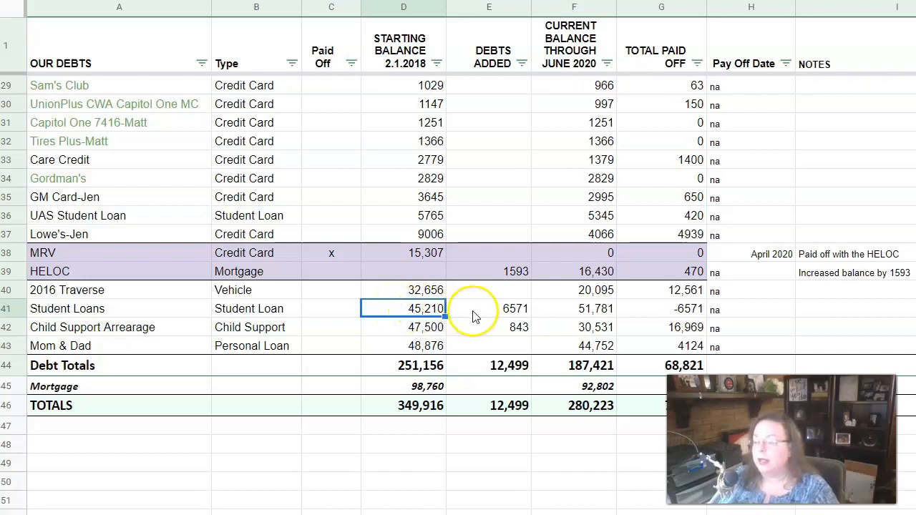
{"action": "left_click", "coordinate": [572, 309]}
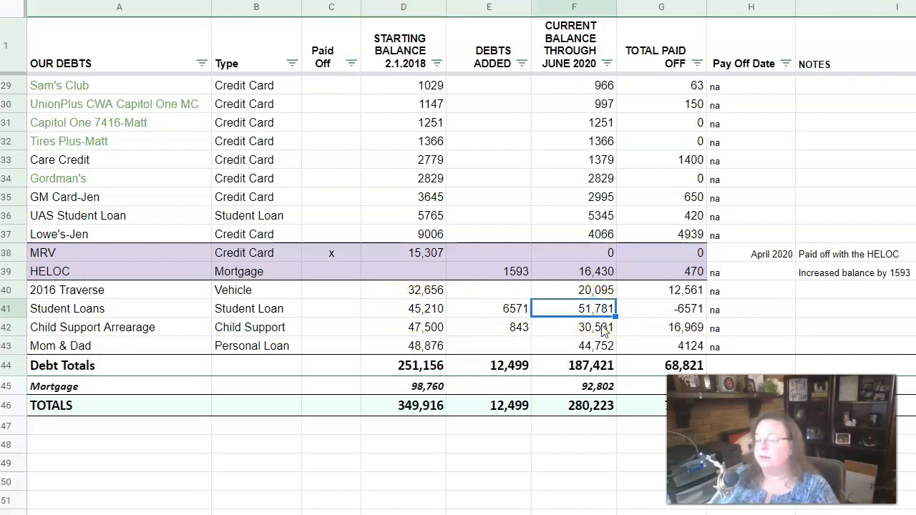
{"action": "left_click", "coordinate": [662, 309]}
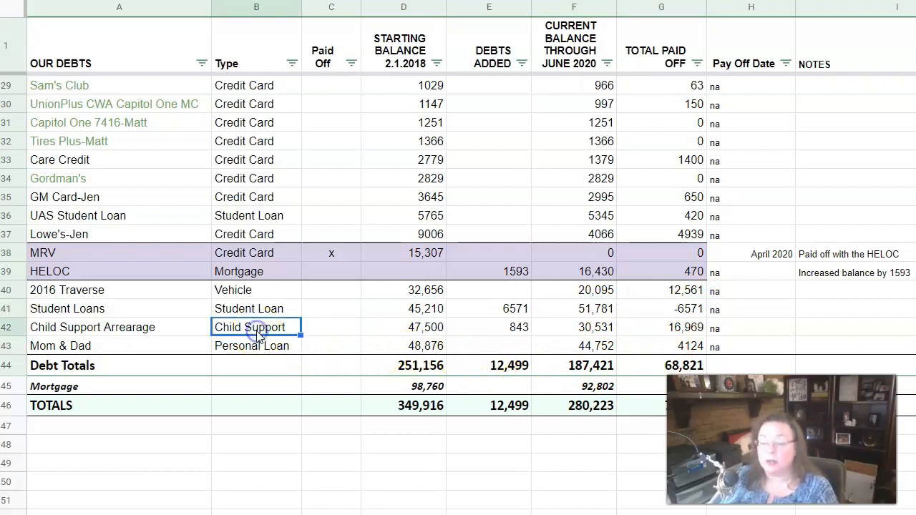
{"action": "left_click", "coordinate": [404, 326]}
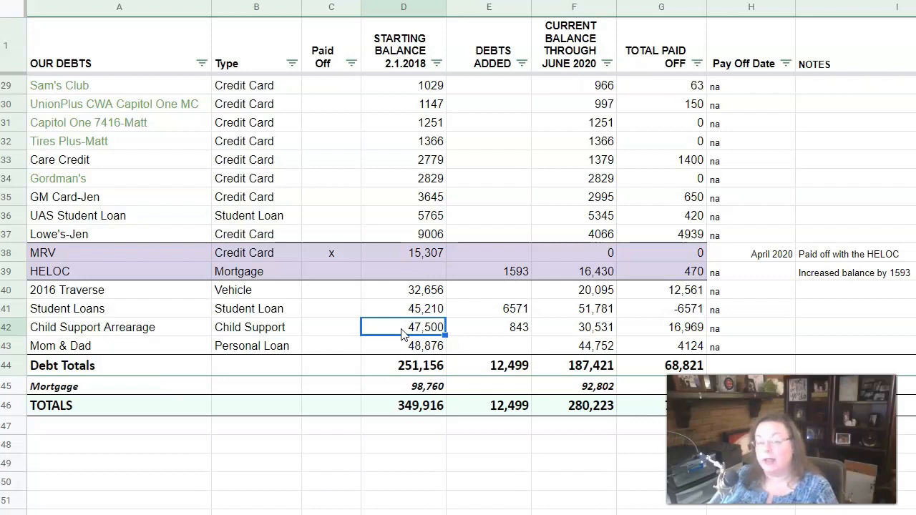
{"action": "mouse_move", "coordinate": [503, 331]}
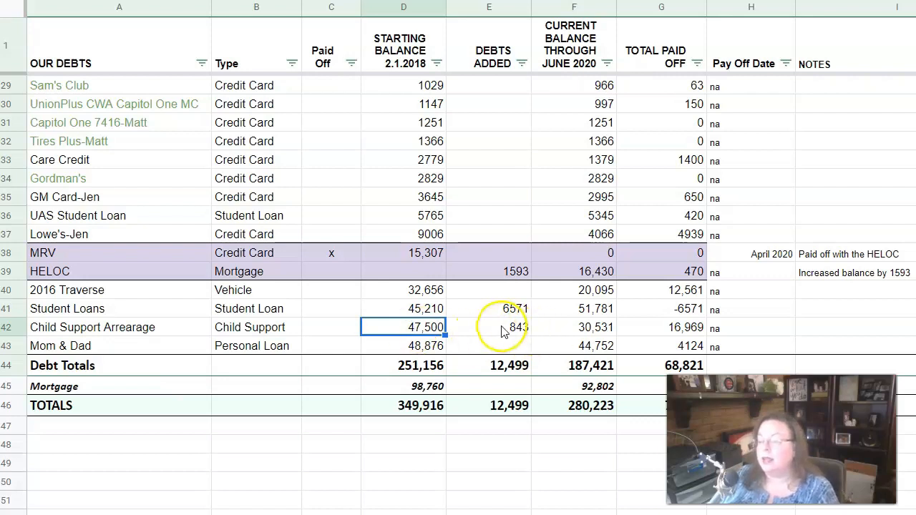
{"action": "left_click", "coordinate": [489, 326]}
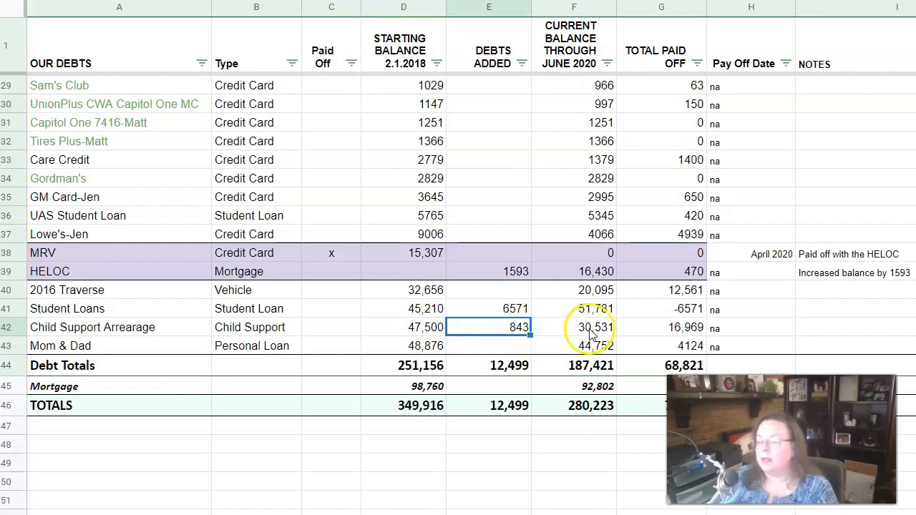
{"action": "left_click", "coordinate": [572, 326]}
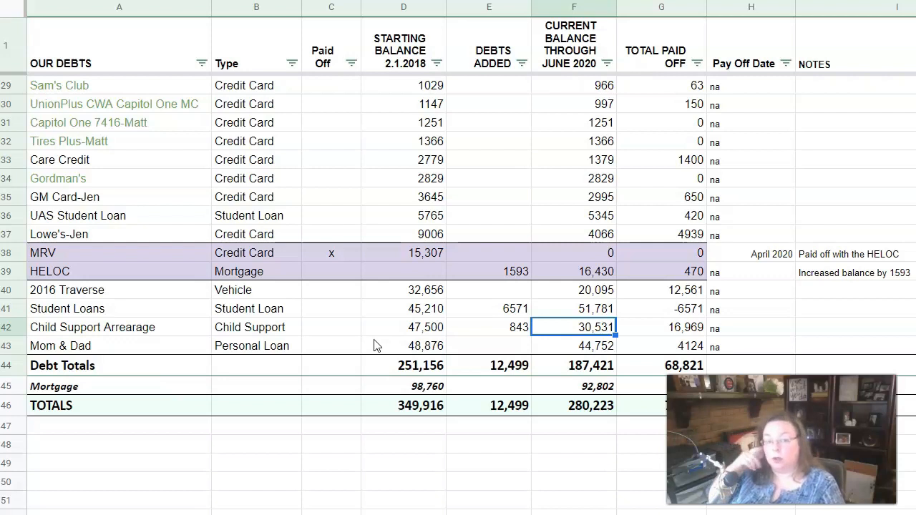
{"action": "mouse_move", "coordinate": [397, 336]}
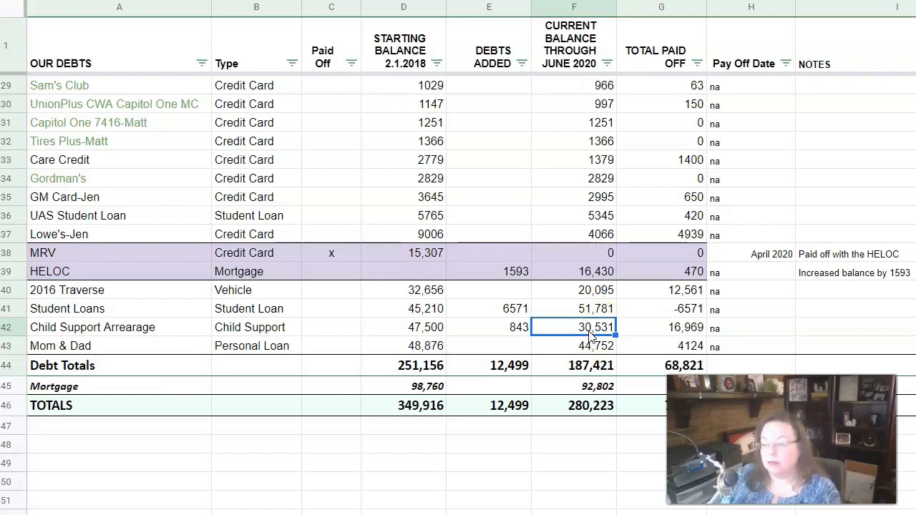
{"action": "left_click", "coordinate": [661, 326]}
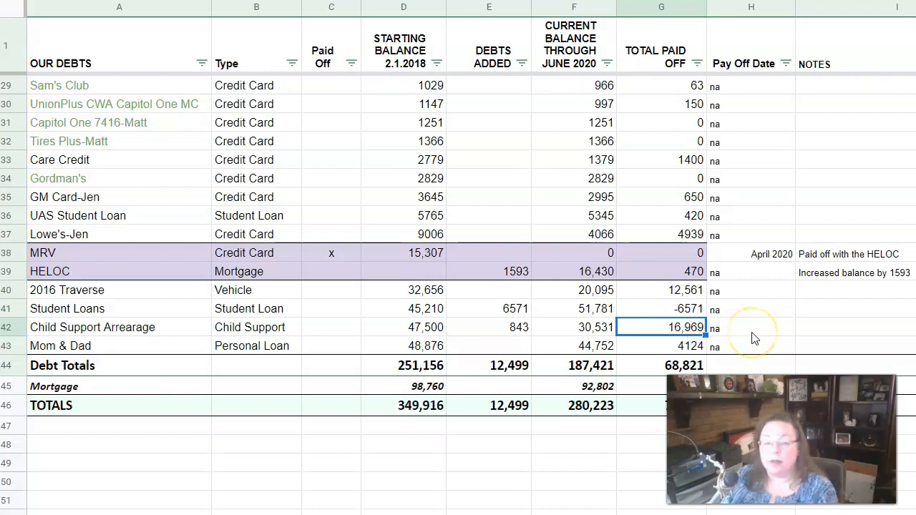
{"action": "mouse_move", "coordinate": [606, 329]}
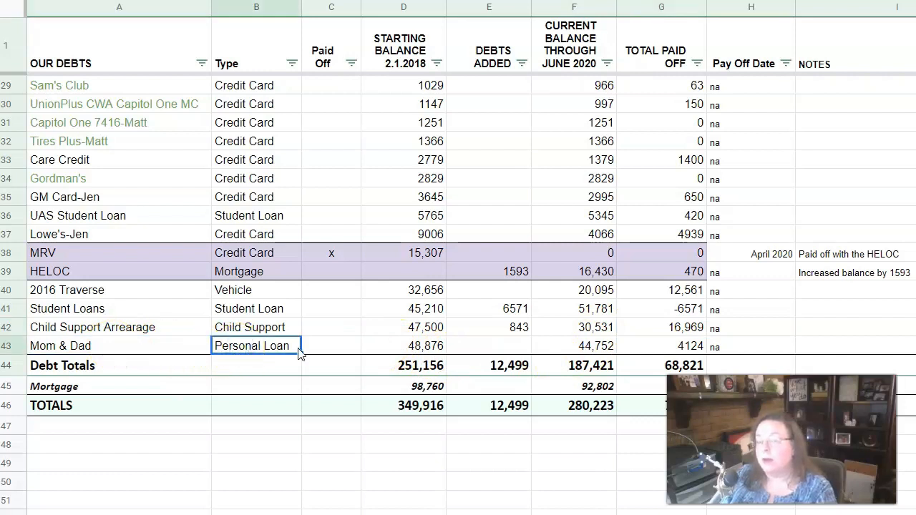
{"action": "left_click", "coordinate": [404, 345]}
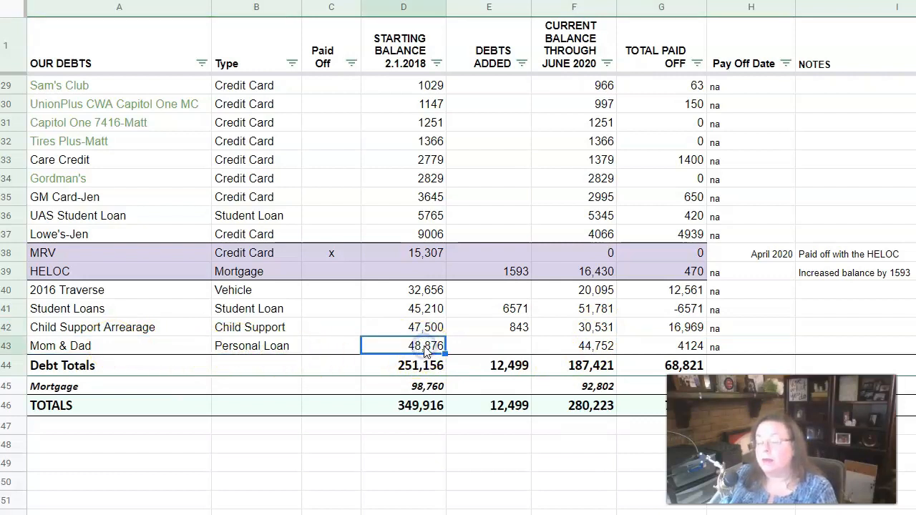
{"action": "mouse_move", "coordinate": [326, 351]}
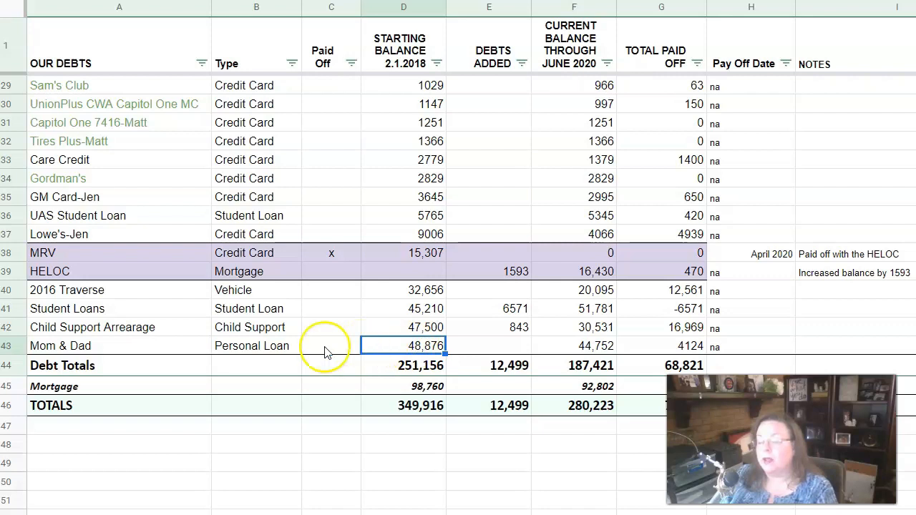
{"action": "mouse_move", "coordinate": [479, 416]}
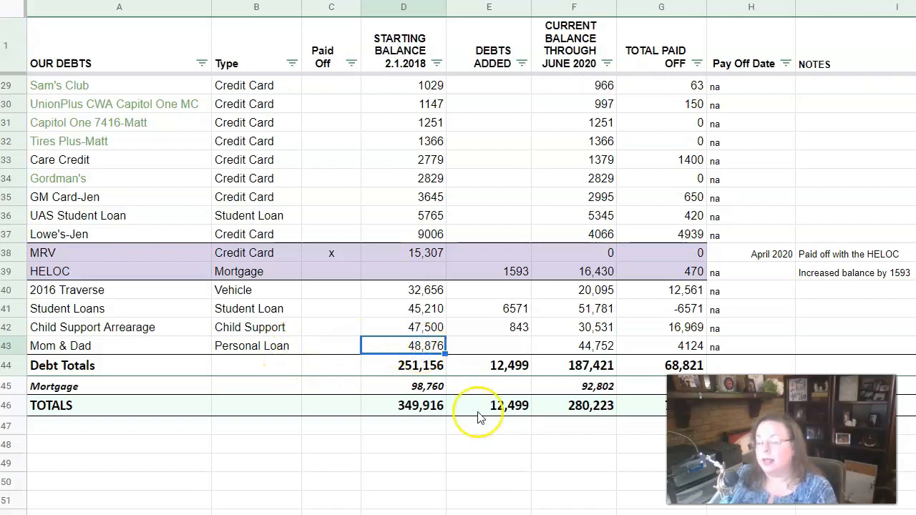
{"action": "mouse_move", "coordinate": [441, 432]}
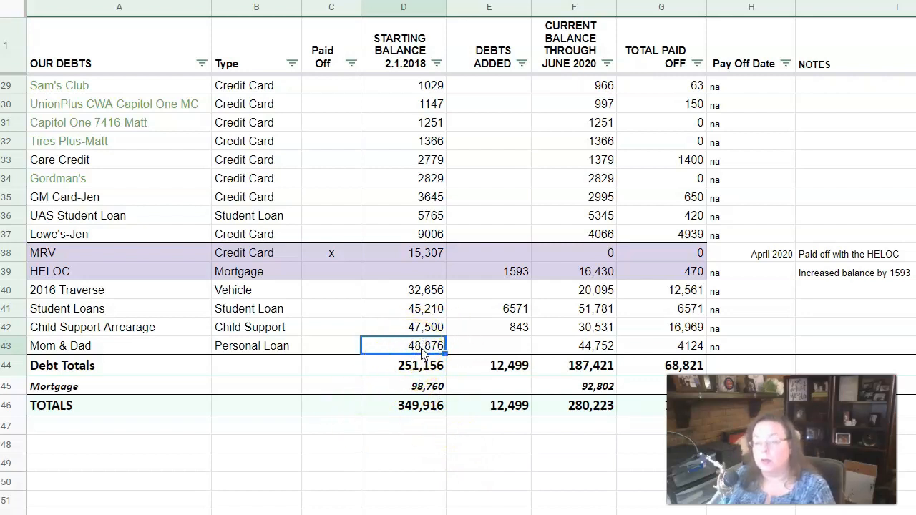
{"action": "left_click", "coordinate": [572, 344]}
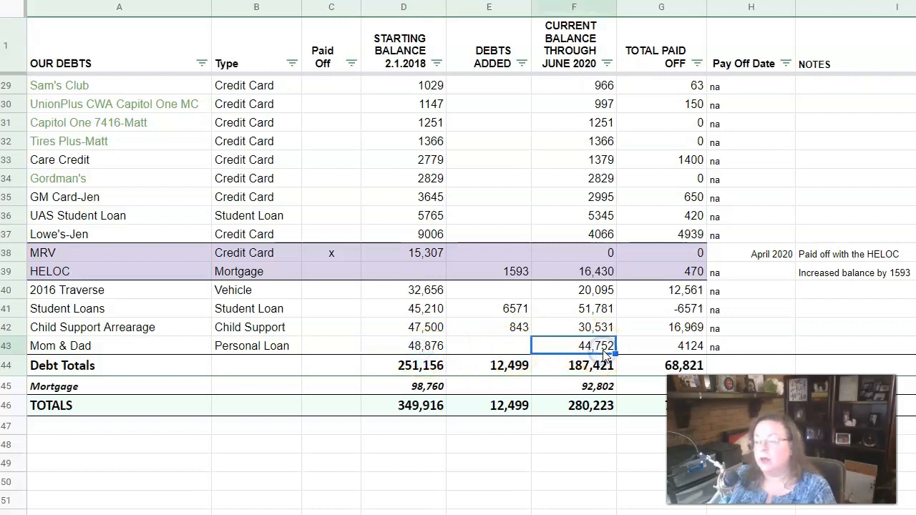
{"action": "left_click", "coordinate": [661, 345]}
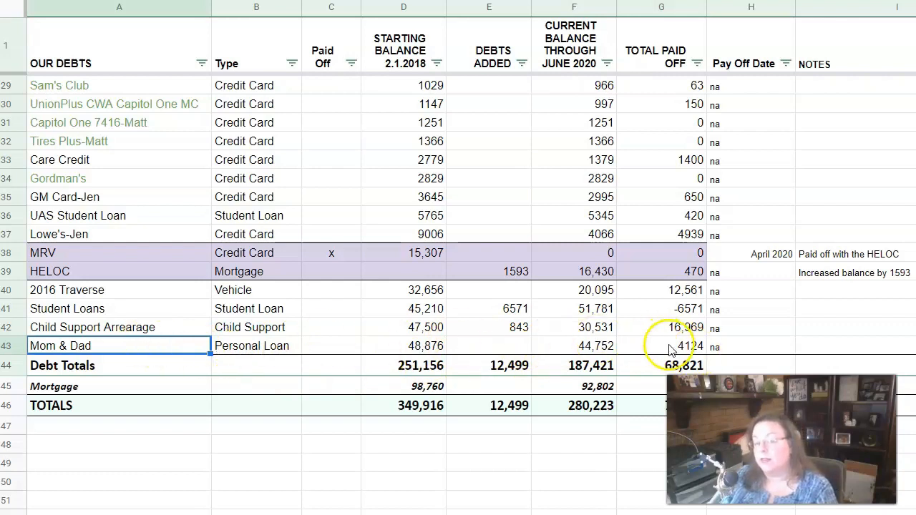
{"action": "mouse_move", "coordinate": [637, 348]}
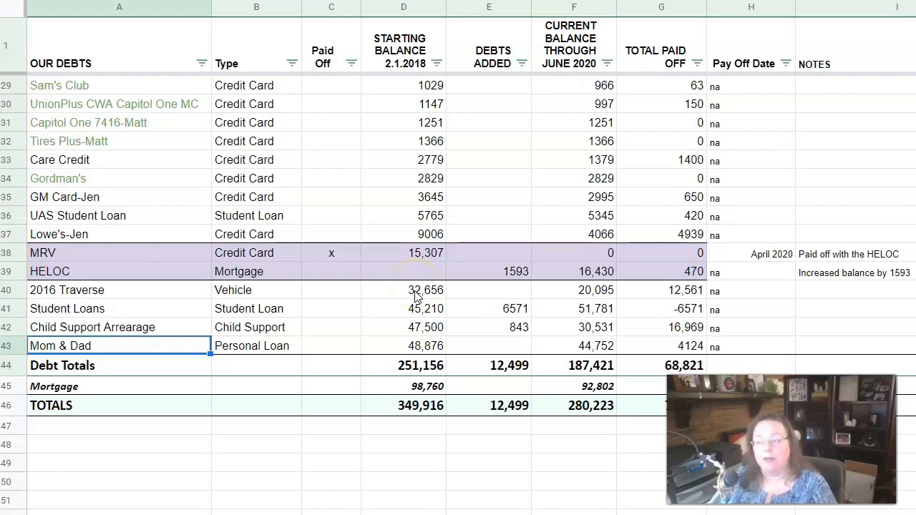
{"action": "mouse_move", "coordinate": [386, 375]}
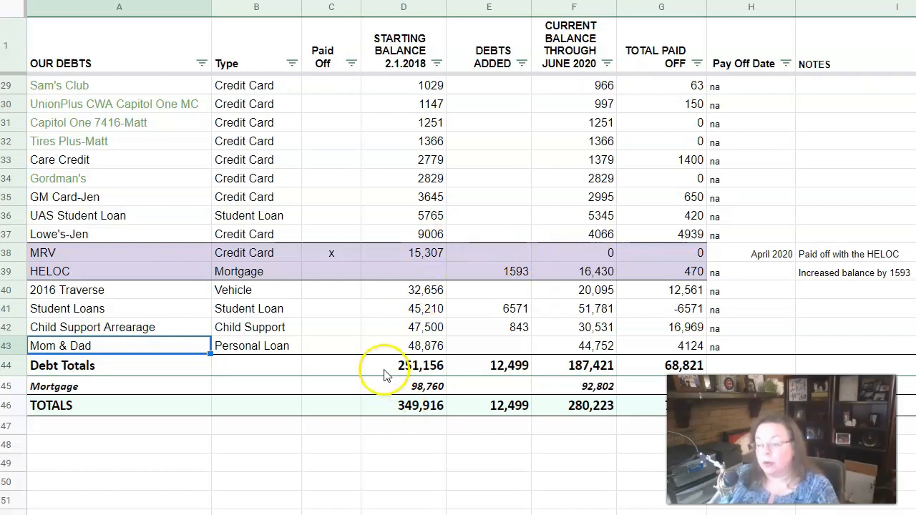
{"action": "left_click", "coordinate": [404, 367]}
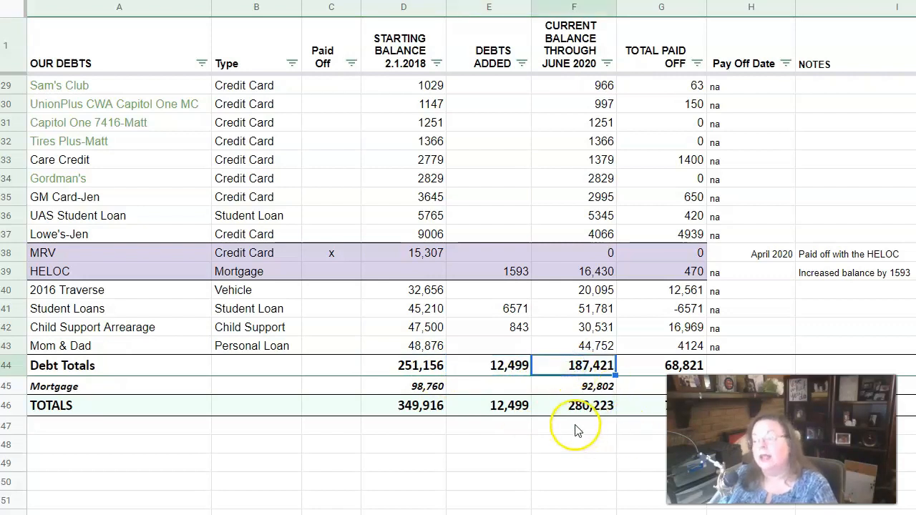
{"action": "mouse_move", "coordinate": [584, 392]}
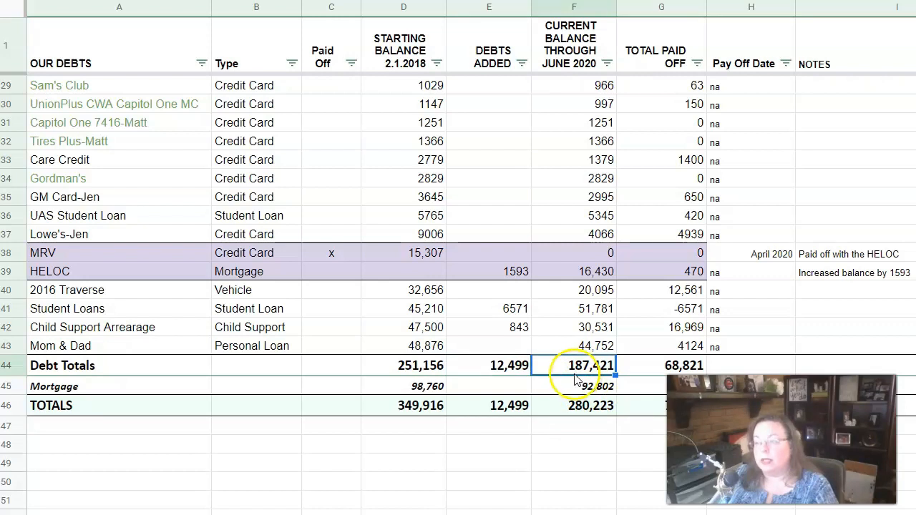
{"action": "left_click", "coordinate": [661, 365]}
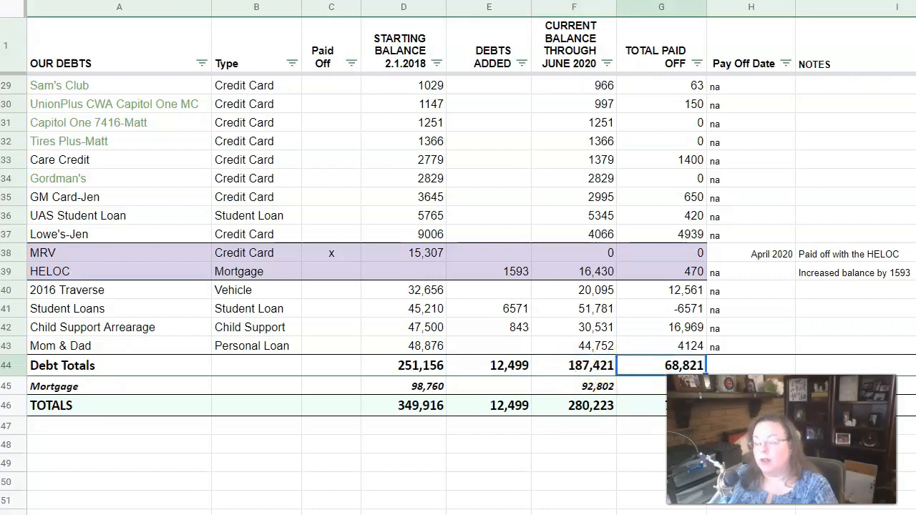
{"action": "mouse_move", "coordinate": [557, 432]}
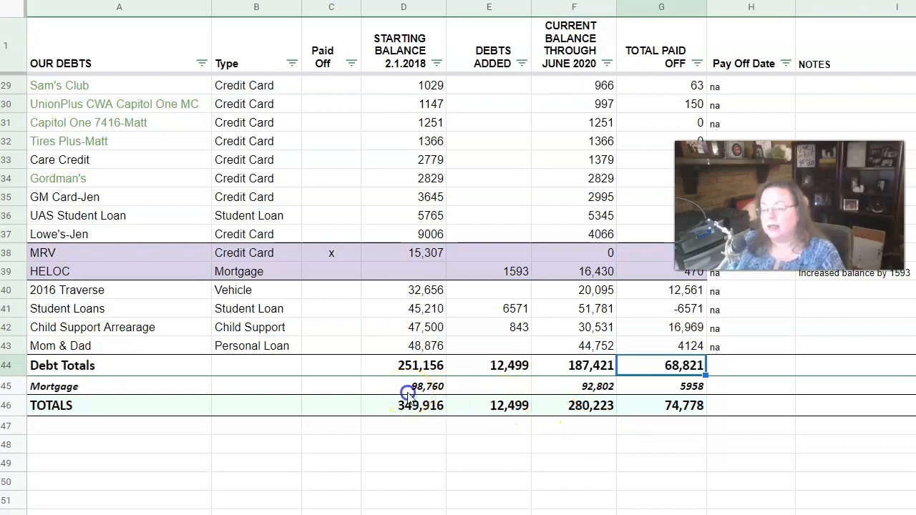
{"action": "left_click", "coordinate": [403, 387]}
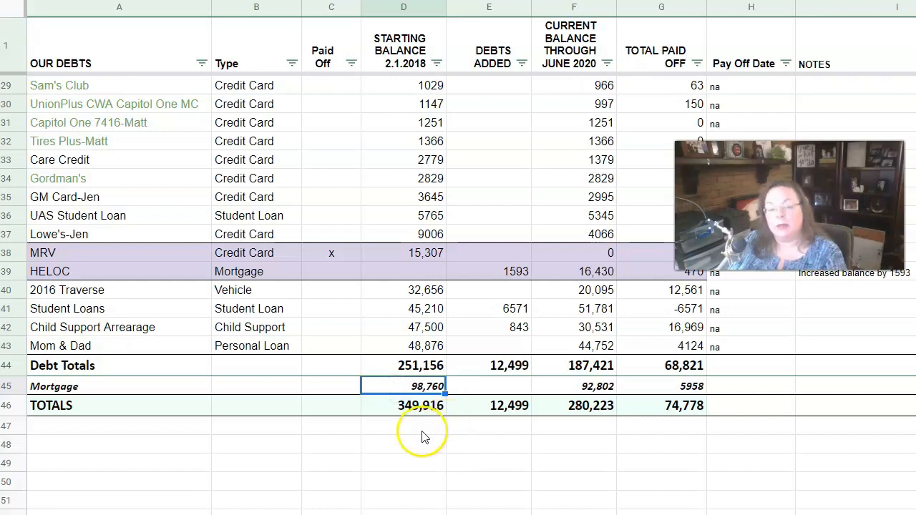
{"action": "mouse_move", "coordinate": [536, 413]}
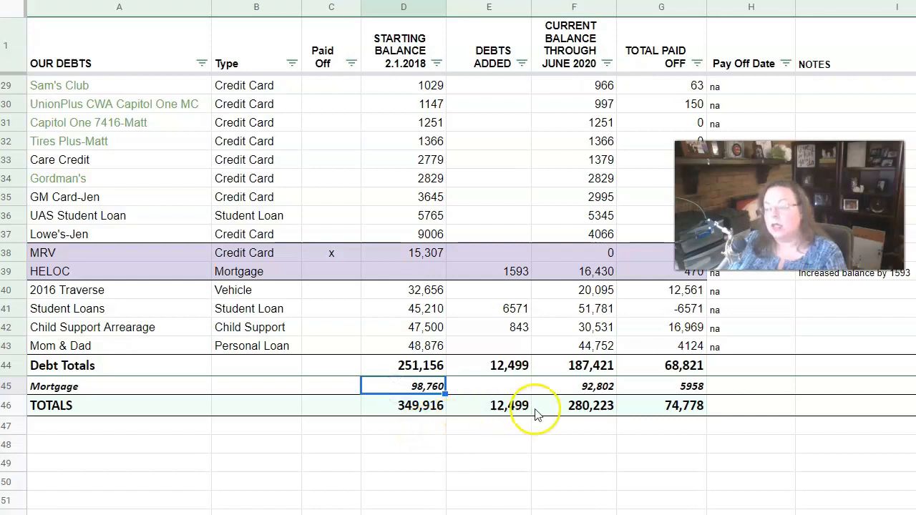
{"action": "left_click", "coordinate": [573, 387]}
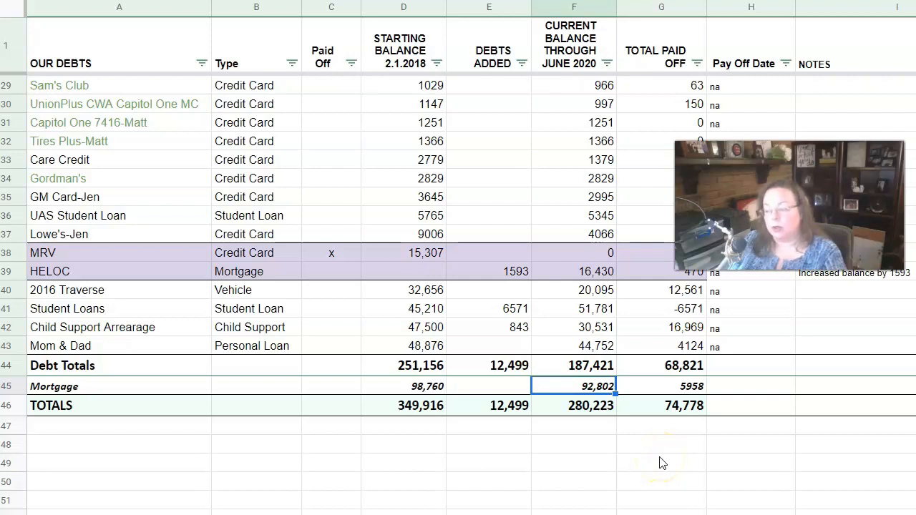
{"action": "left_click", "coordinate": [662, 387]}
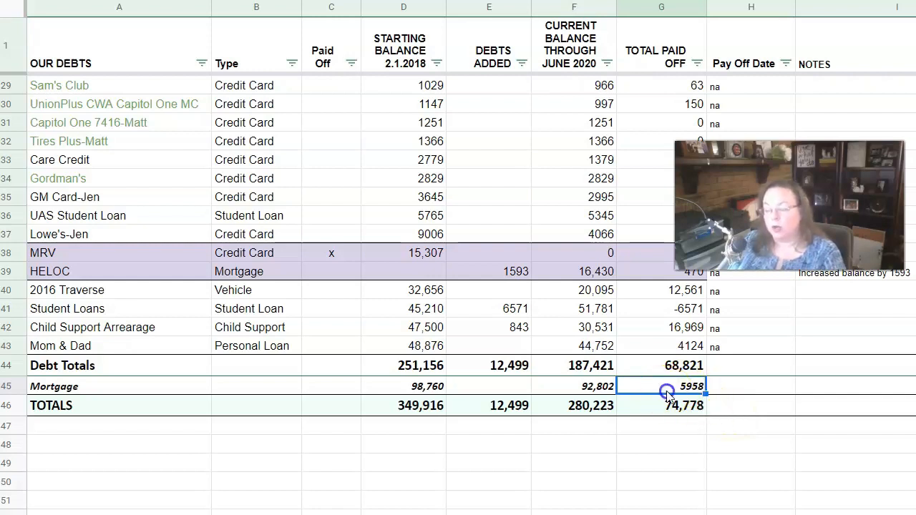
{"action": "mouse_move", "coordinate": [757, 427]}
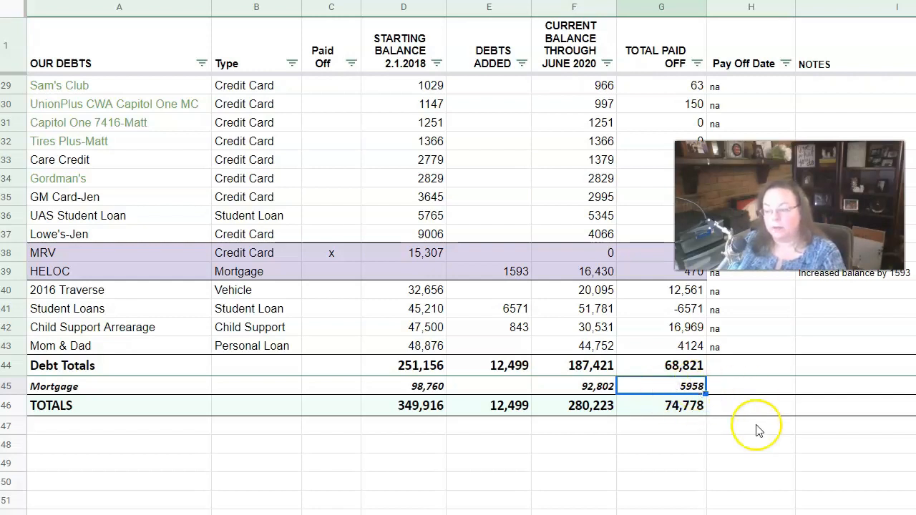
{"action": "left_click", "coordinate": [403, 405]}
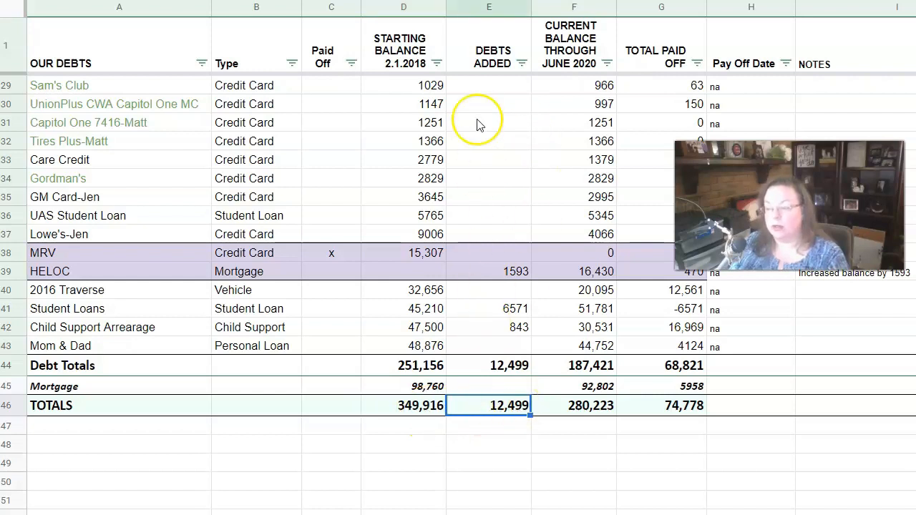
{"action": "mouse_move", "coordinate": [585, 418]}
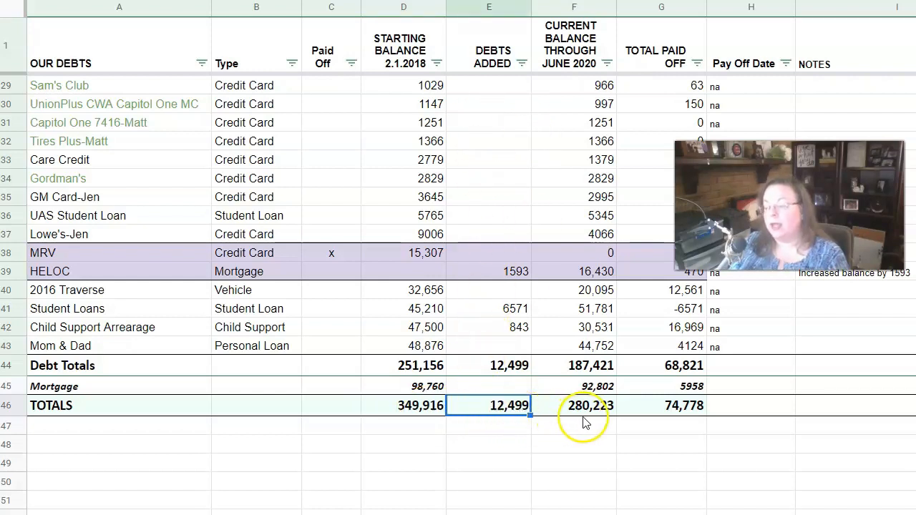
{"action": "left_click", "coordinate": [572, 405]}
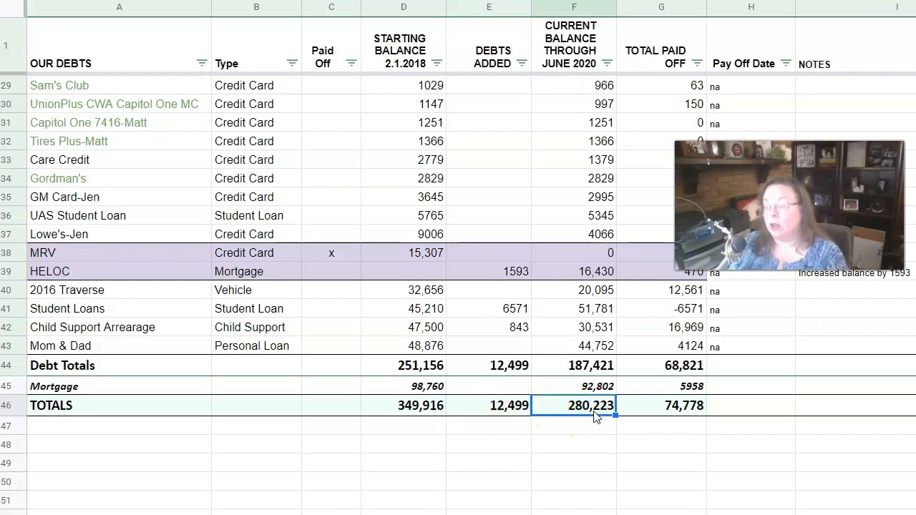
{"action": "mouse_move", "coordinate": [584, 450]}
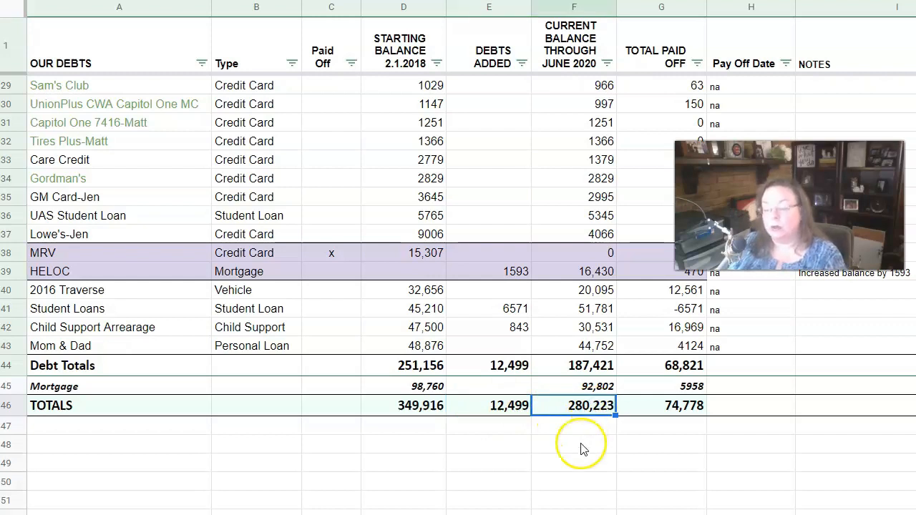
{"action": "mouse_move", "coordinate": [655, 415]}
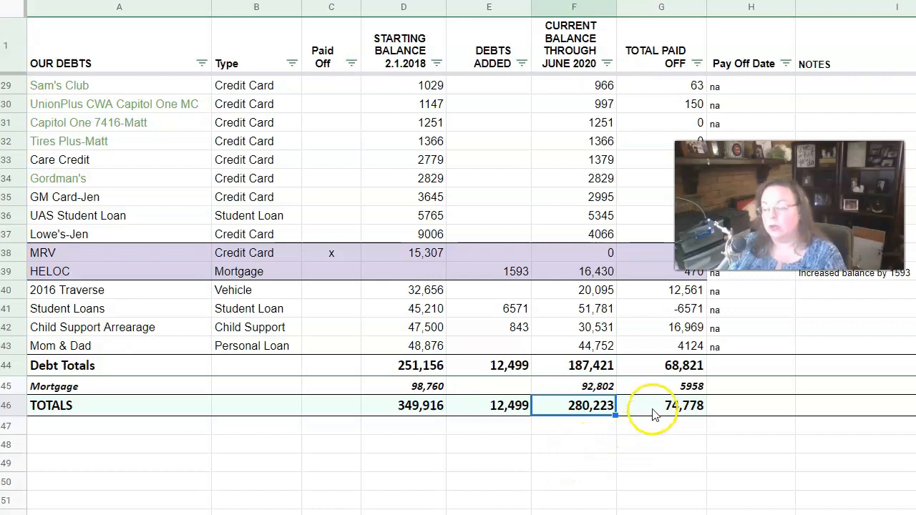
{"action": "left_click", "coordinate": [661, 407]}
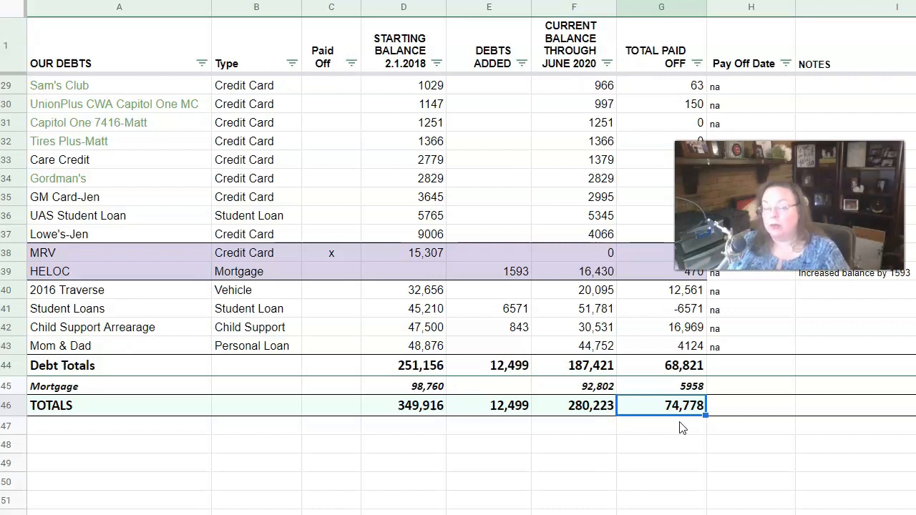
{"action": "mouse_move", "coordinate": [628, 389]}
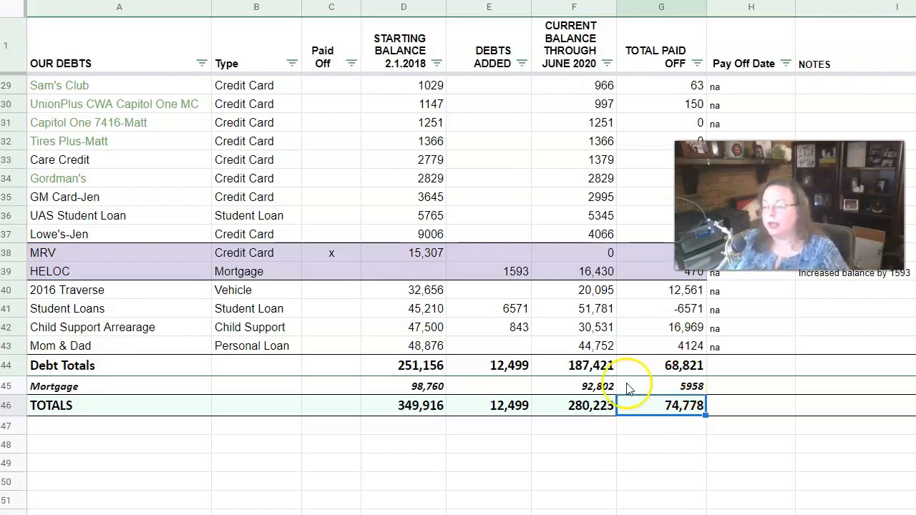
{"action": "left_click", "coordinate": [63, 365]}
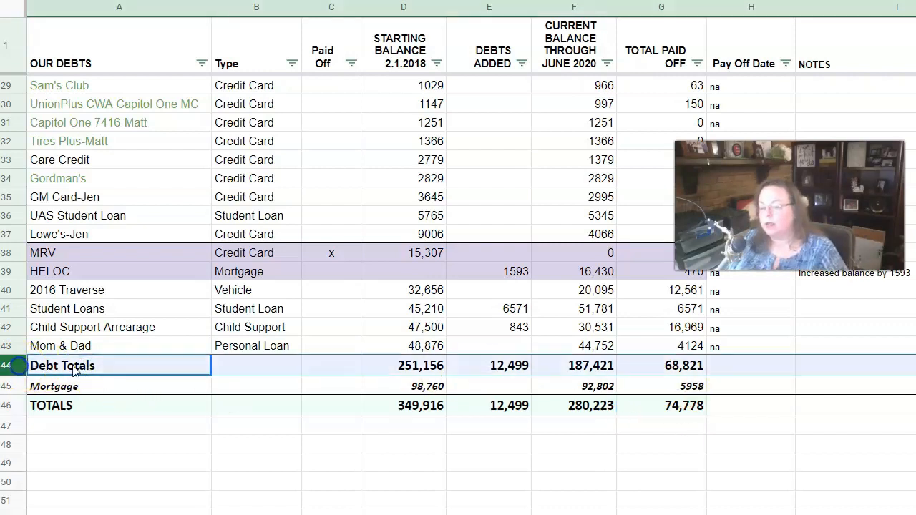
{"action": "left_click", "coordinate": [750, 367]}
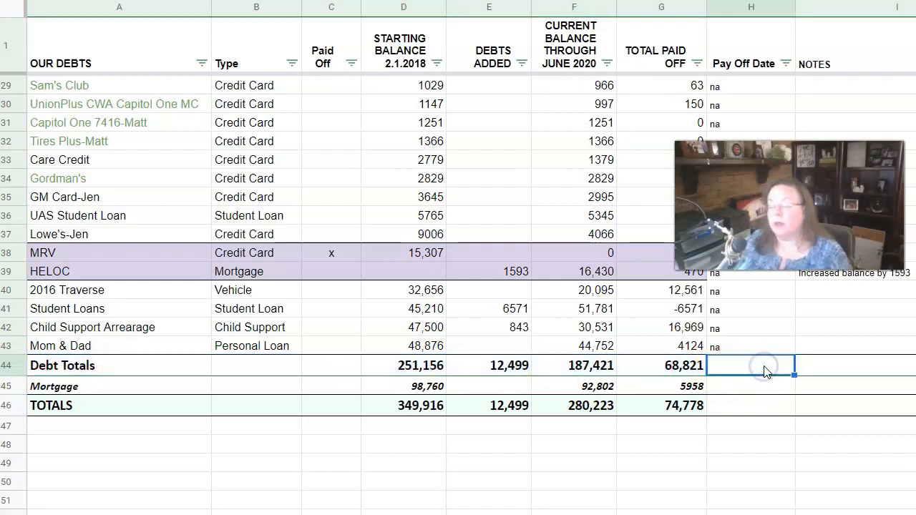
{"action": "mouse_move", "coordinate": [762, 366]}
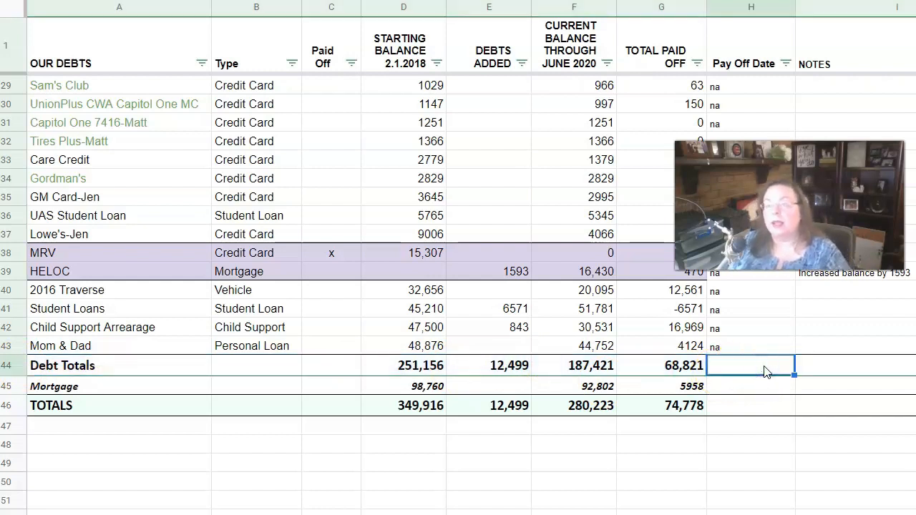